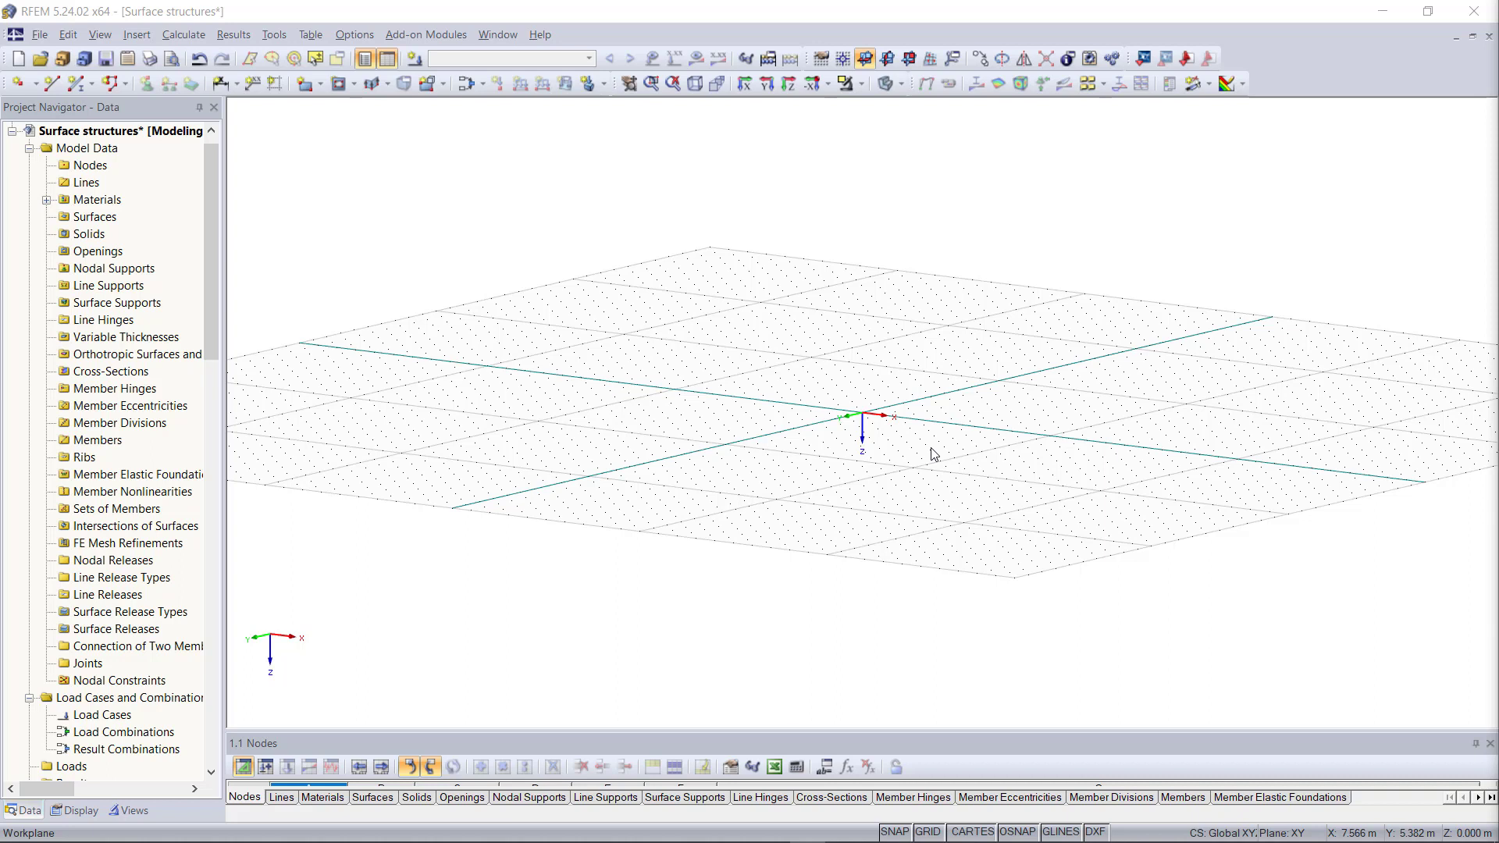
pyautogui.moveTo(935, 464)
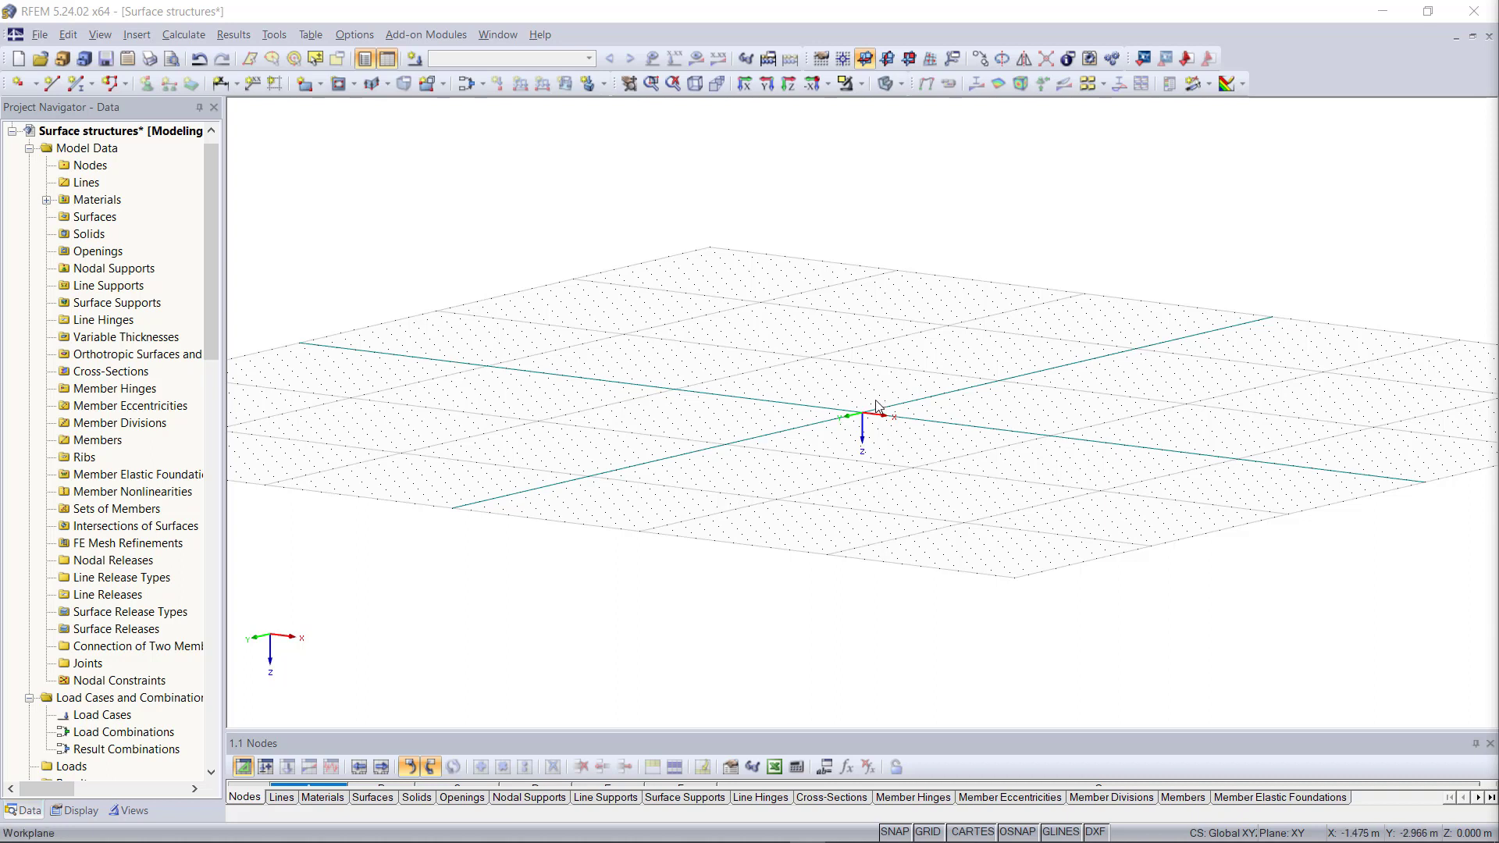
pyautogui.moveTo(543, 261)
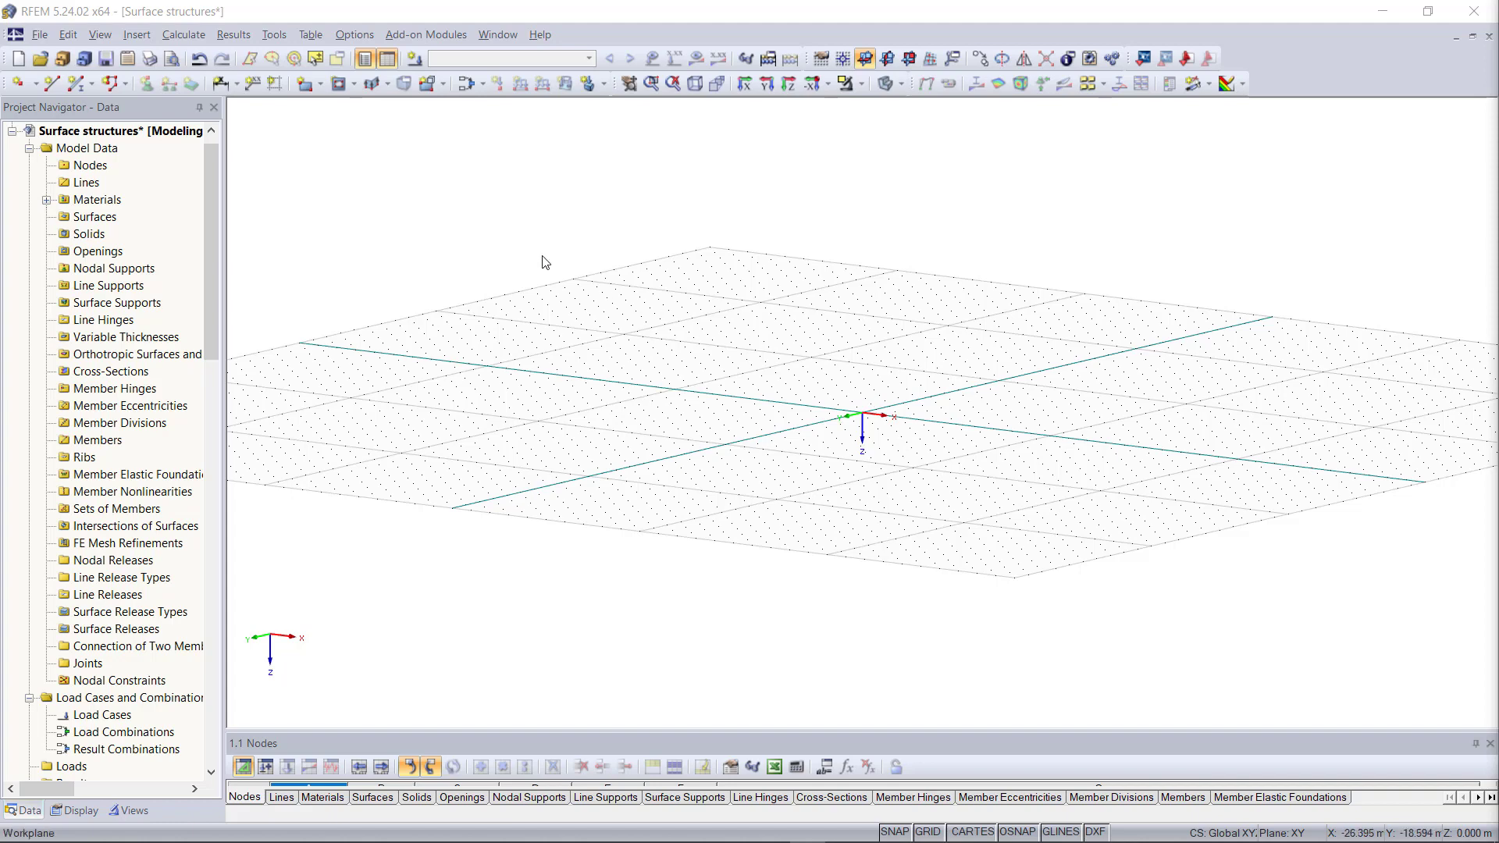
pyautogui.moveTo(304, 85)
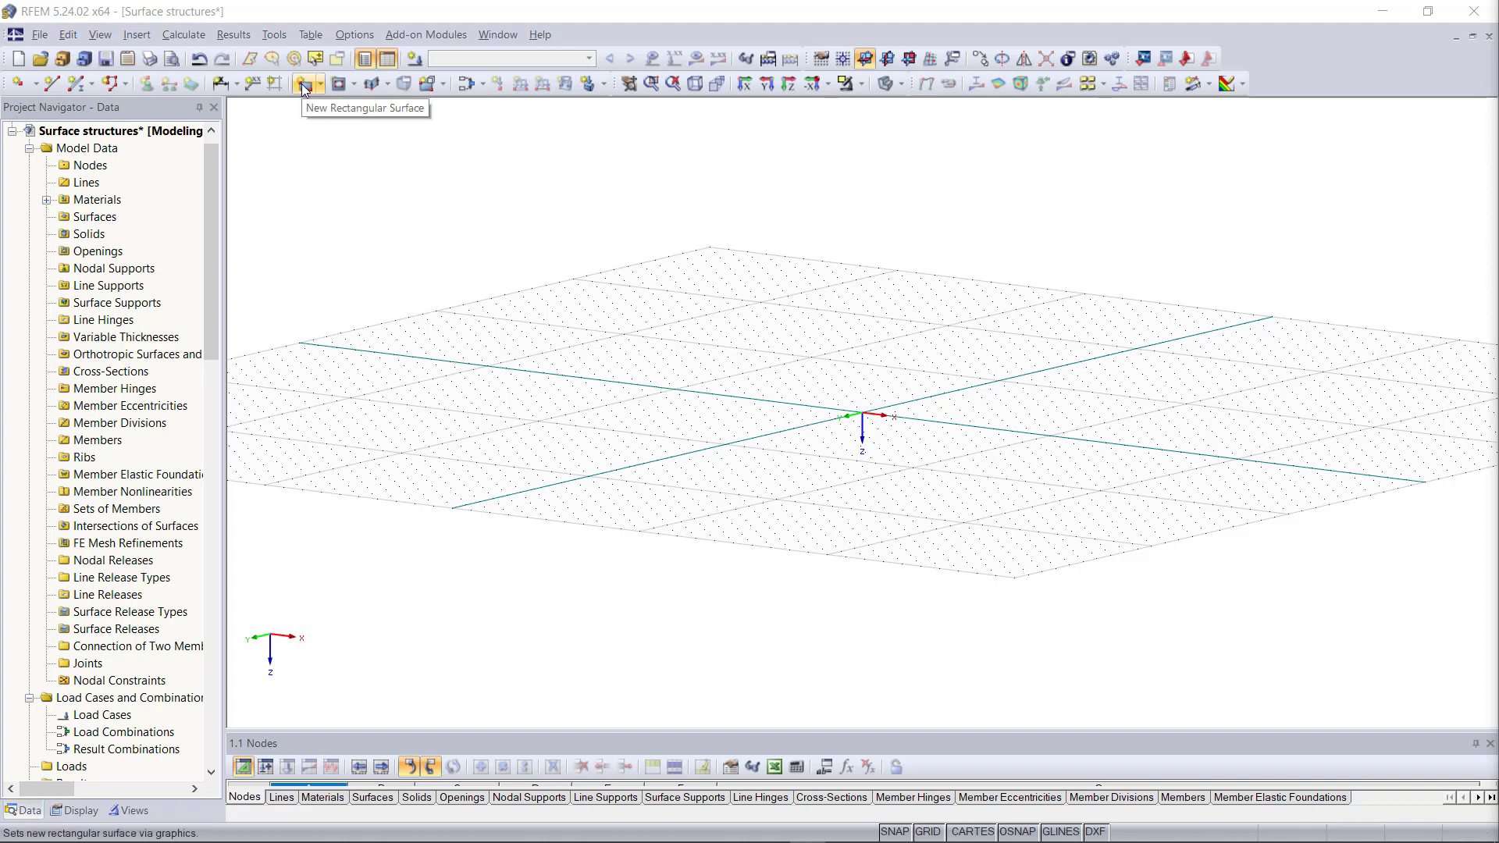
# Define a rectangular surface in Concrete C30/37 with constant 300 mm thickness and Standard stiffness
pyautogui.click(305, 84)
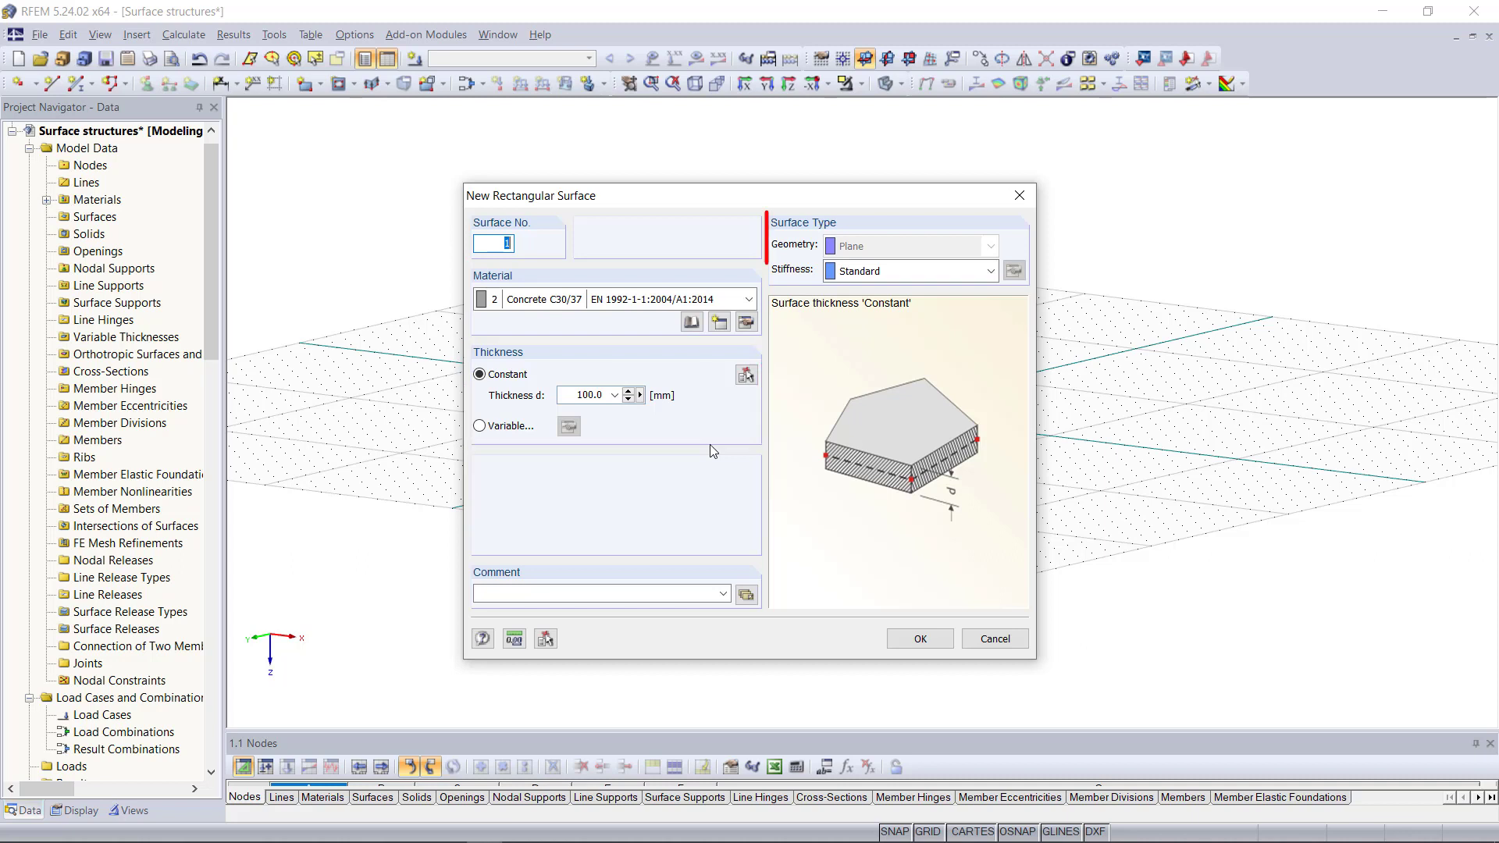
pyautogui.click(749, 298)
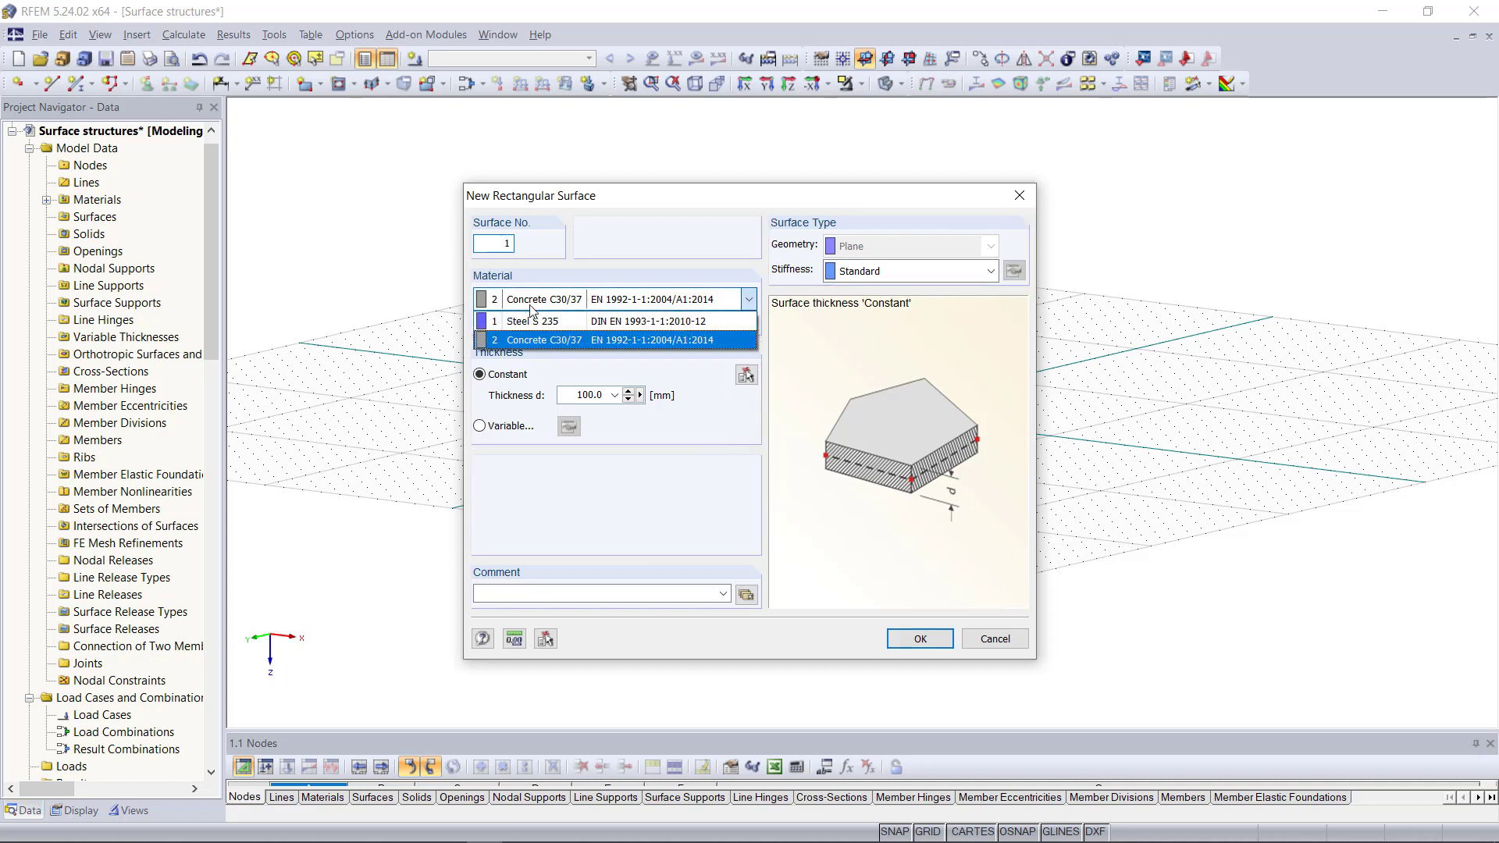
pyautogui.click(544, 338)
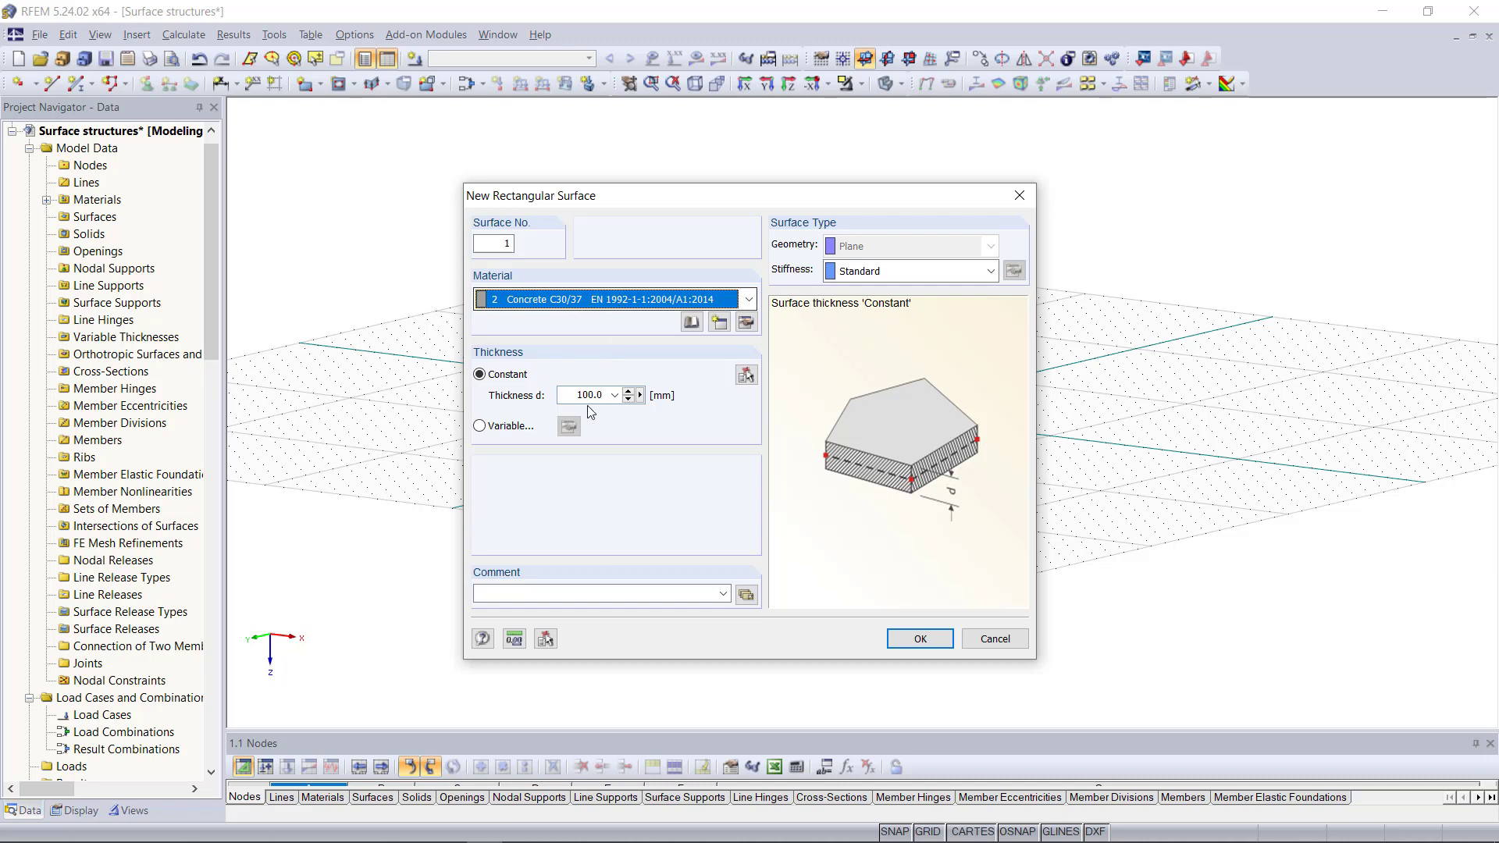
pyautogui.click(588, 395)
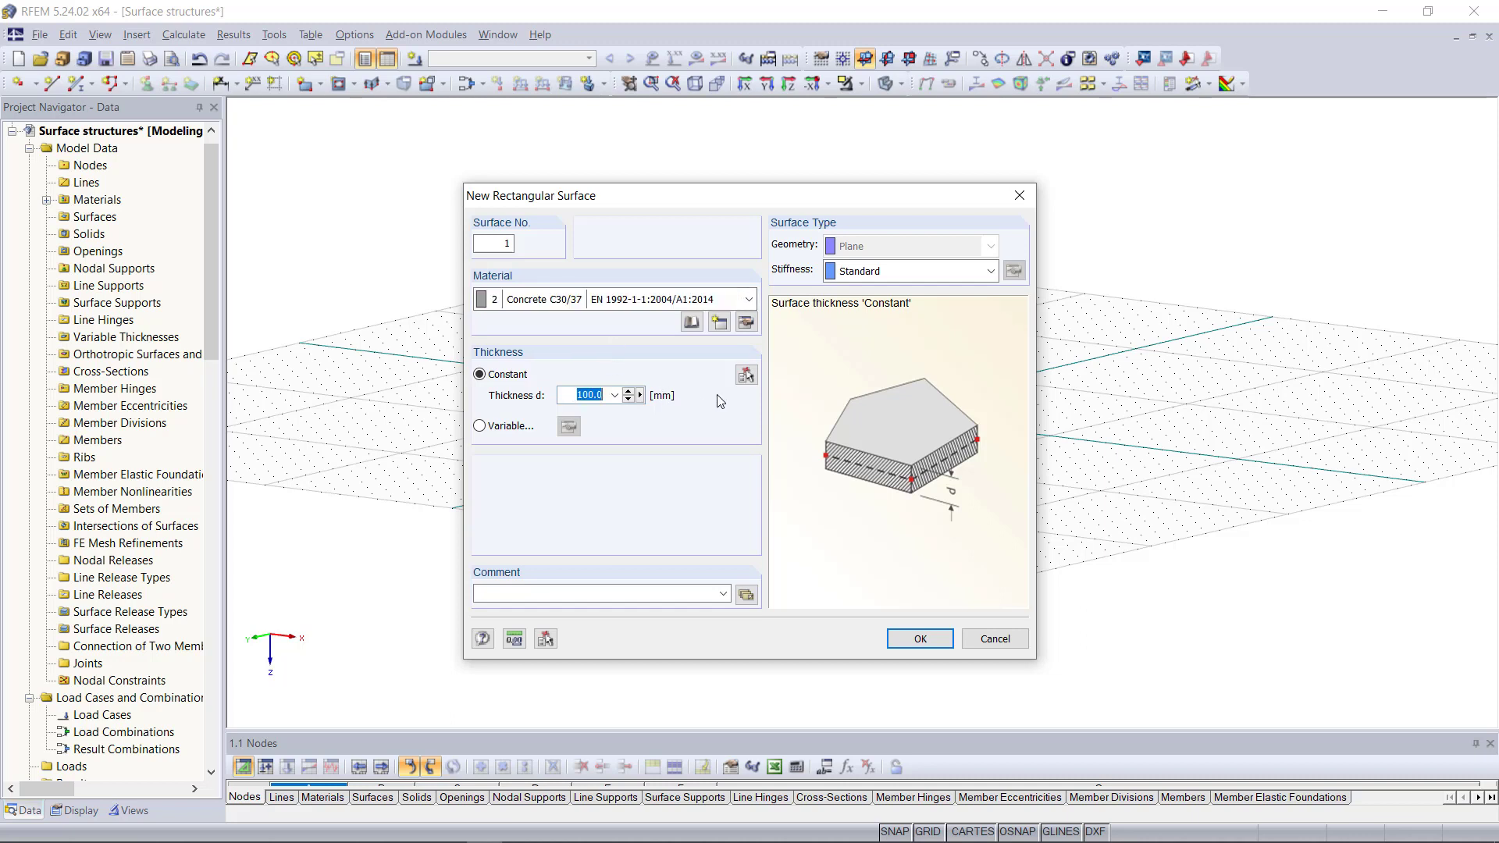
pyautogui.write('300')
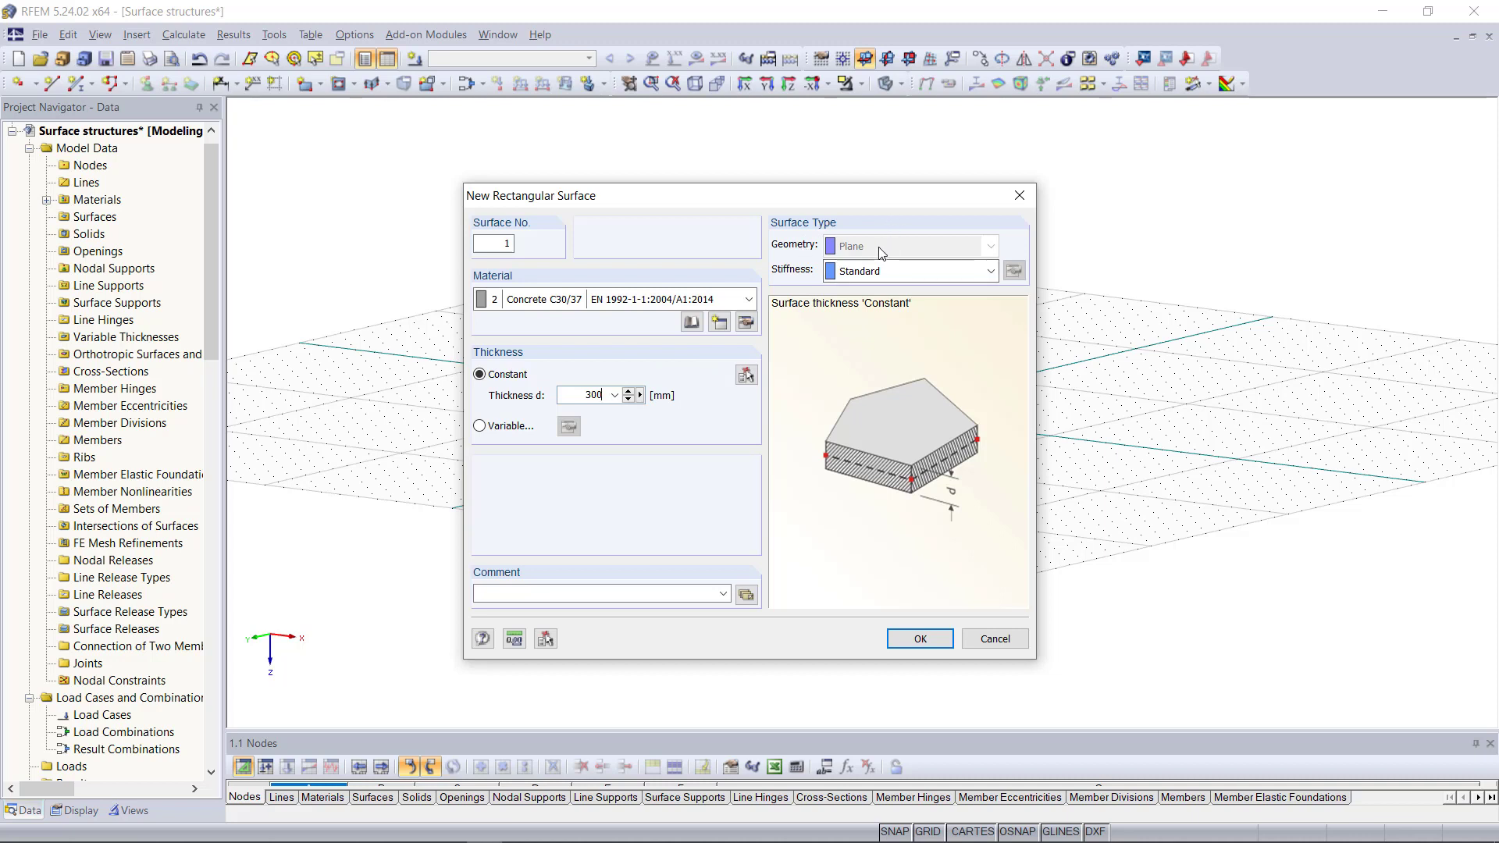
pyautogui.click(991, 270)
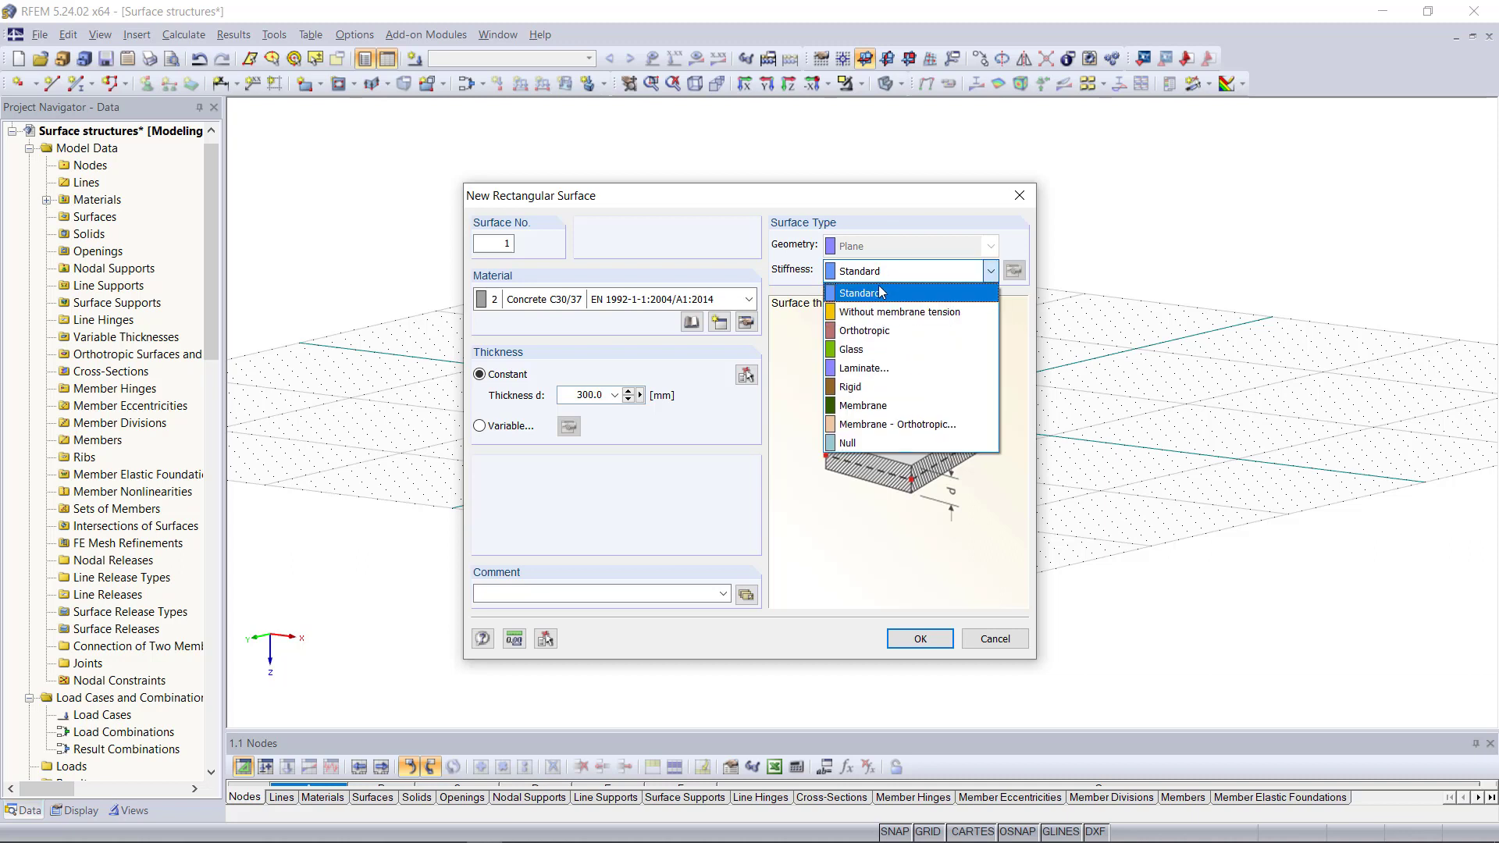
pyautogui.moveTo(900, 312)
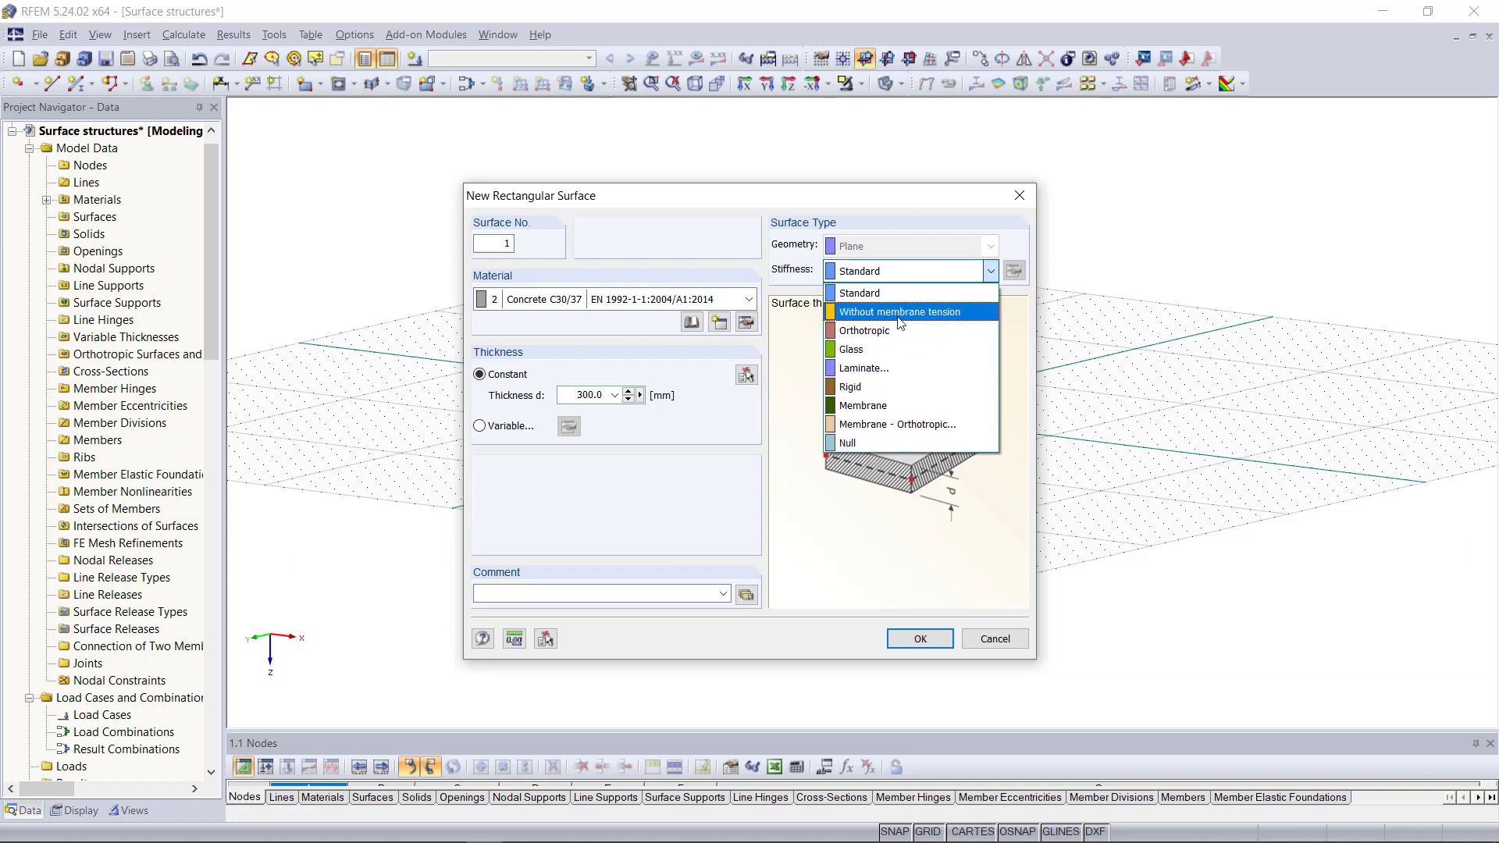
pyautogui.moveTo(896, 292)
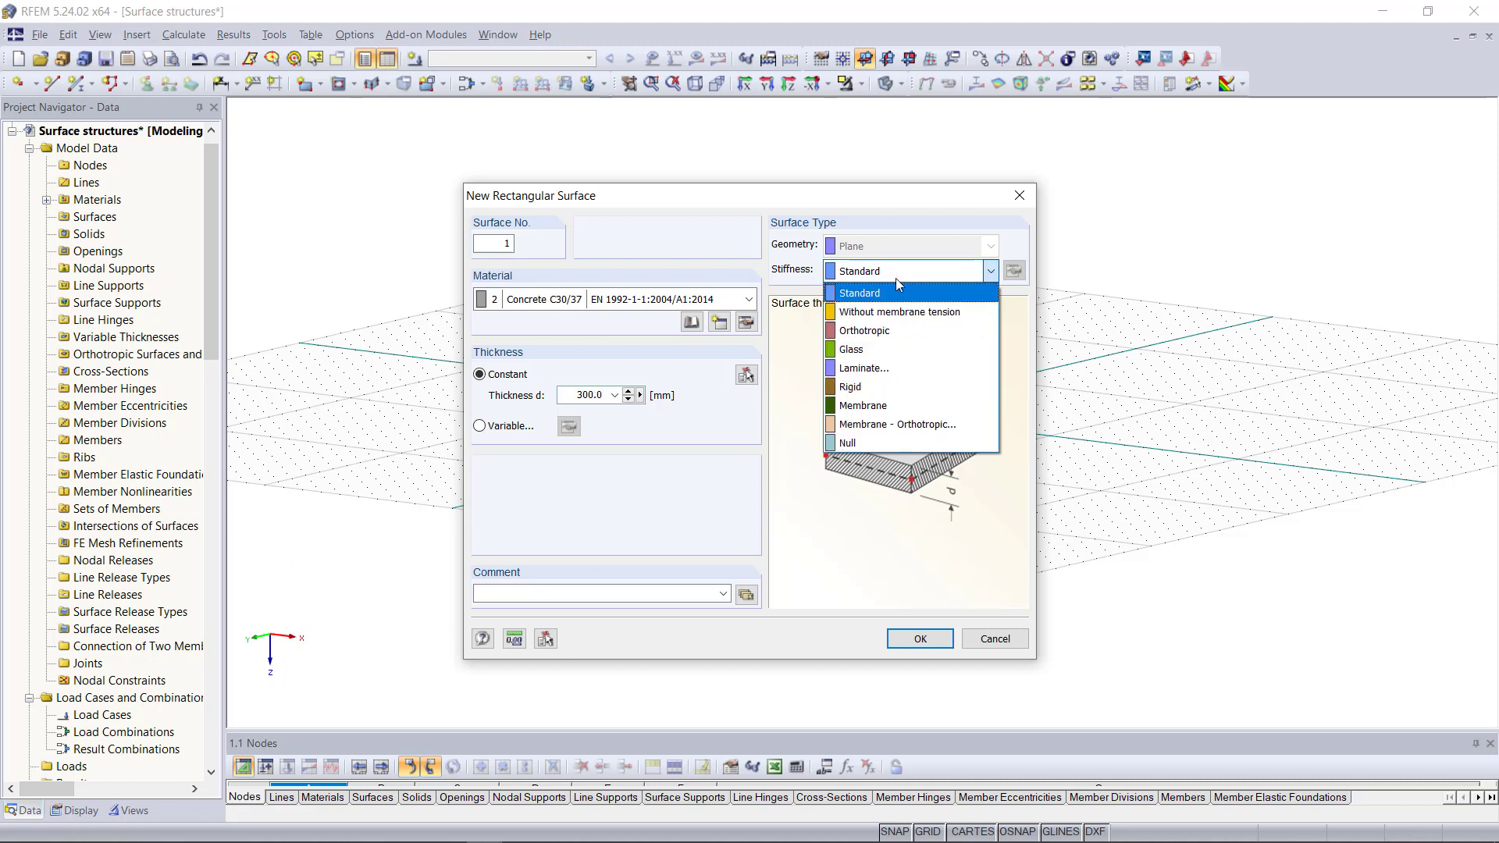
pyautogui.click(865, 292)
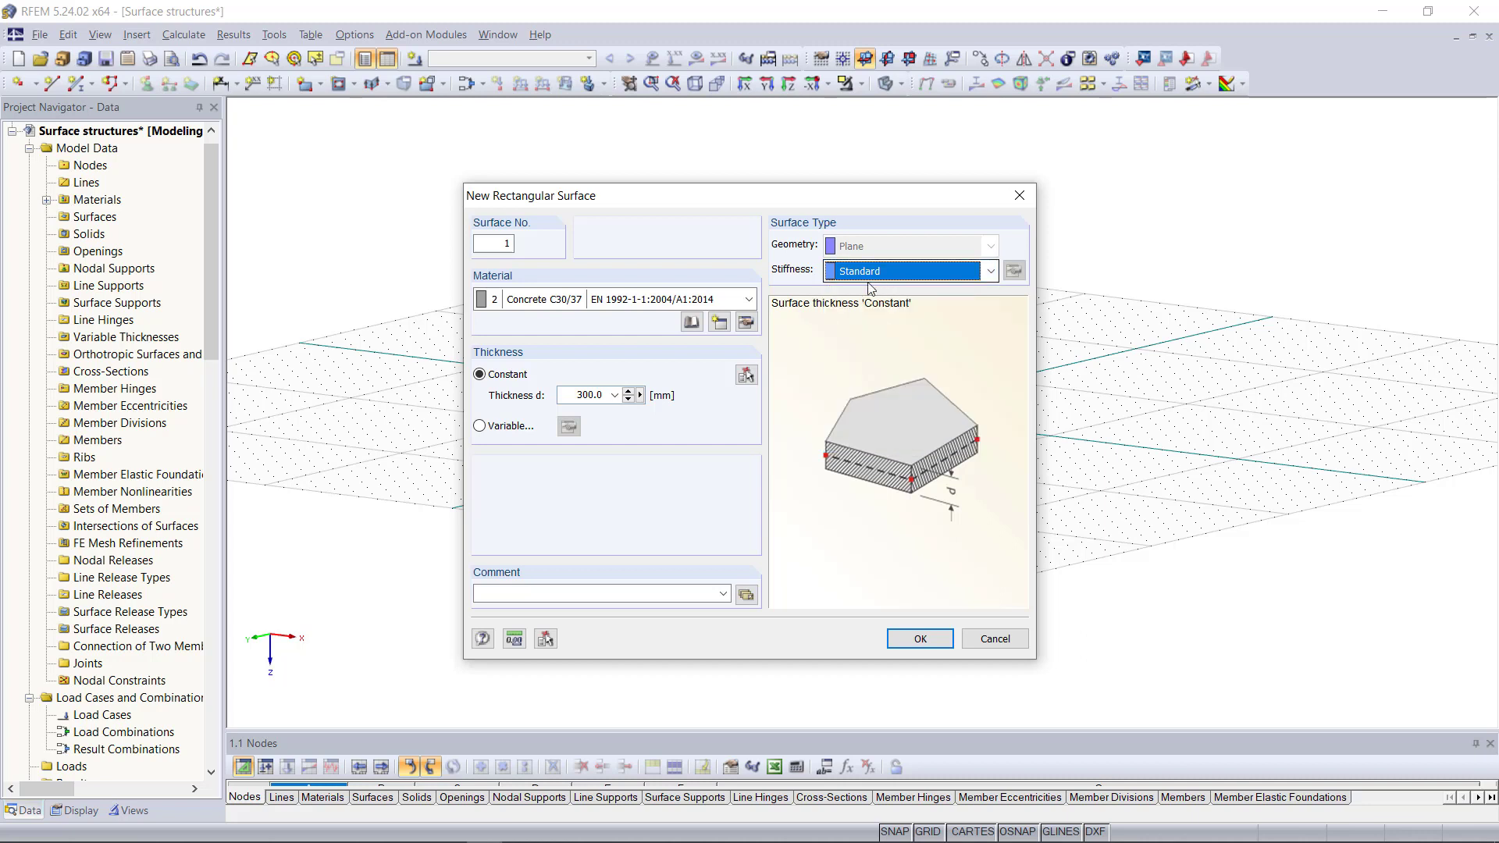
pyautogui.moveTo(874, 318)
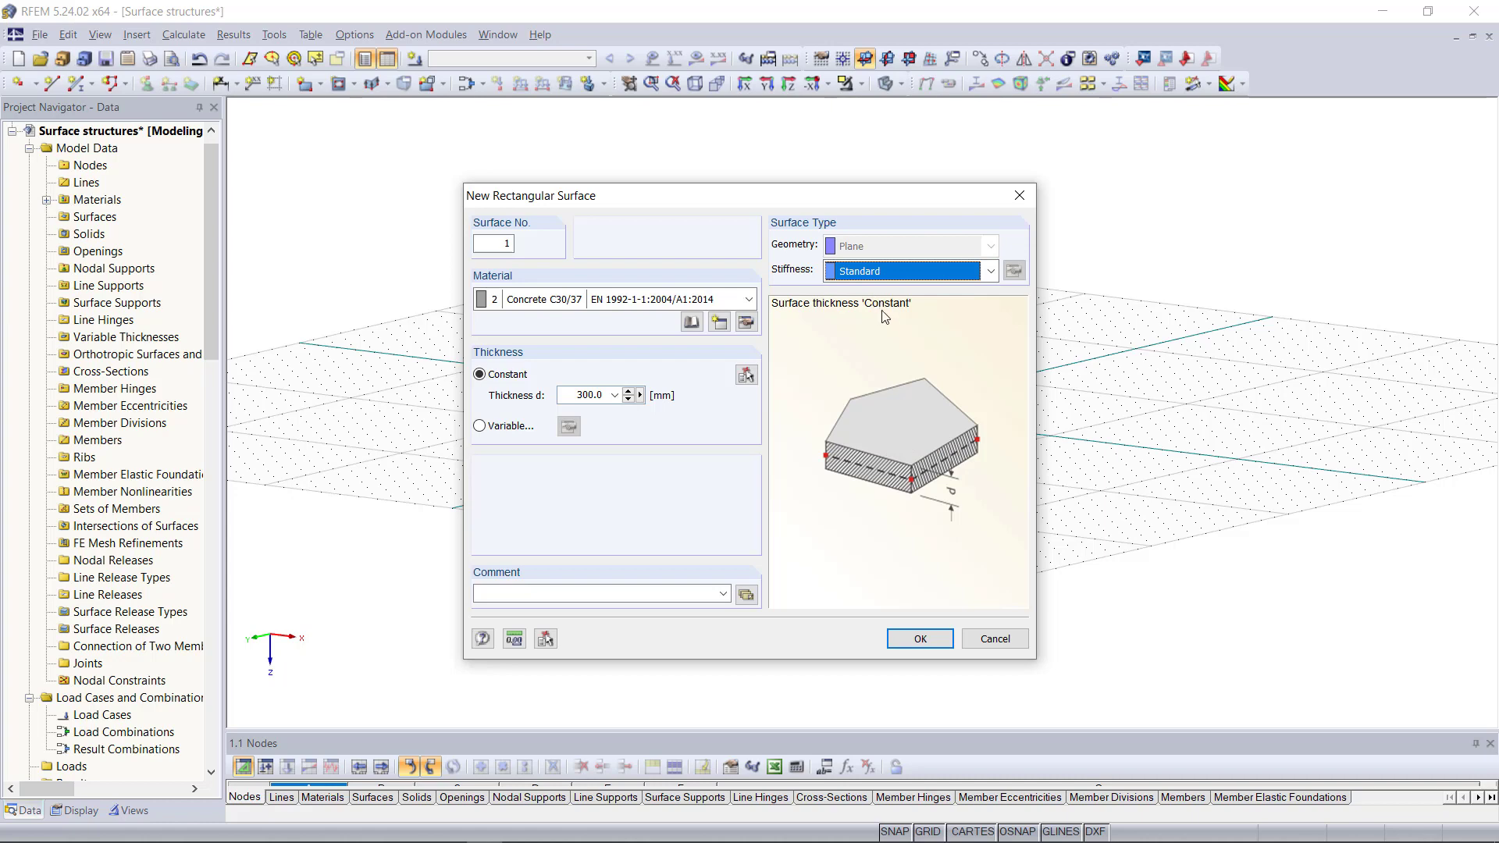
pyautogui.click(918, 638)
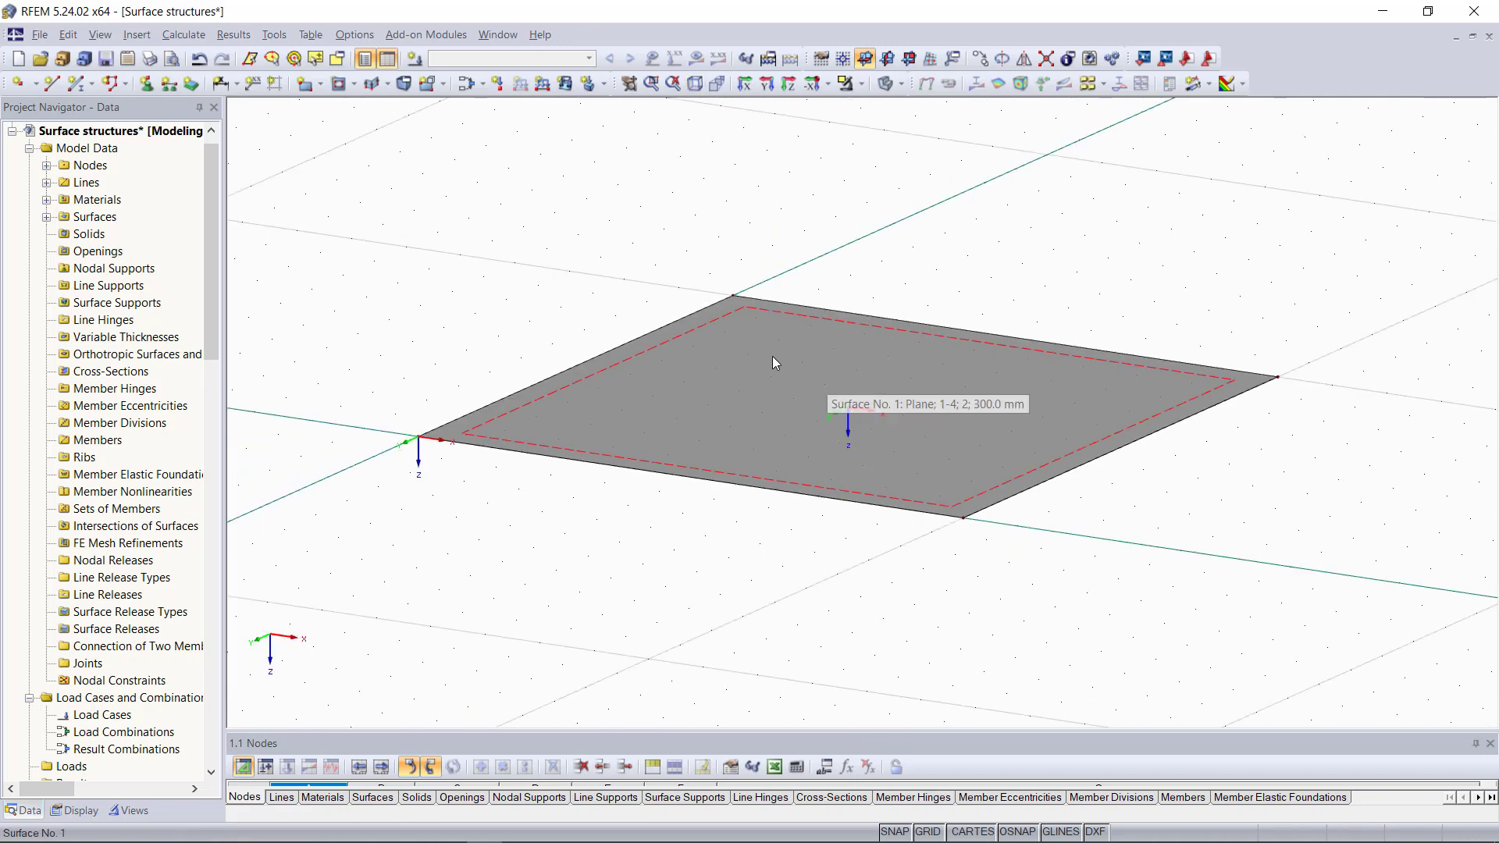
pyautogui.moveTo(909, 376)
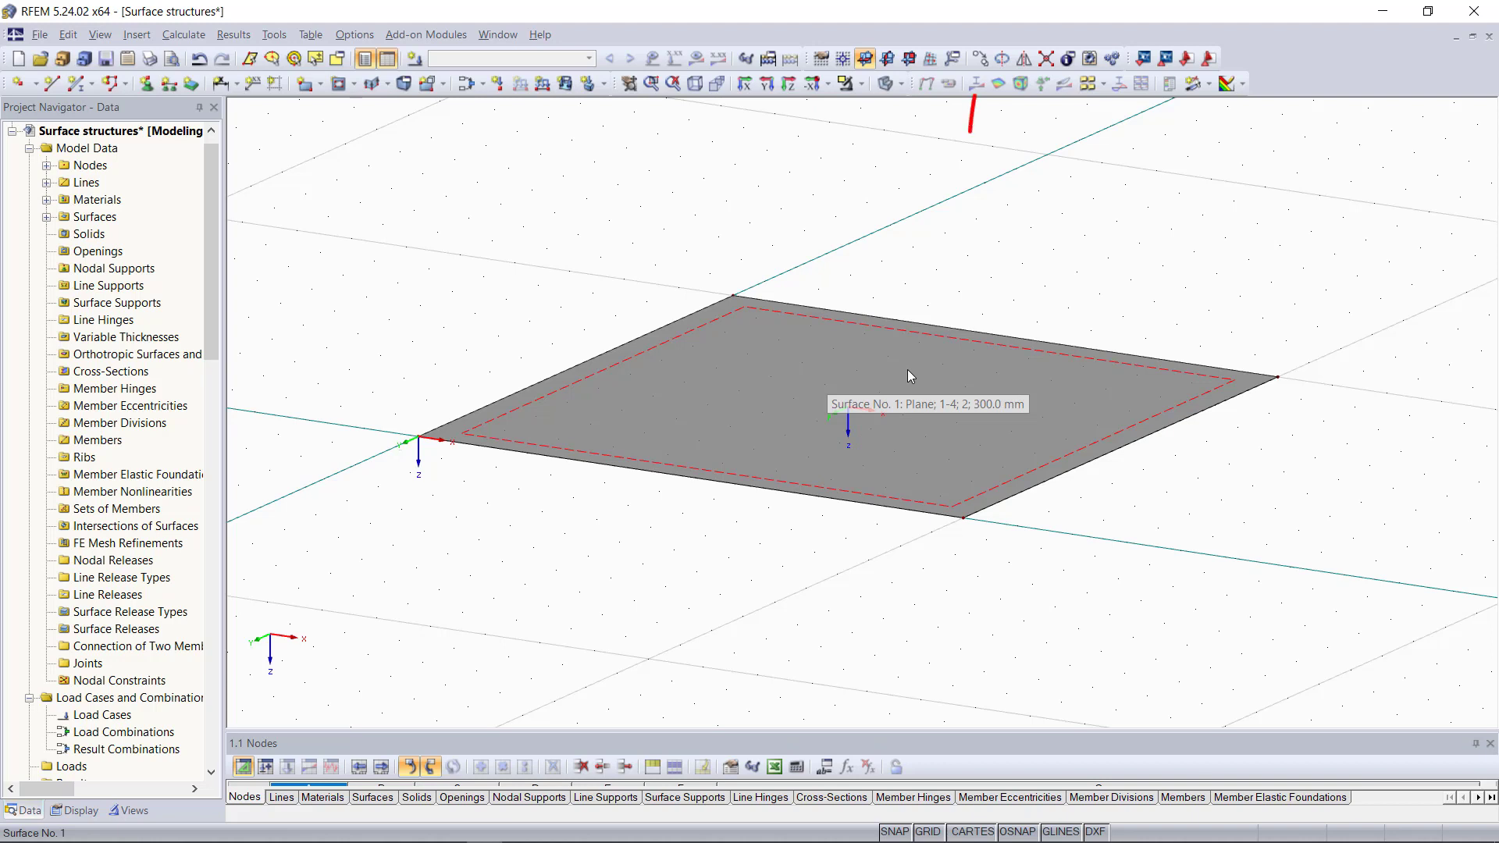
# Move the slab 3 m vertically (dz -3.000 m) with 0 copies
pyautogui.click(909, 376)
pyautogui.write('-3.000')
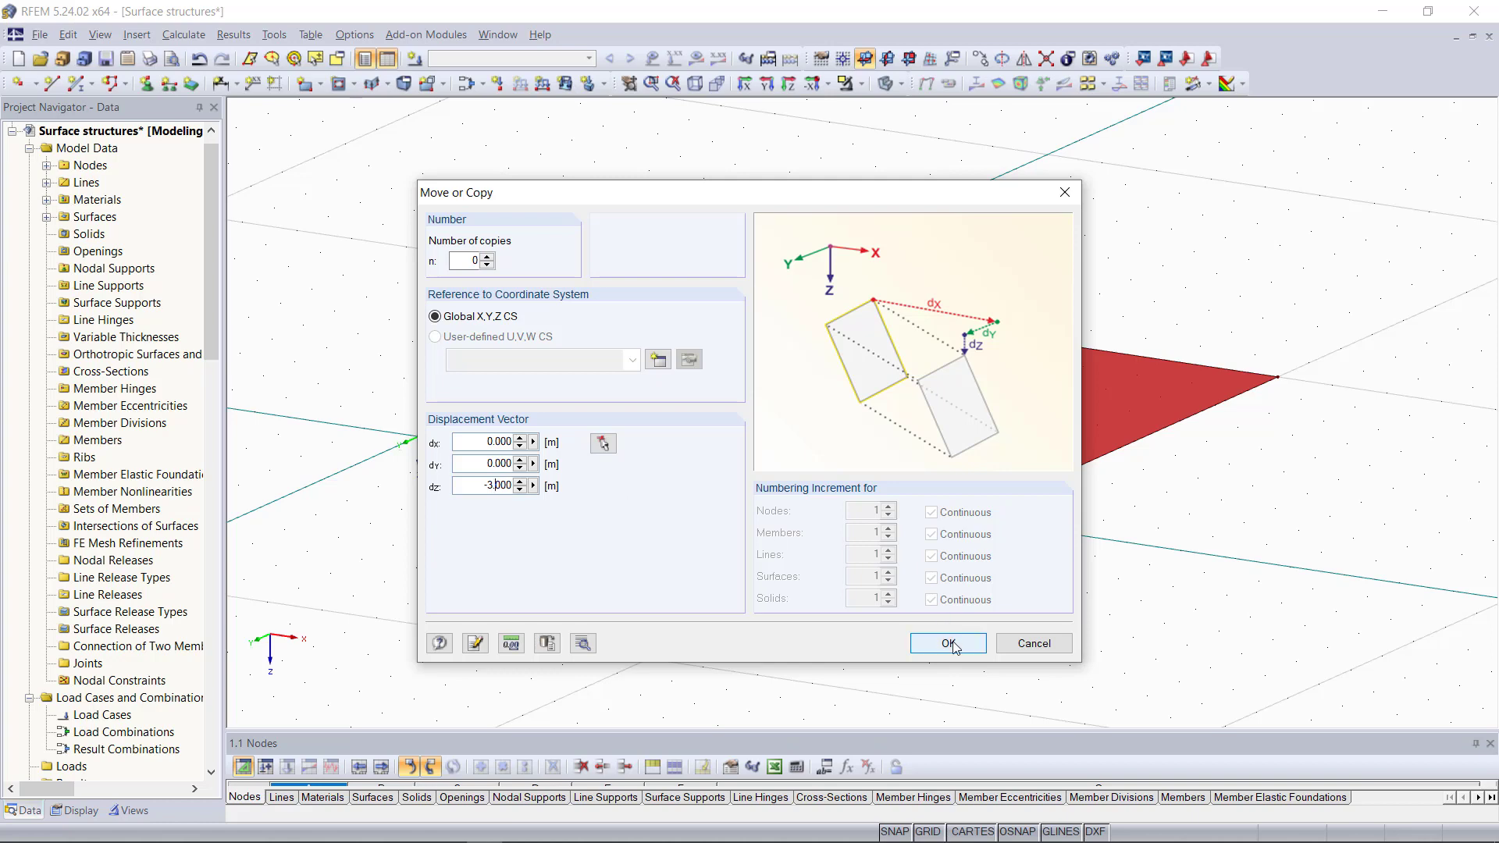
pyautogui.click(947, 641)
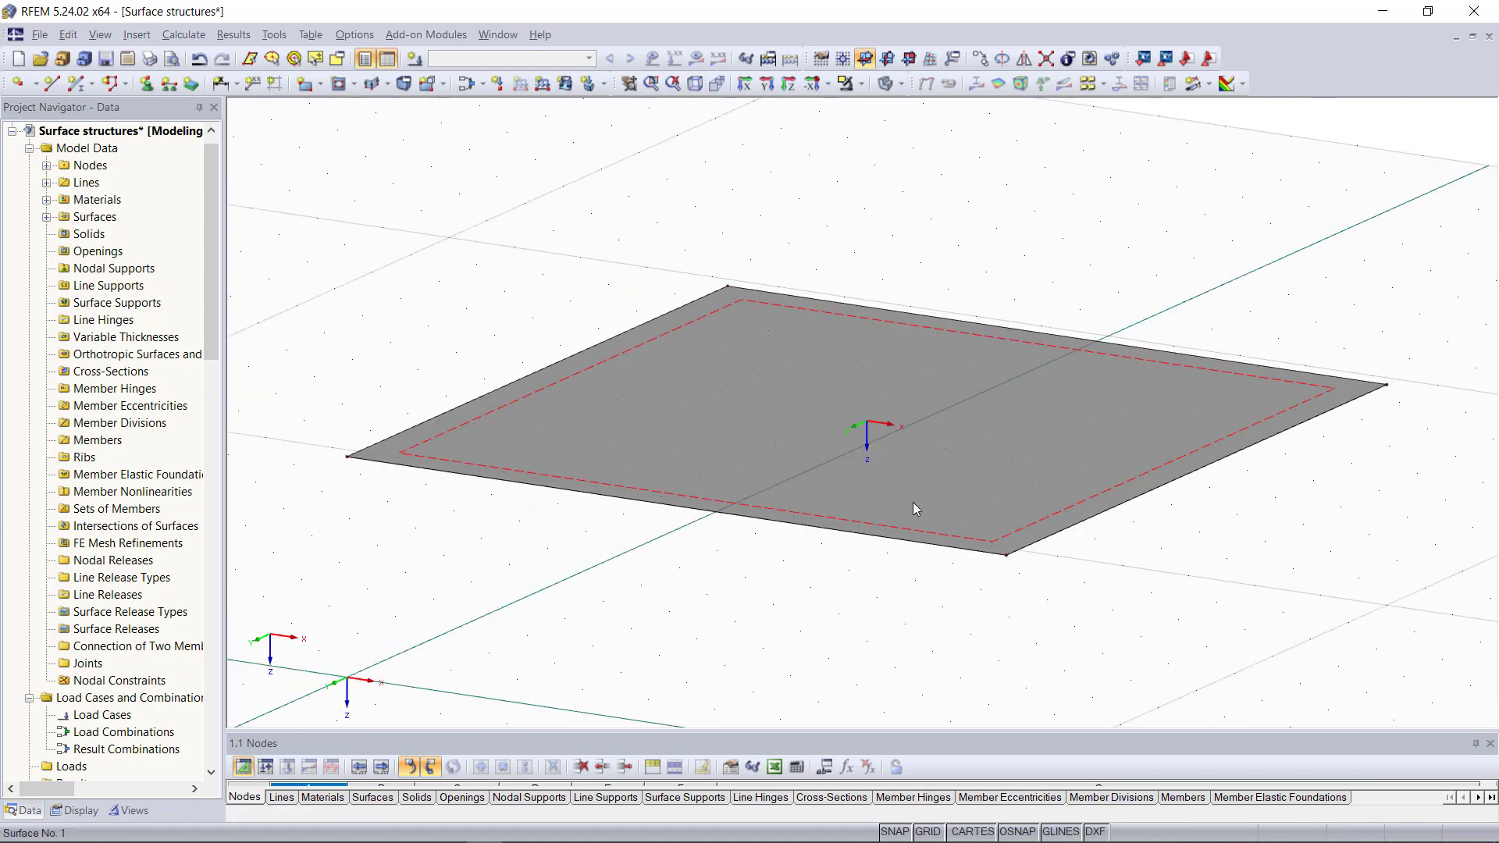
# Define Surface No. 2 as concrete C30/37 with constant 200 mm thickness
pyautogui.scroll(-3)
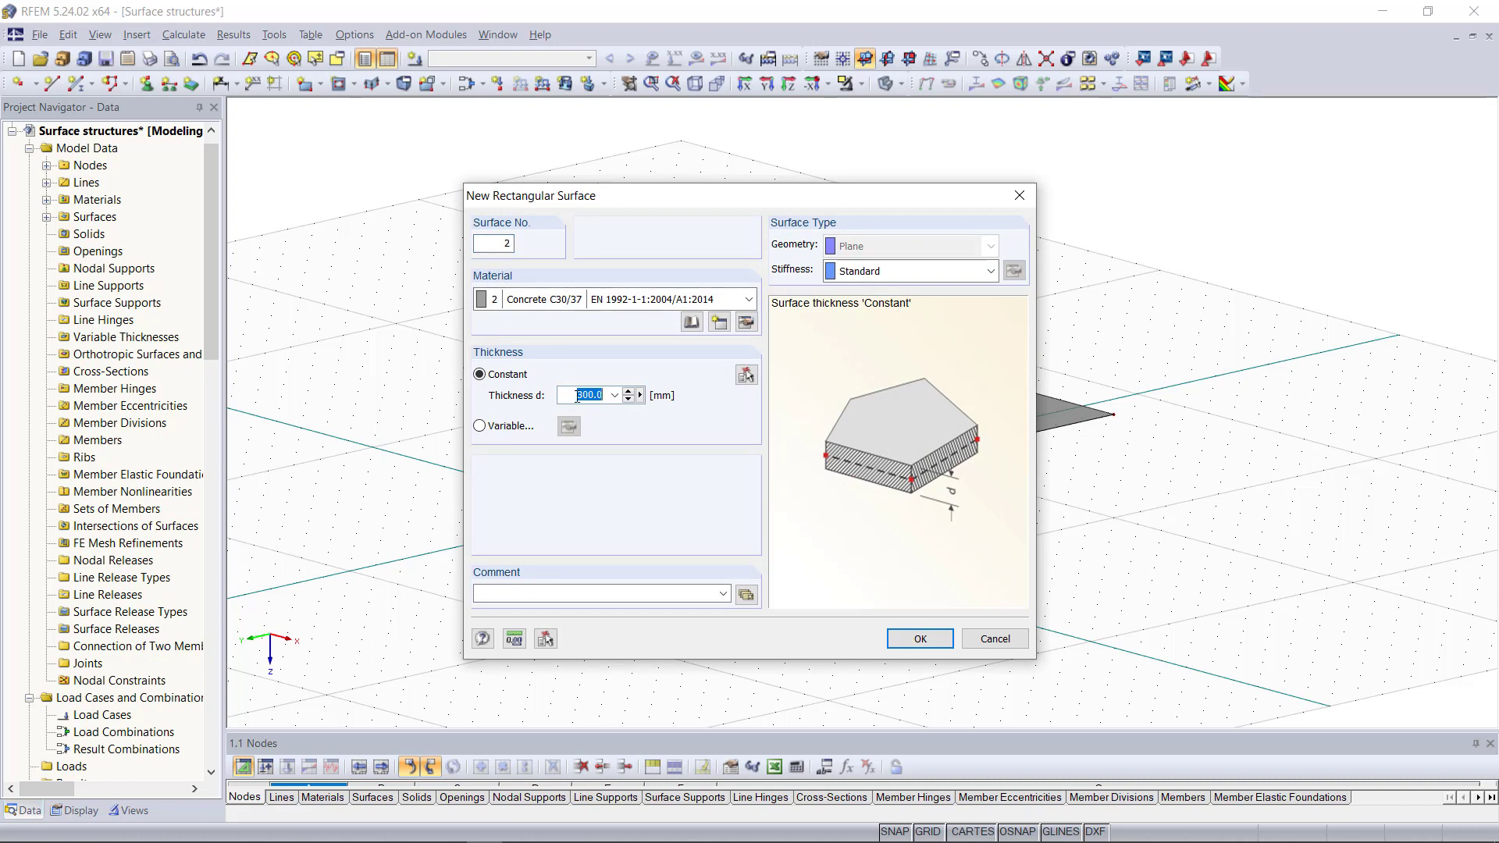
pyautogui.write('200')
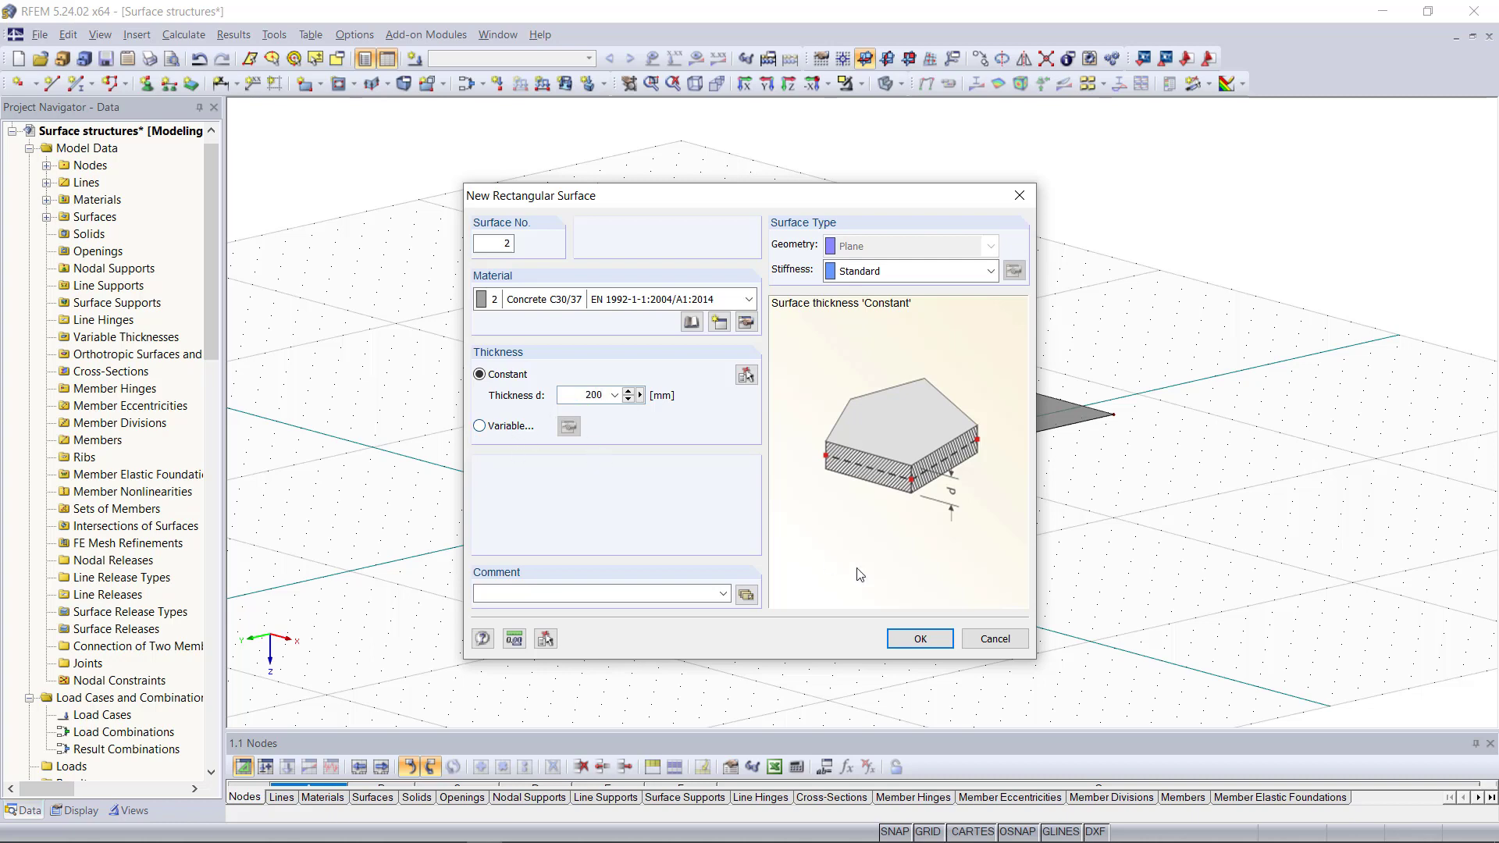
pyautogui.click(918, 639)
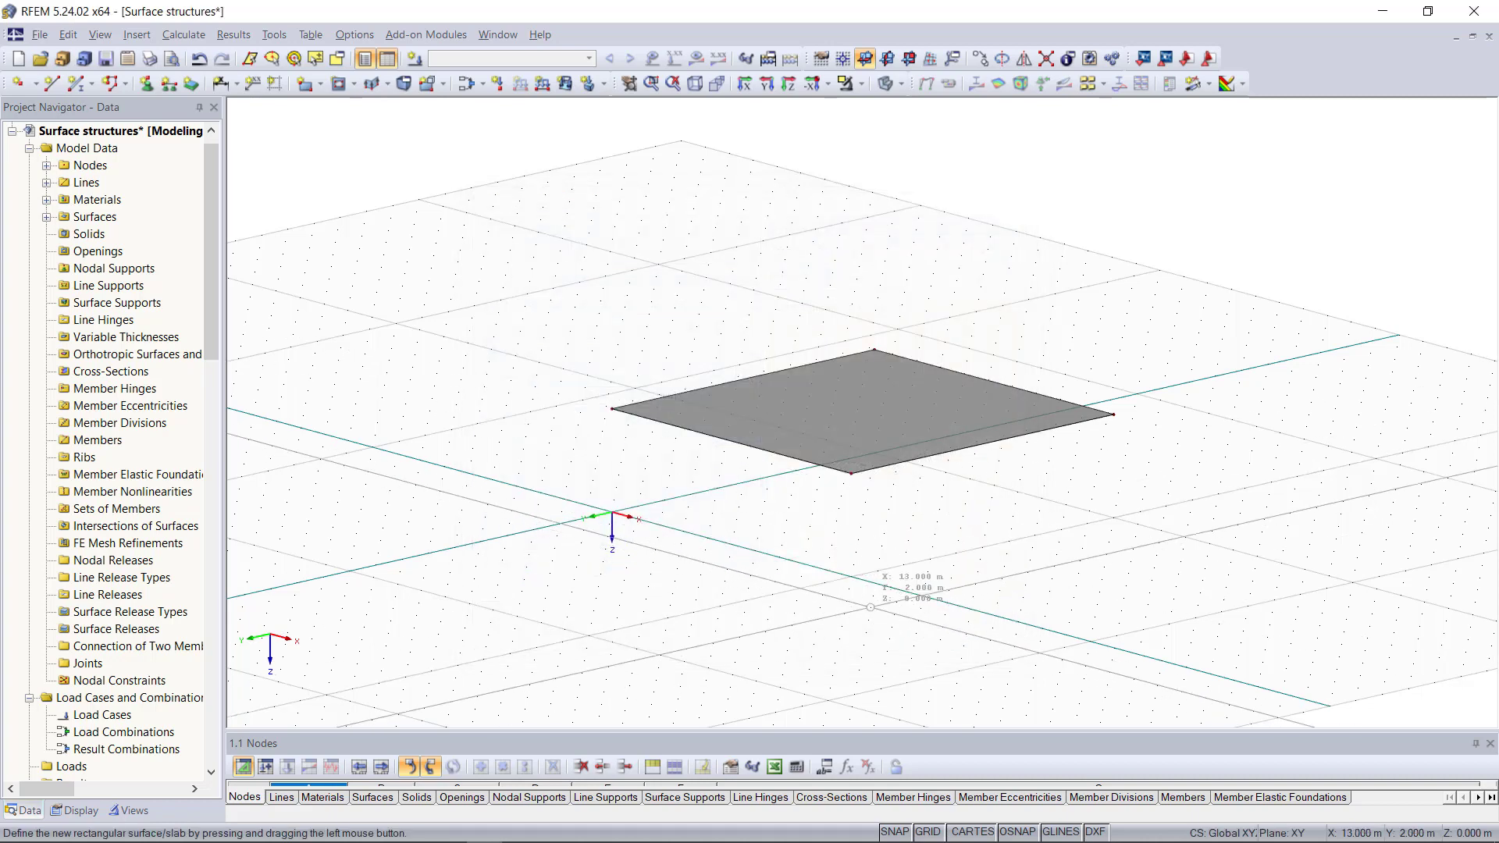
pyautogui.moveTo(827, 557)
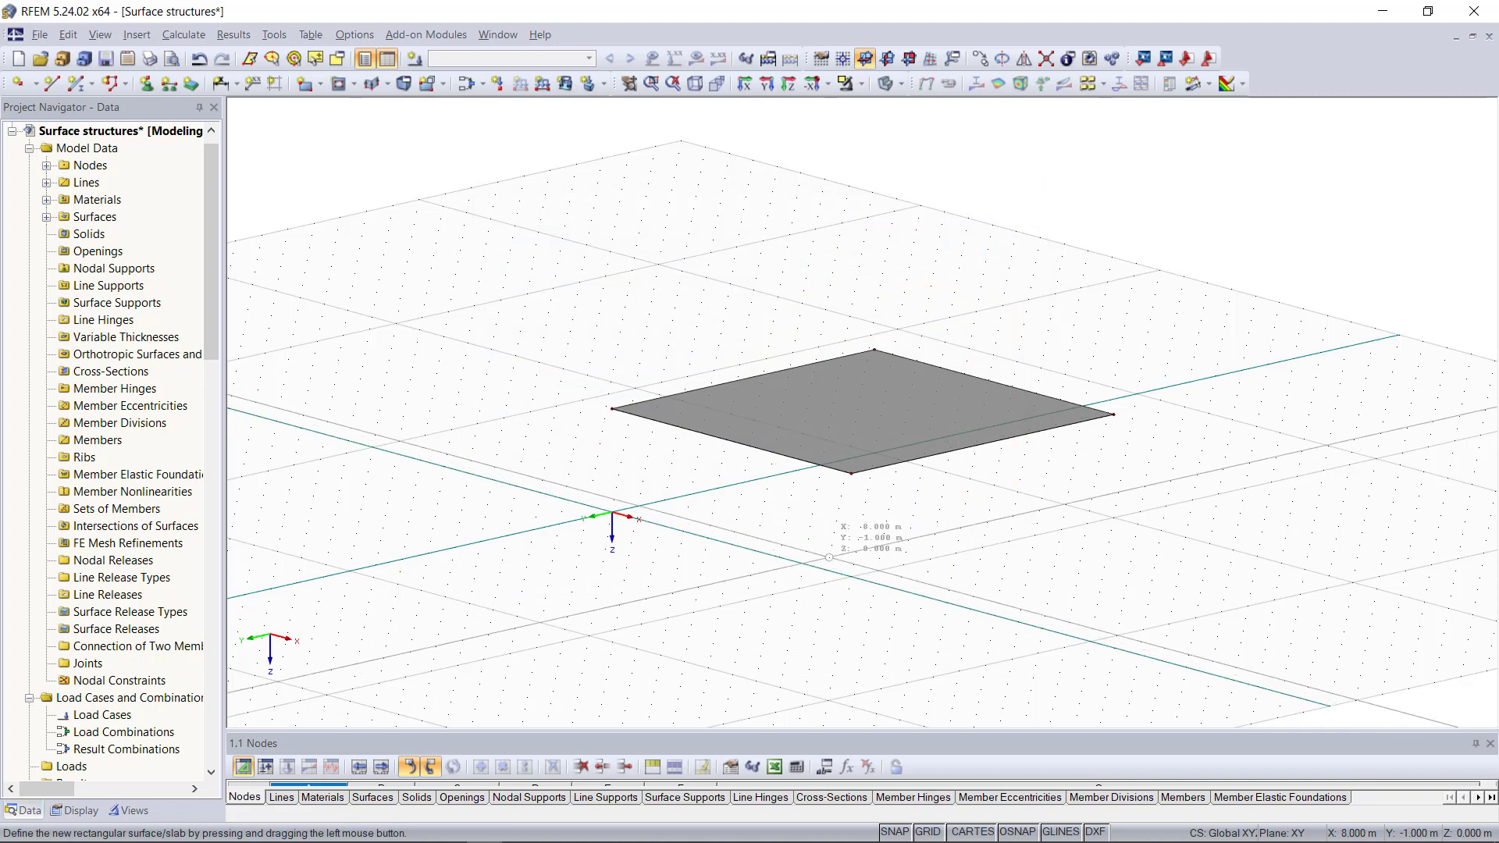
pyautogui.moveTo(858, 582)
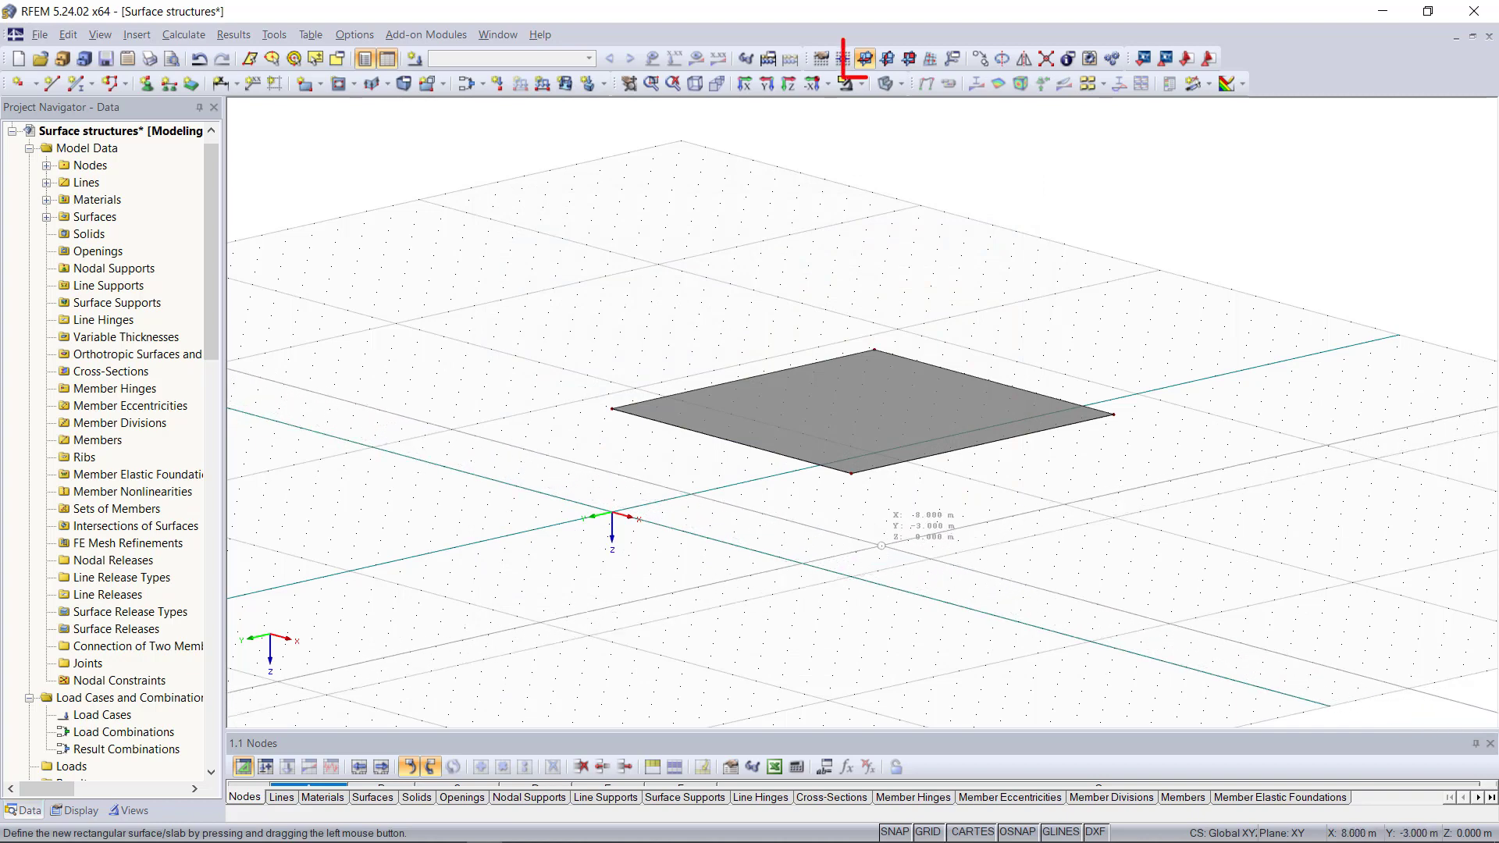
# Switch viewing directions while drawing the lower slab and wall surfaces of the box
pyautogui.click(909, 57)
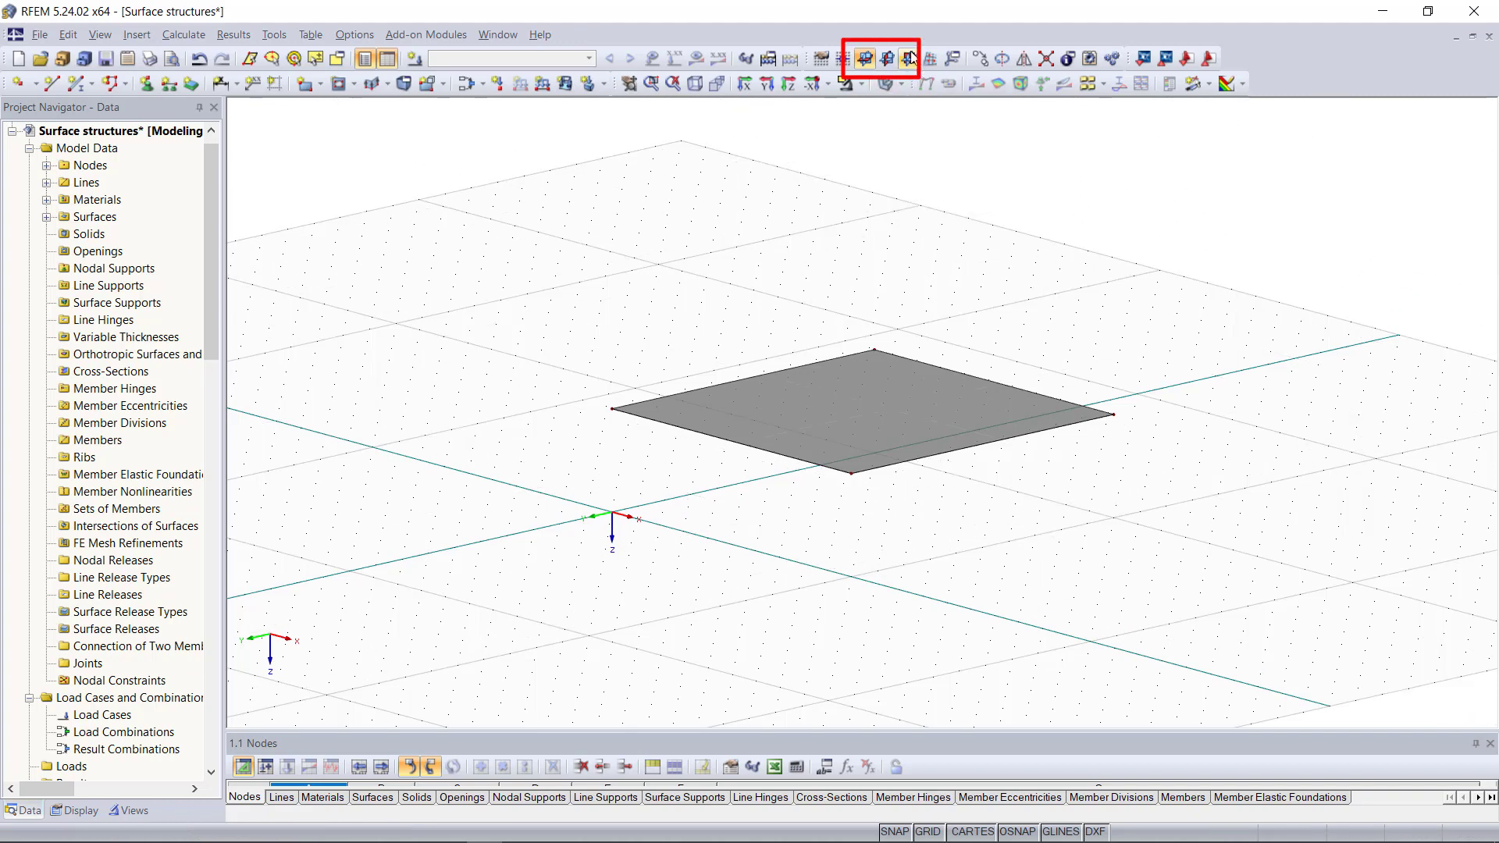
pyautogui.click(887, 58)
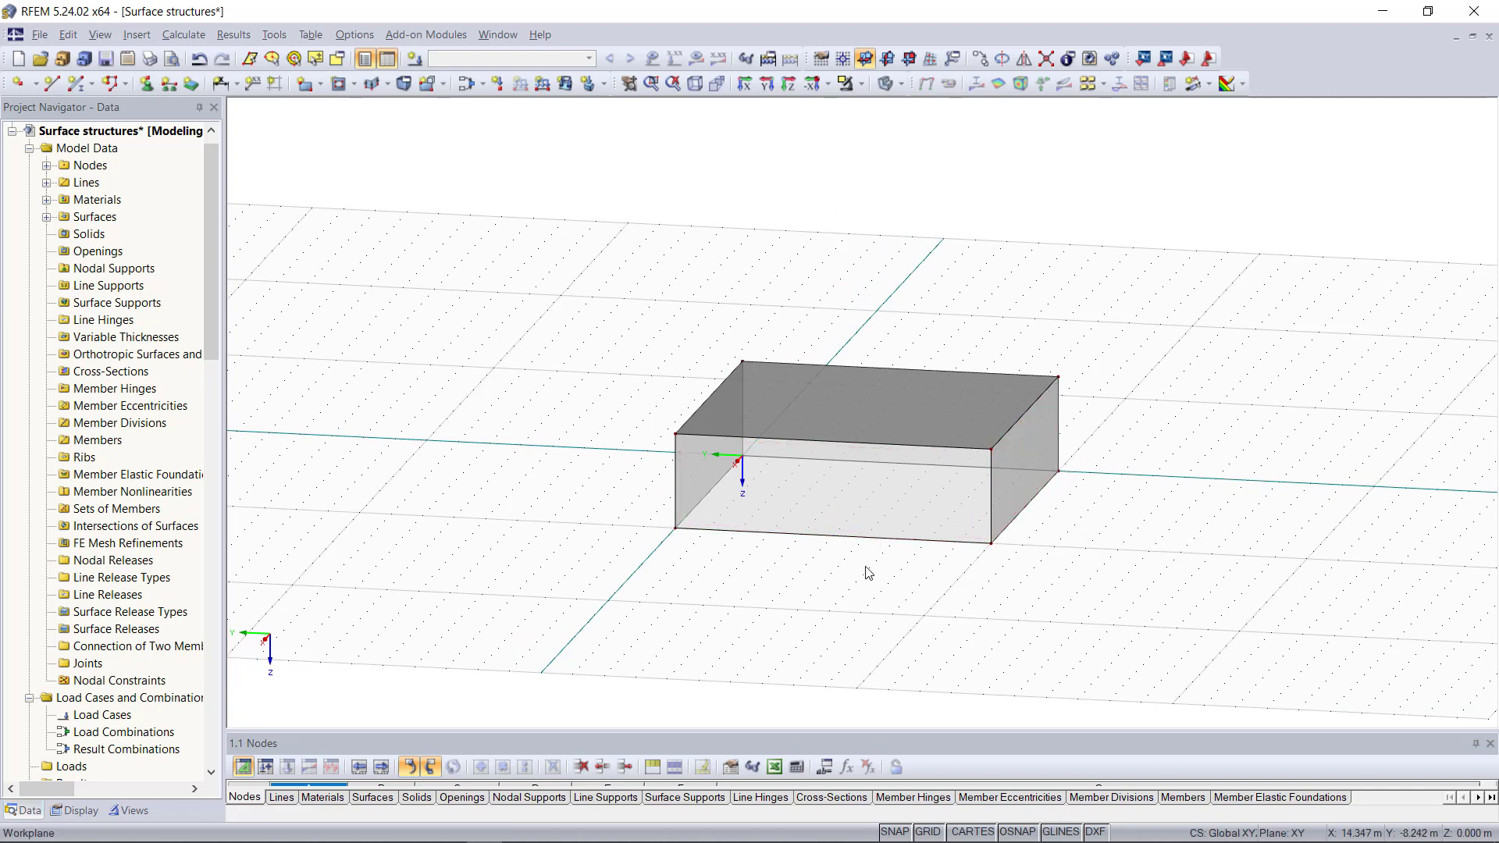
pyautogui.moveTo(549, 198)
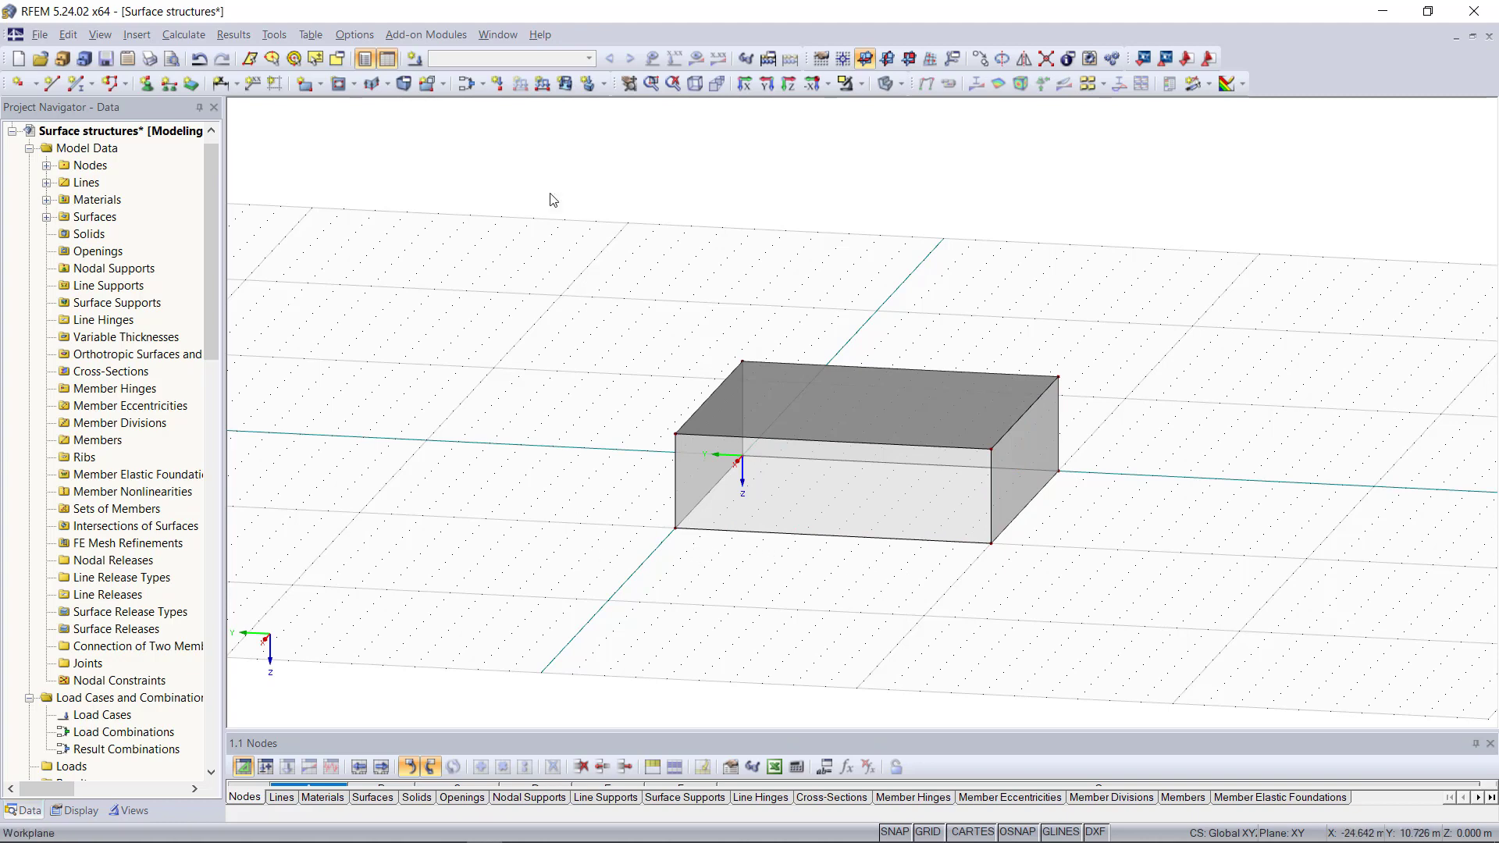
# Create hinged line supports for the bottom edges of the box walls
pyautogui.click(168, 84)
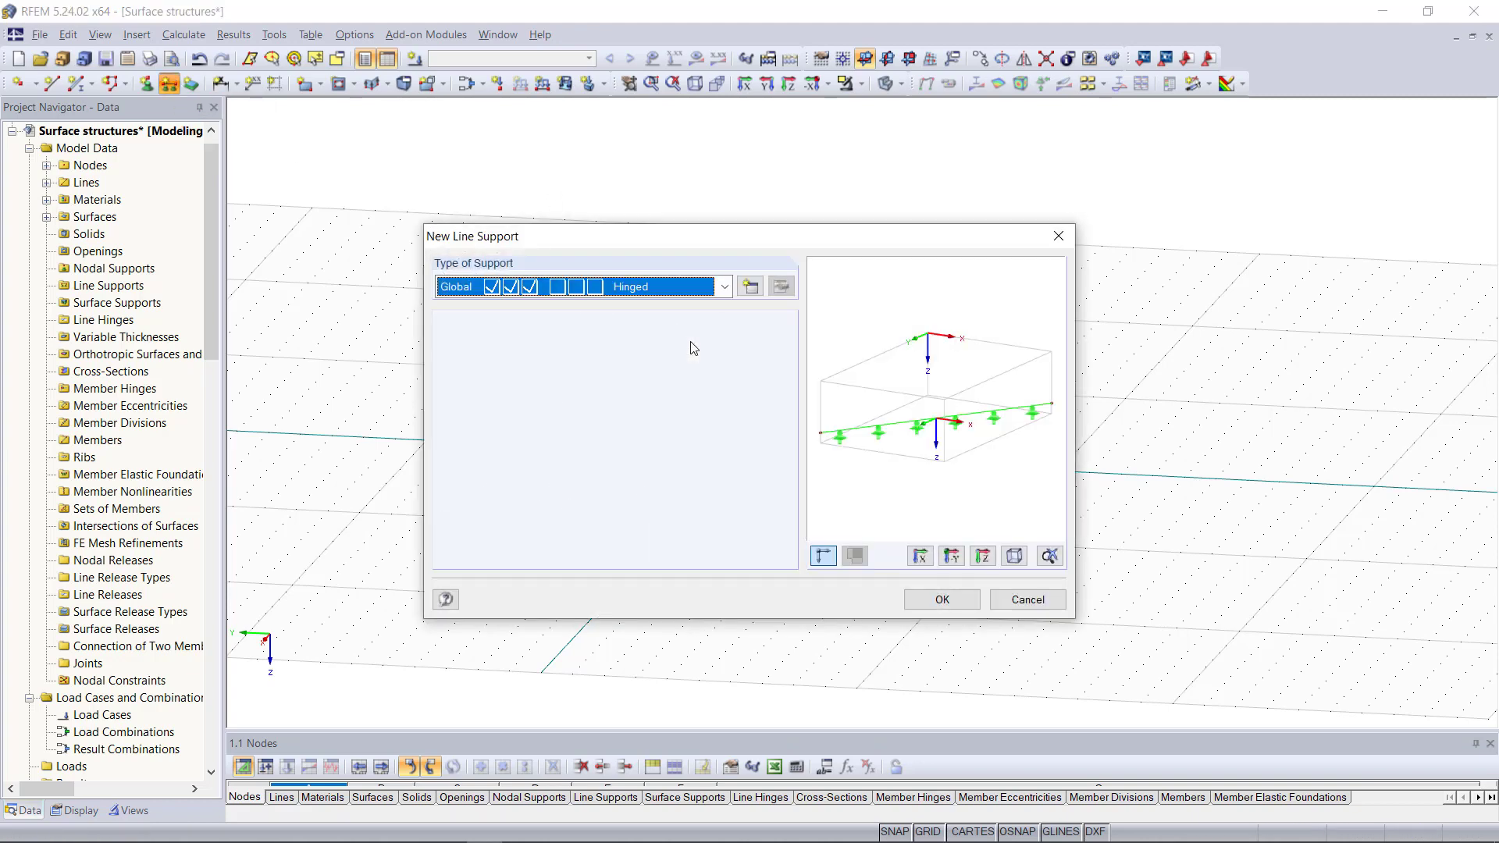
pyautogui.moveTo(832, 417)
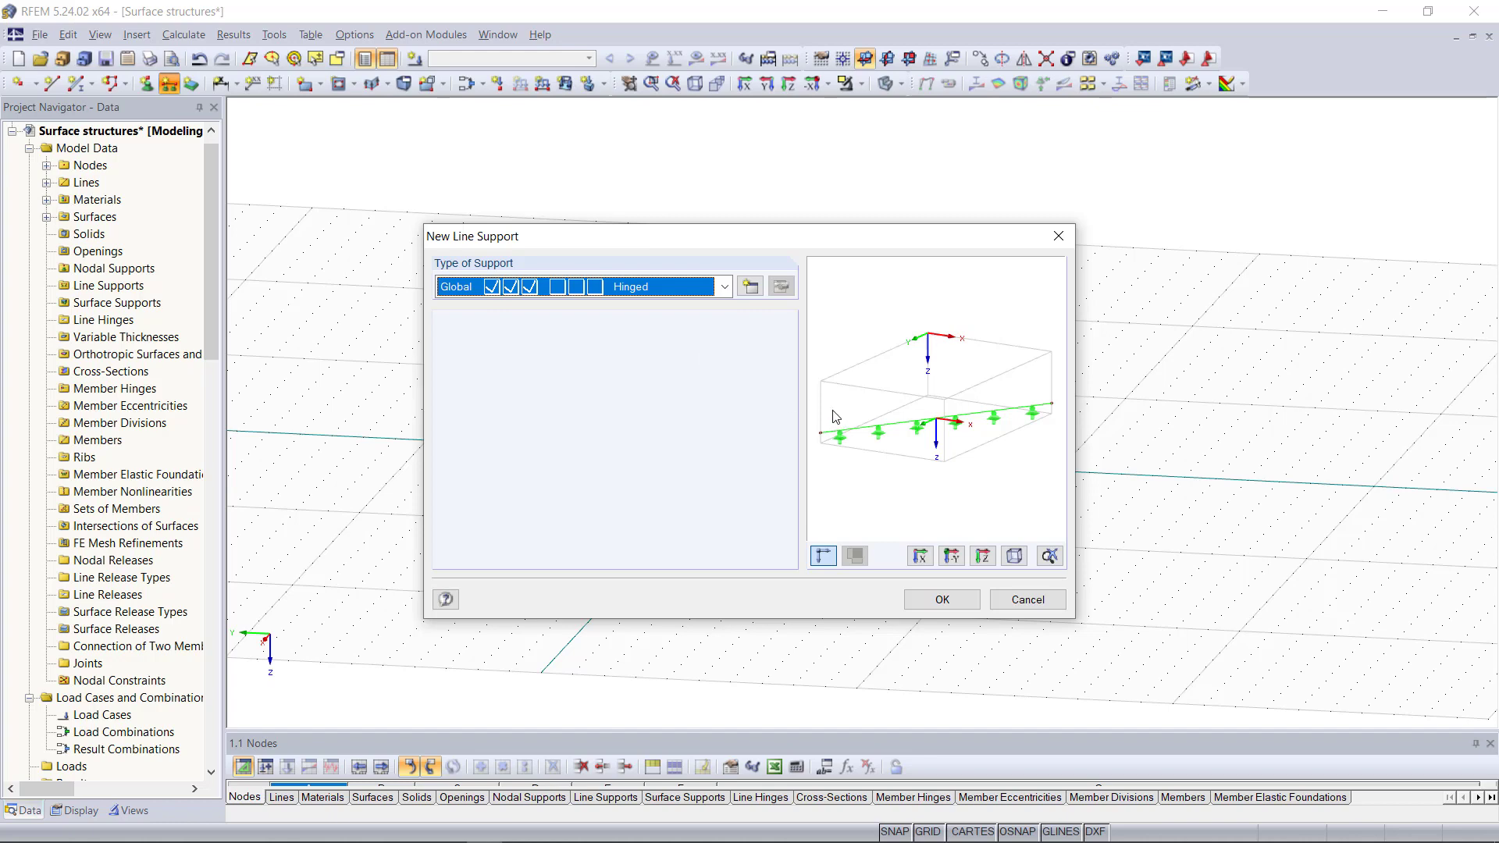
pyautogui.click(723, 287)
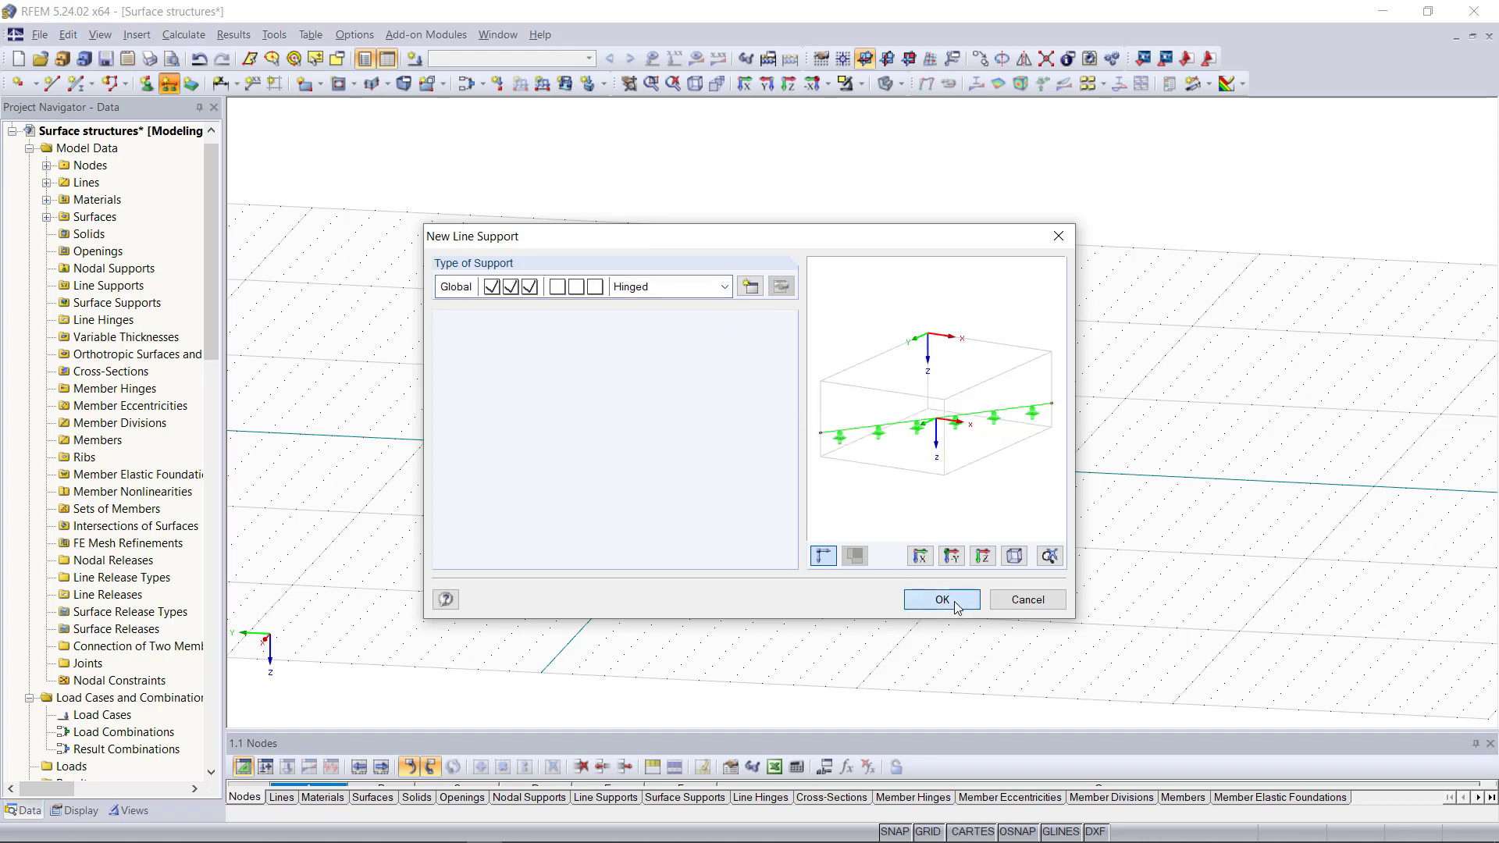
pyautogui.click(940, 600)
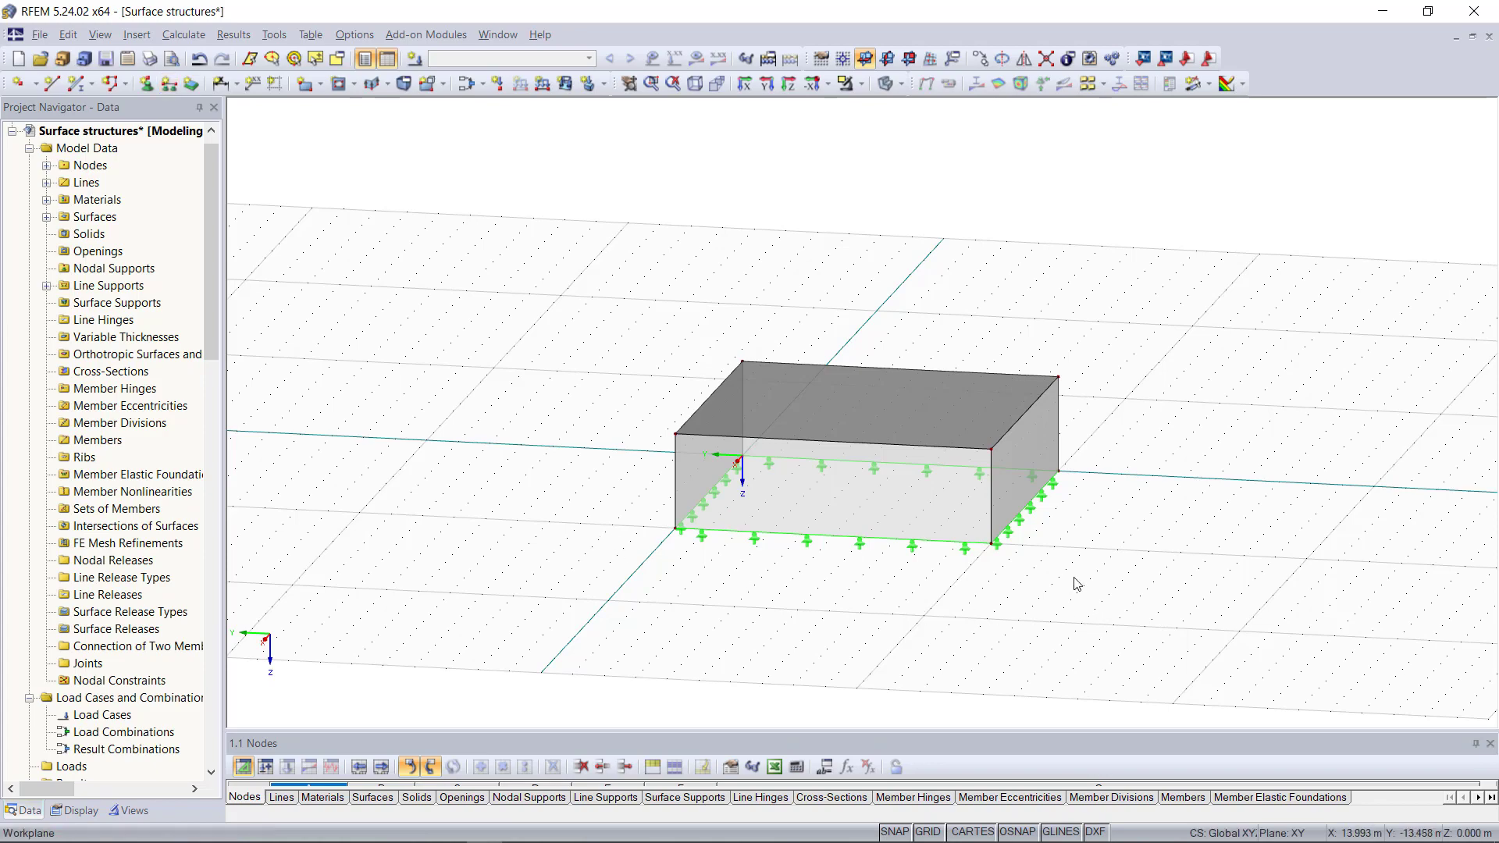
pyautogui.moveTo(1075, 582); pyautogui.dragTo(942, 706)
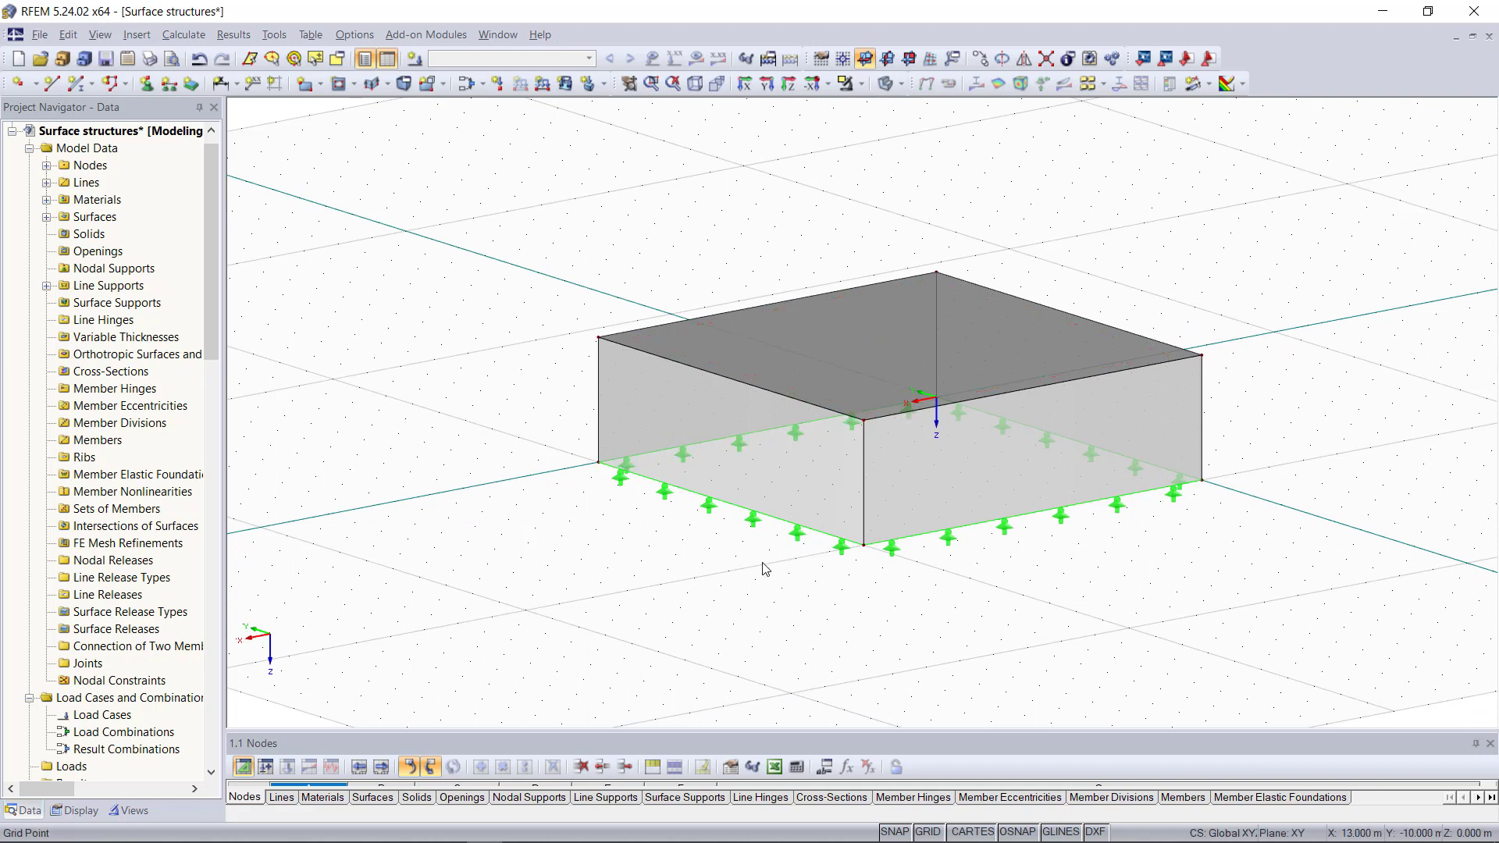
pyautogui.moveTo(776, 585)
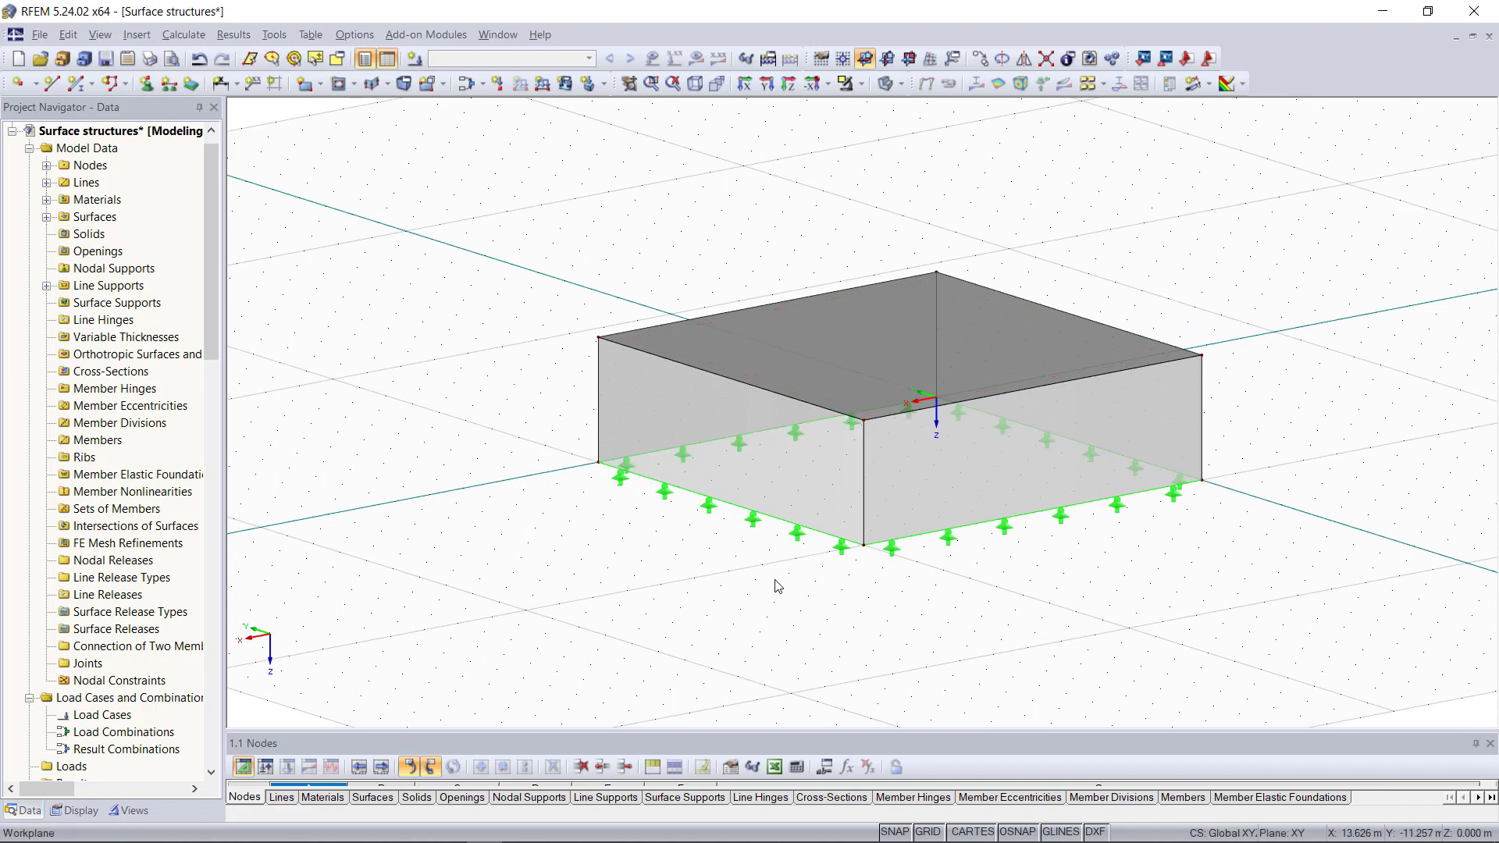
pyautogui.moveTo(765, 562)
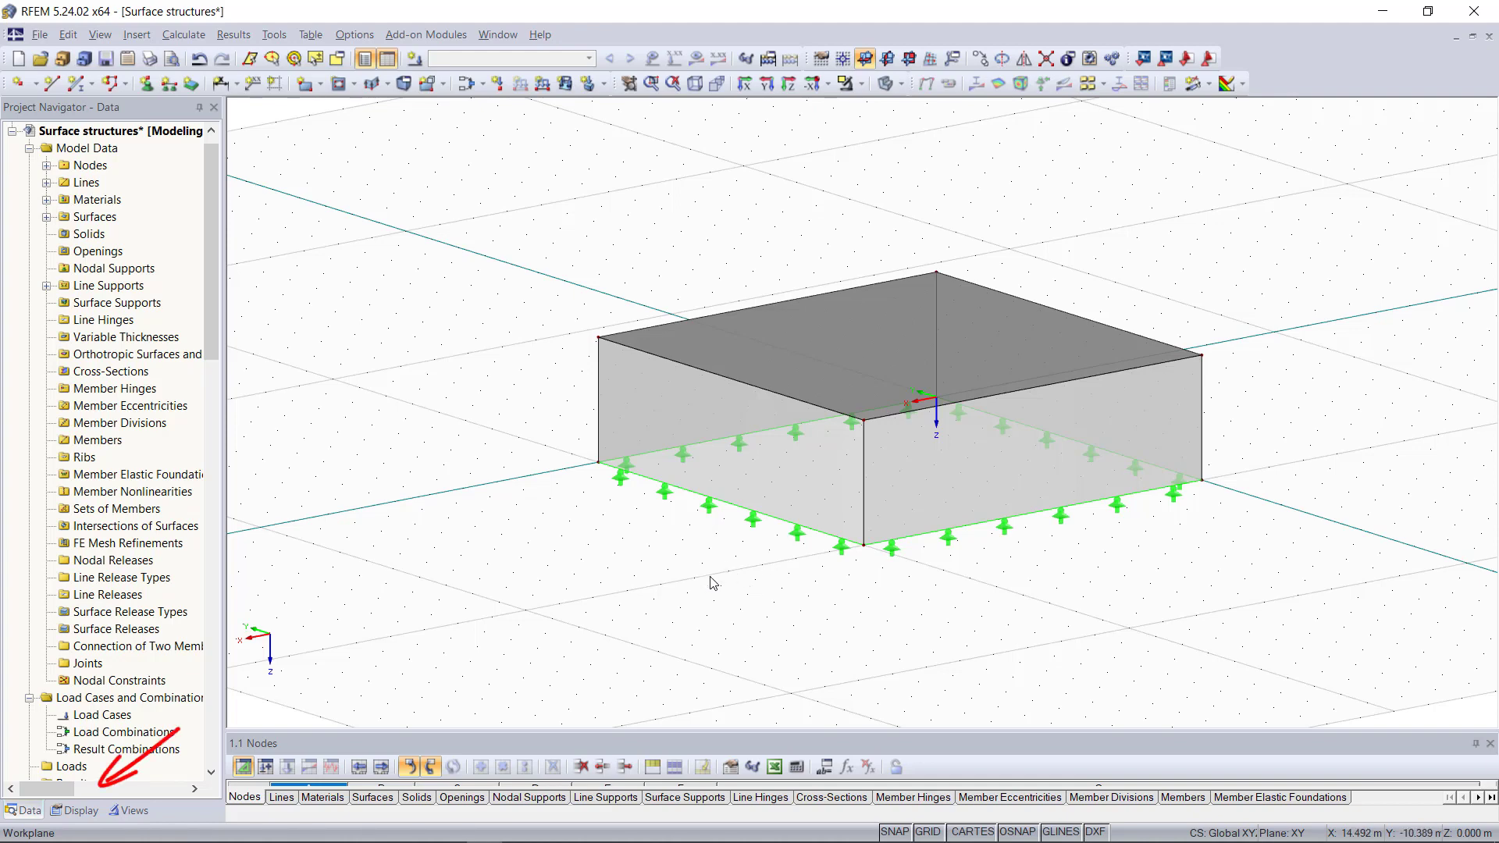
# Show surfaces rendered with thickness, then revert to plain Filled surfaces
pyautogui.click(80, 811)
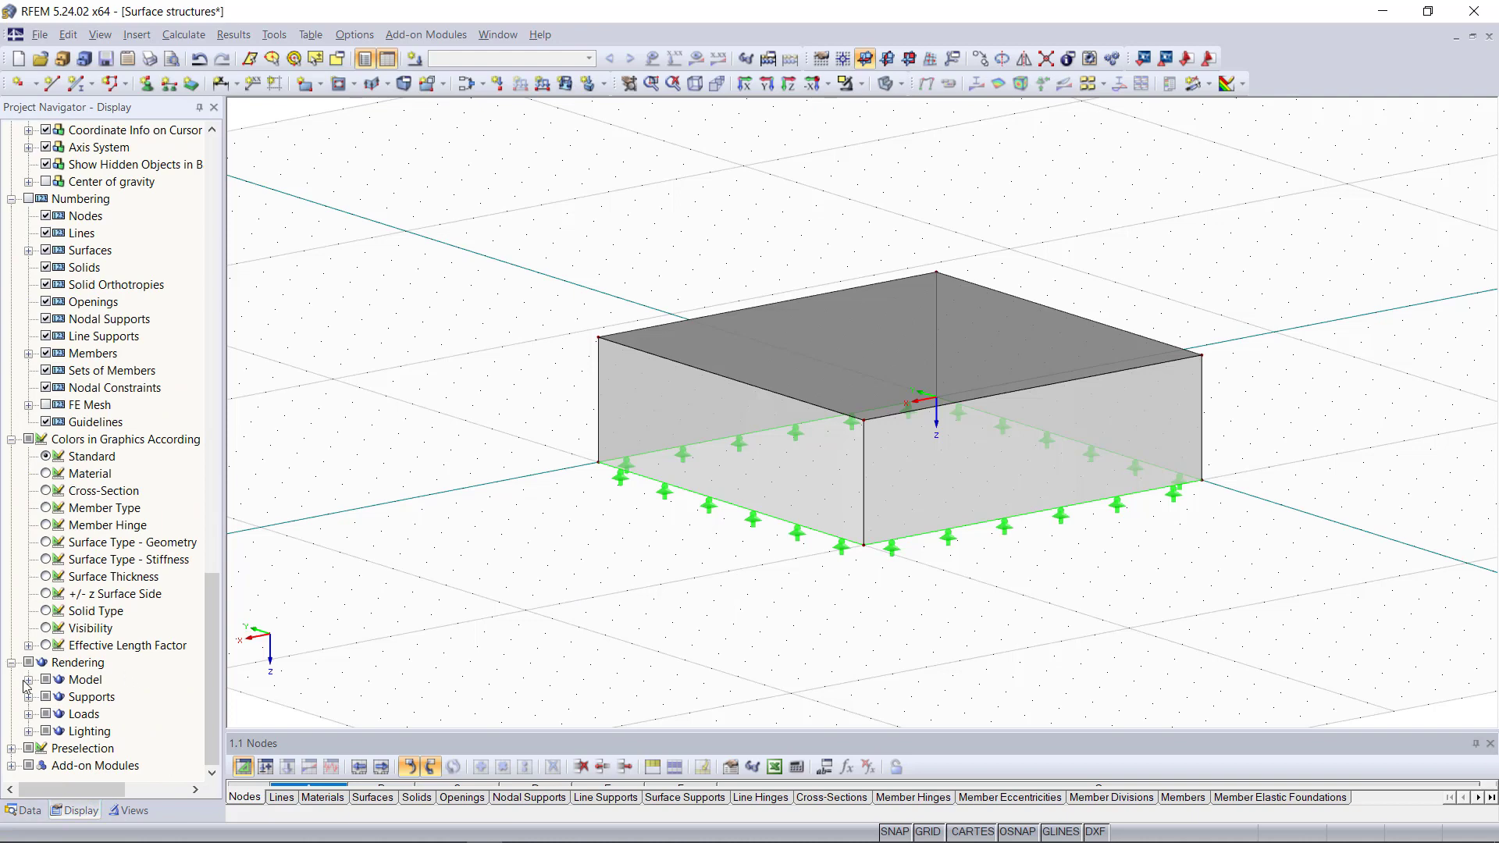
pyautogui.click(30, 662)
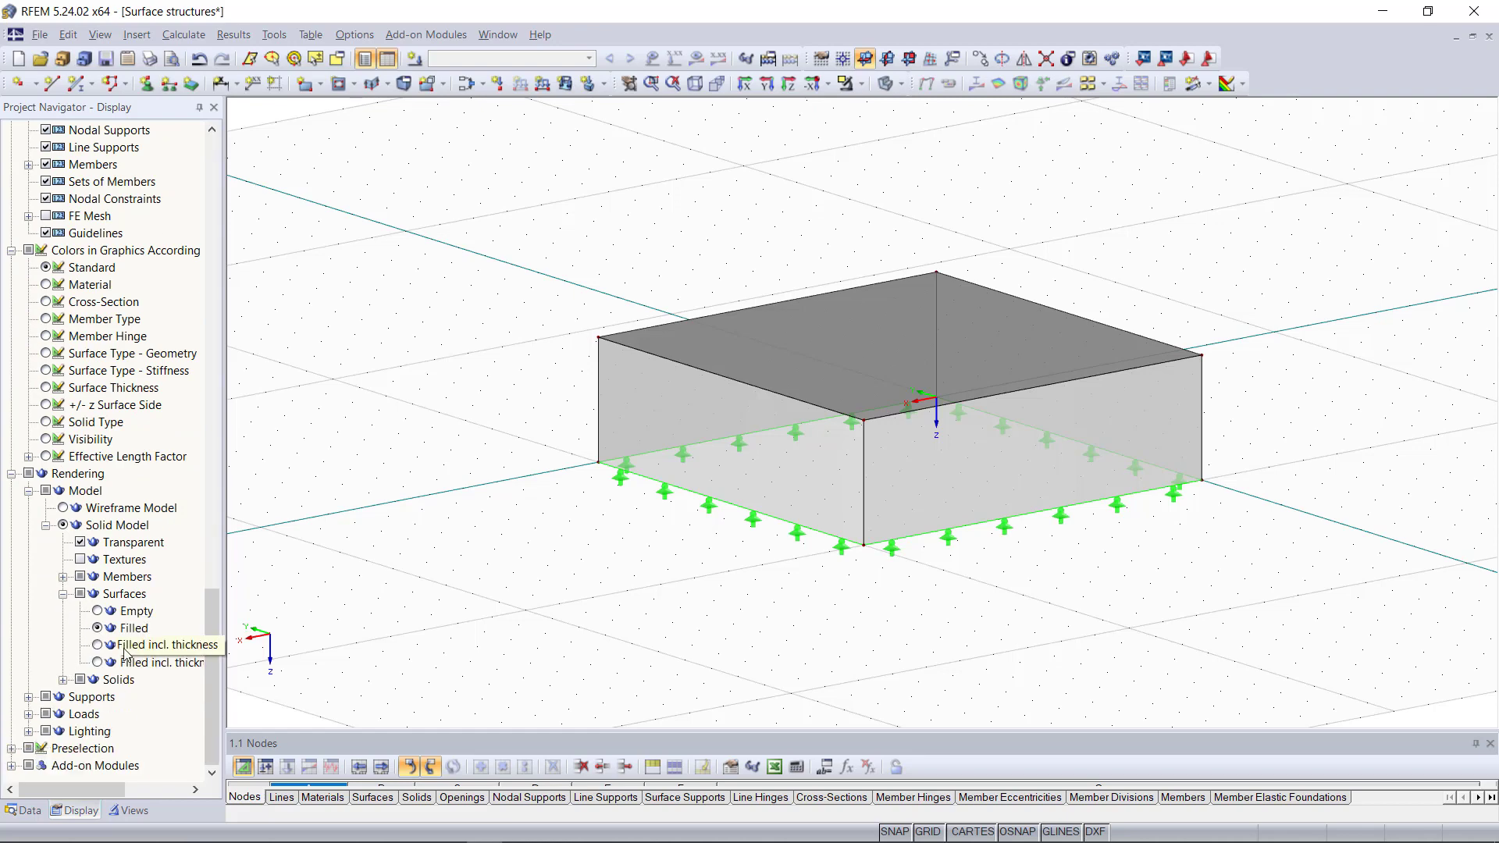
pyautogui.click(95, 643)
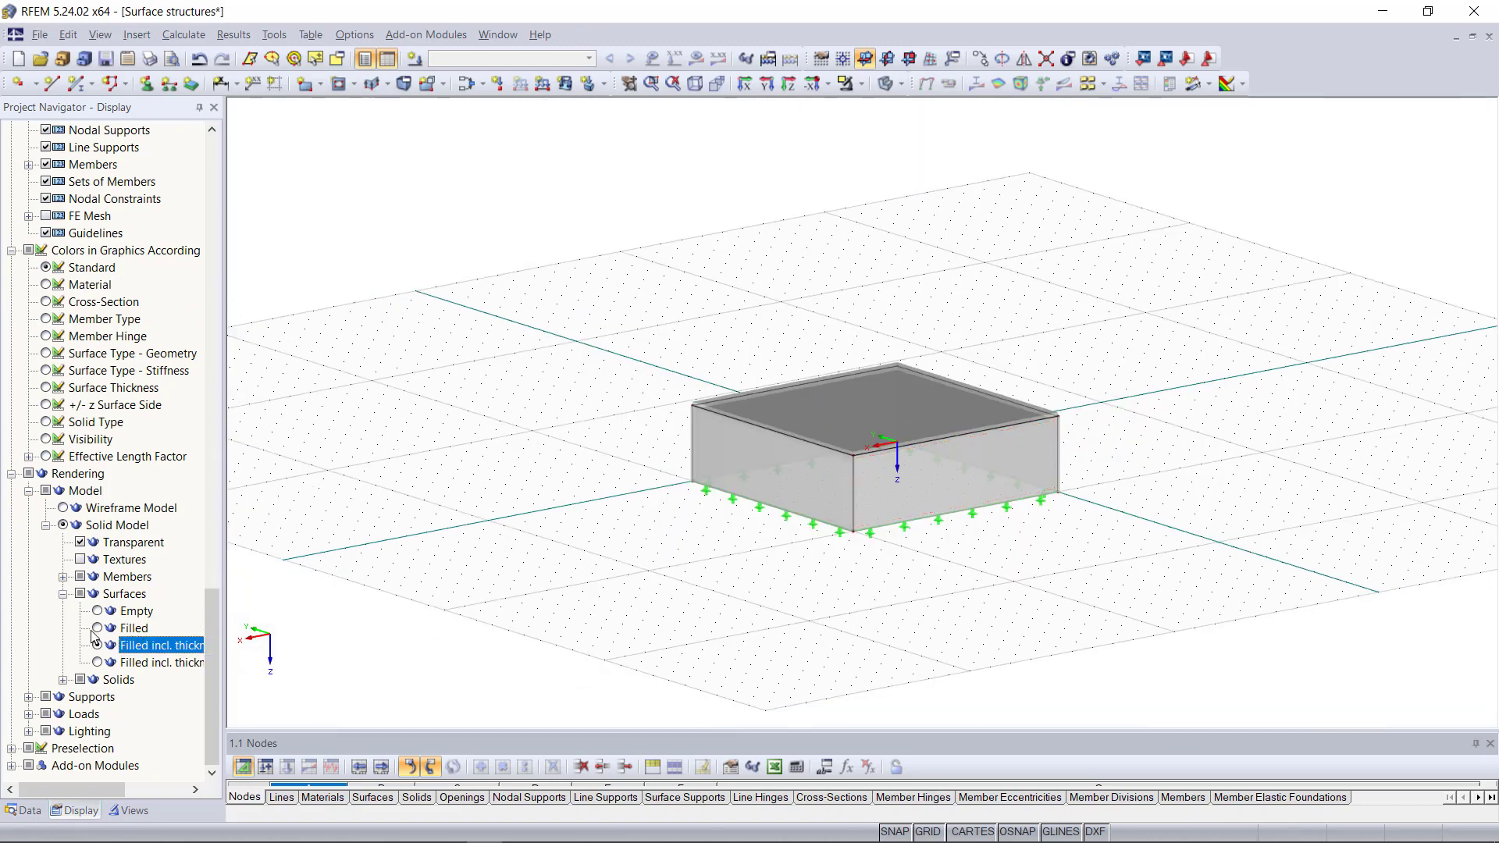
pyautogui.click(97, 628)
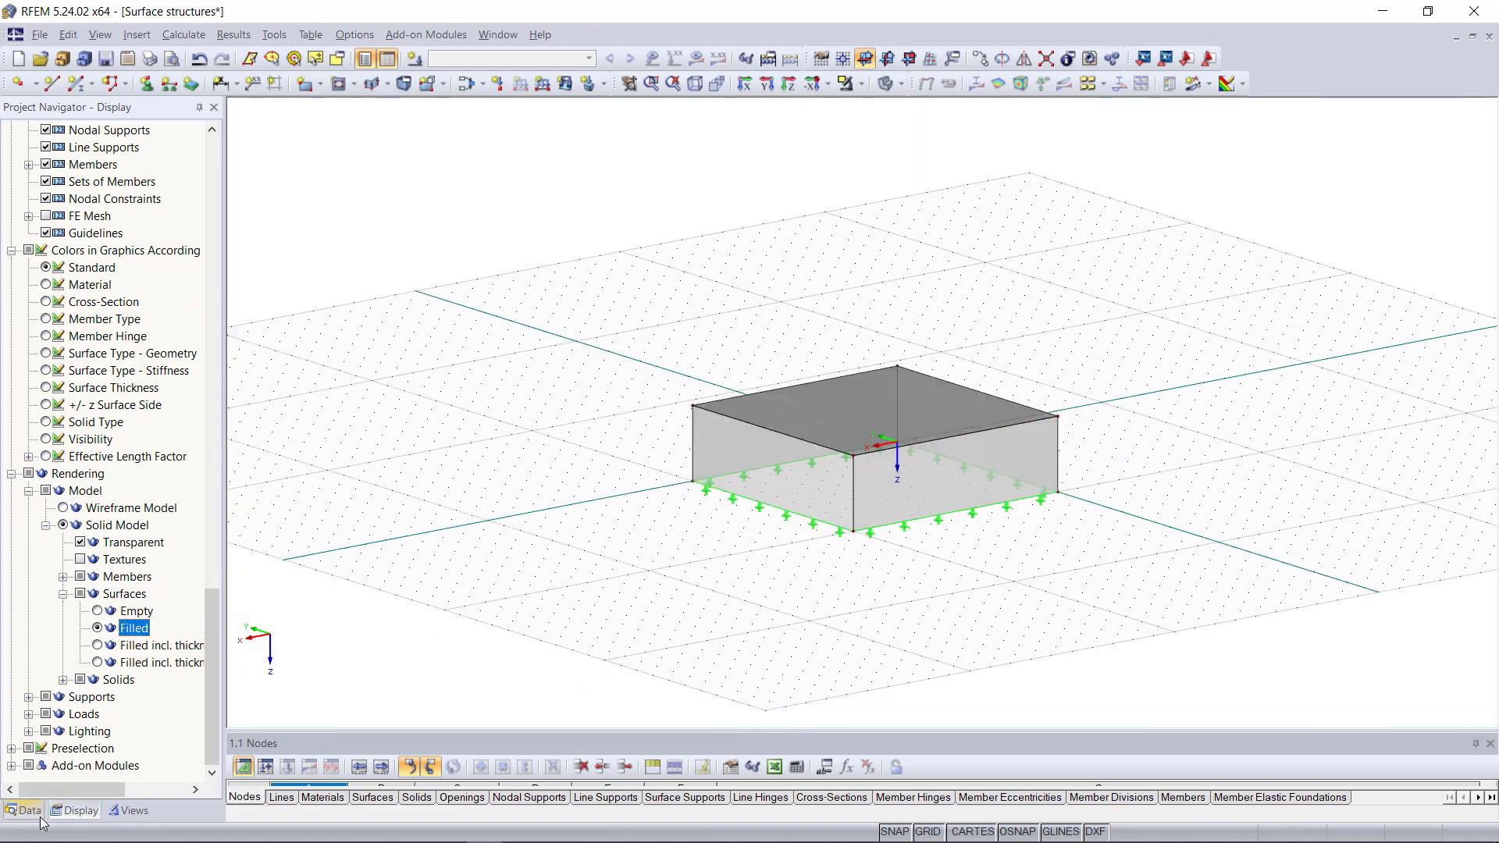
# Return the Project Navigator to the Data tree
pyautogui.click(26, 811)
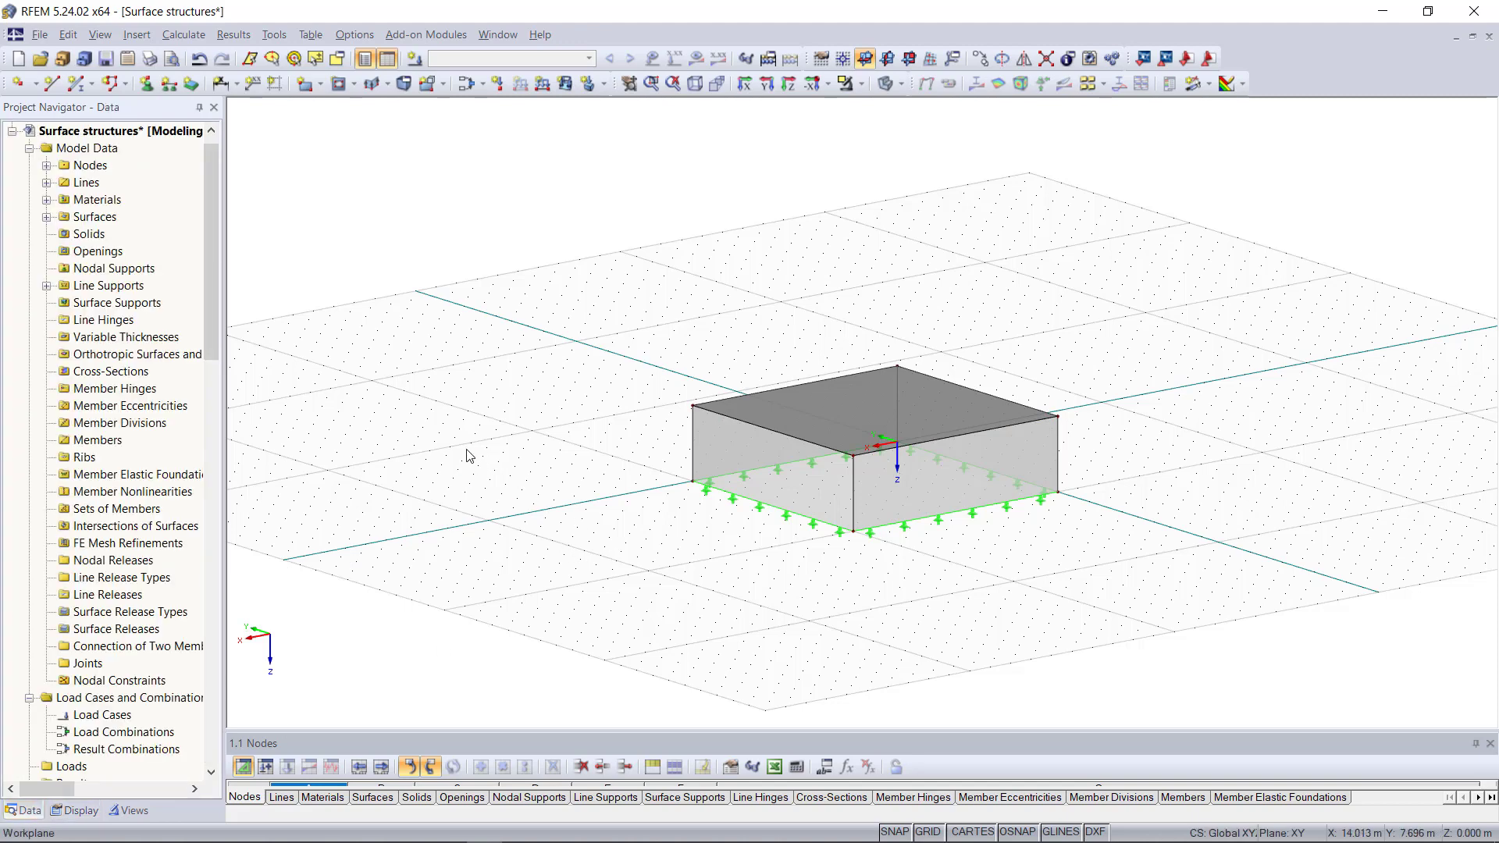
pyautogui.moveTo(550, 431)
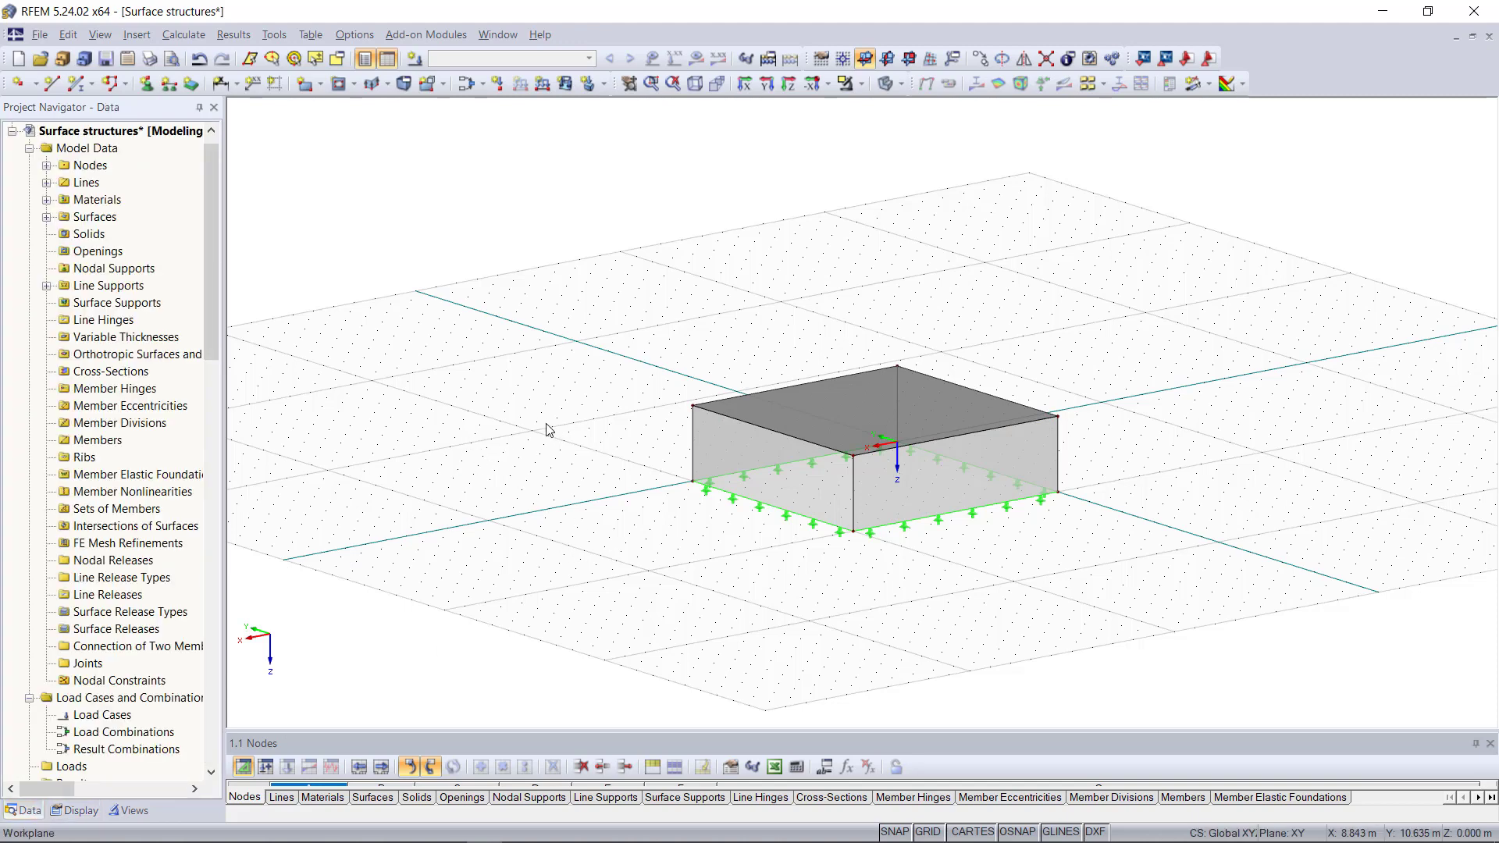
pyautogui.moveTo(712, 560)
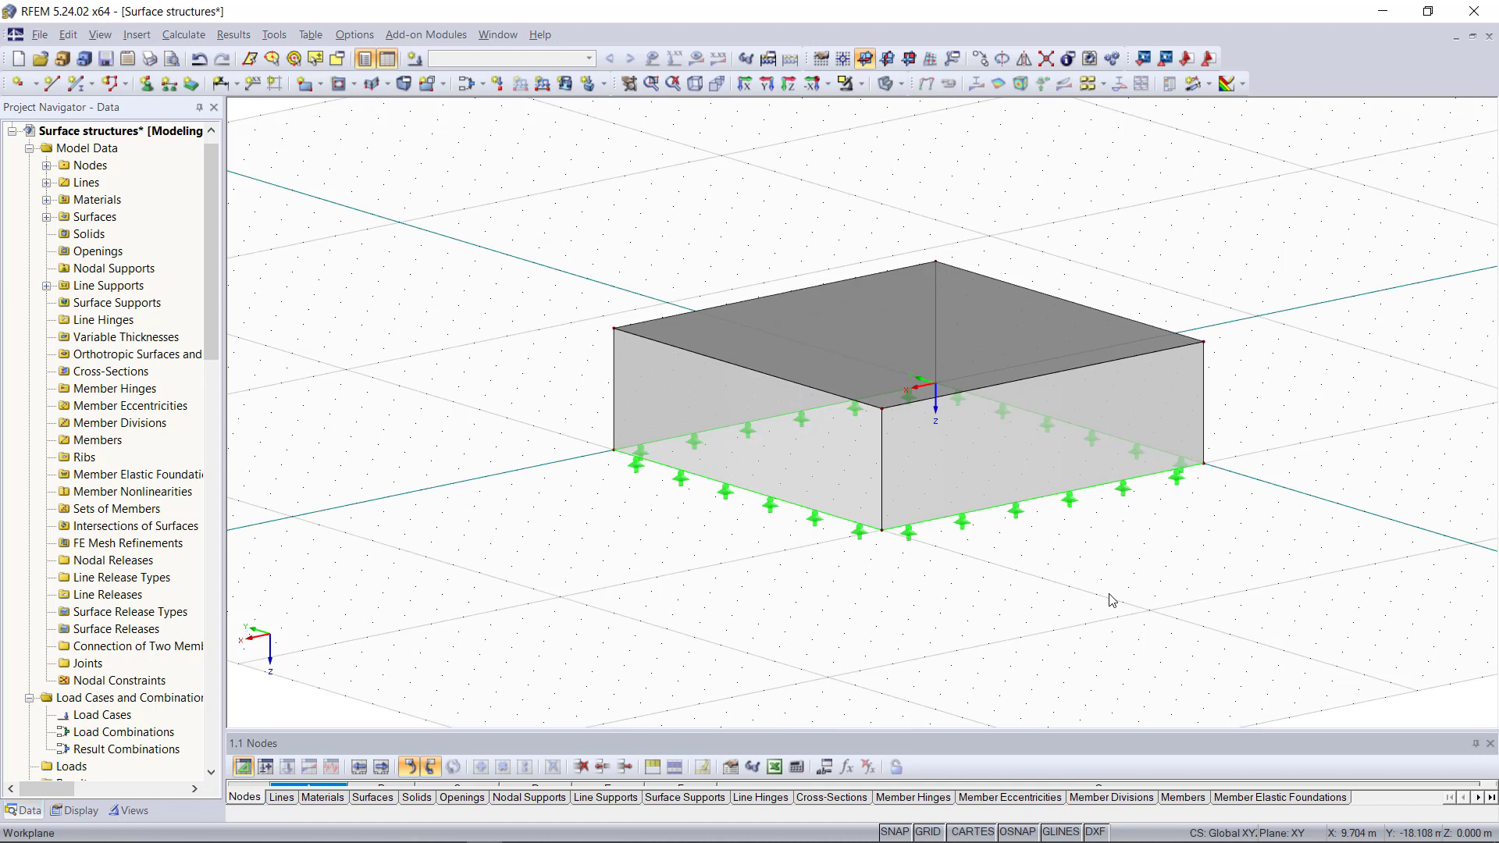
pyautogui.moveTo(1046, 673)
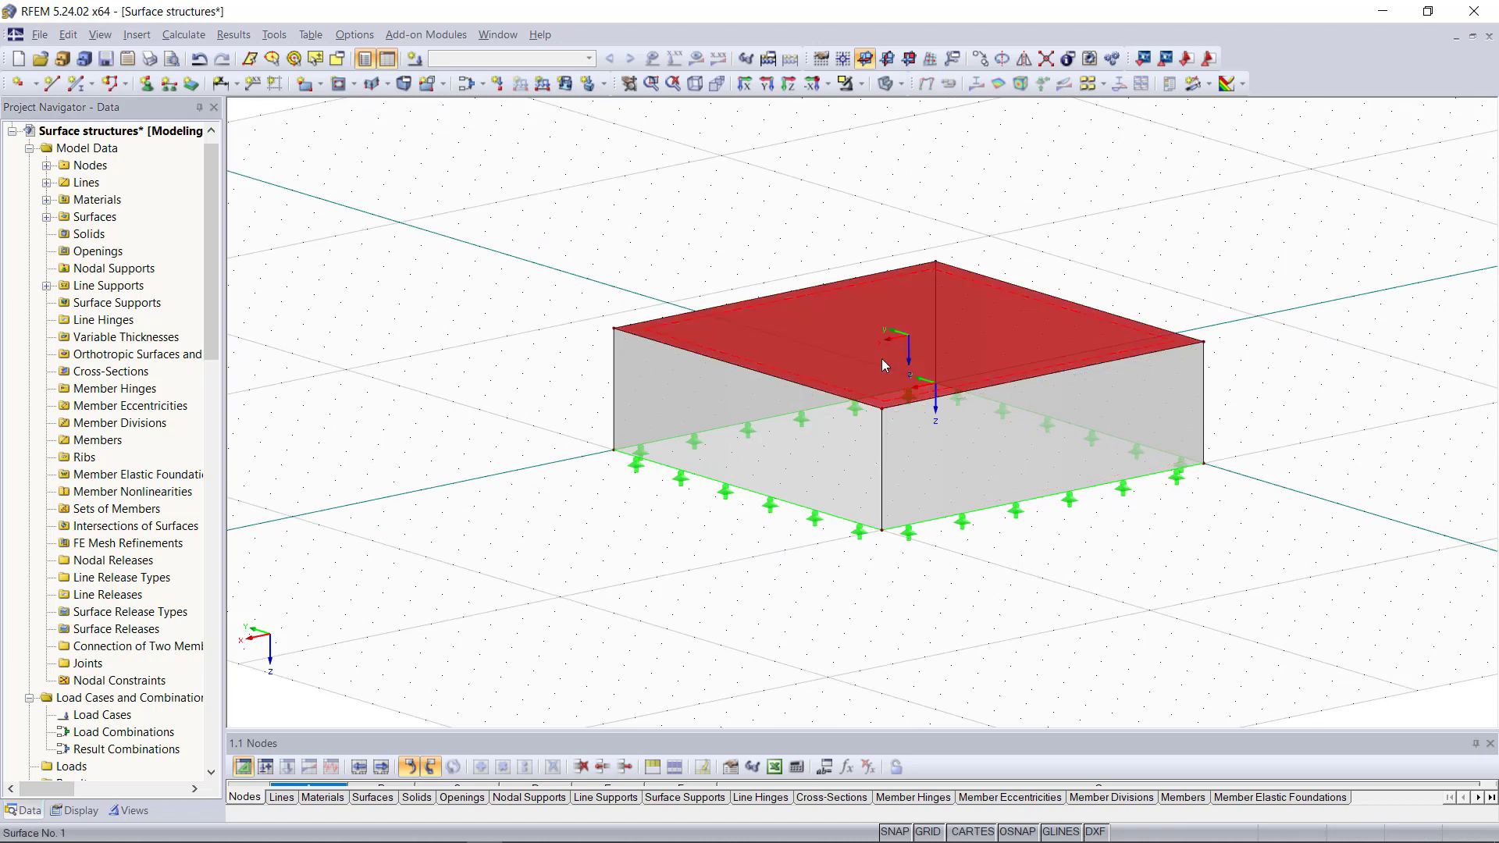
# Split the roof surface at 0.5 on both line pairs into four quarters
pyautogui.rightClick(882, 365)
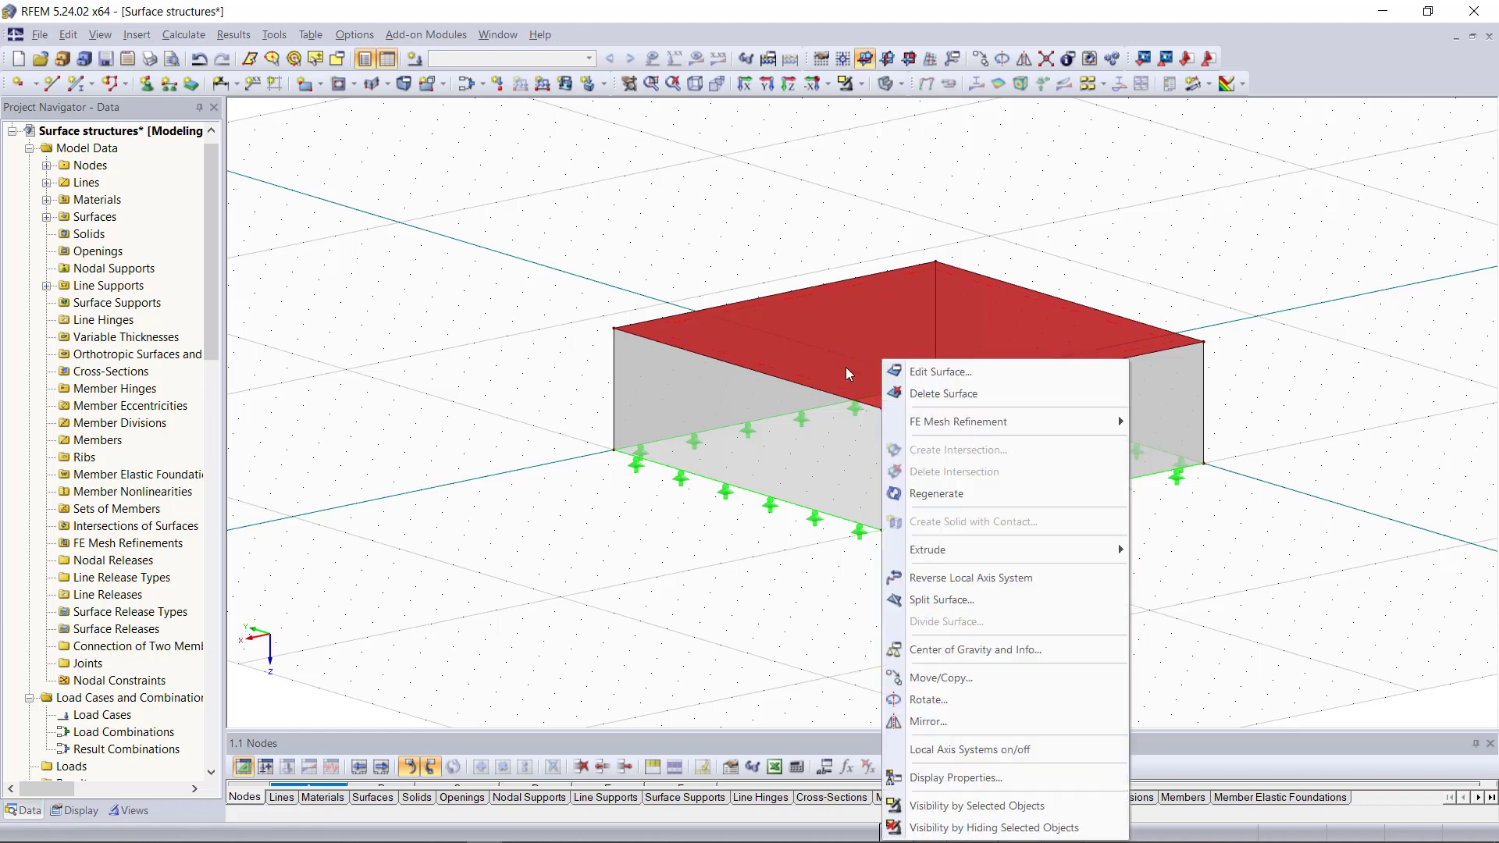
pyautogui.moveTo(960, 600)
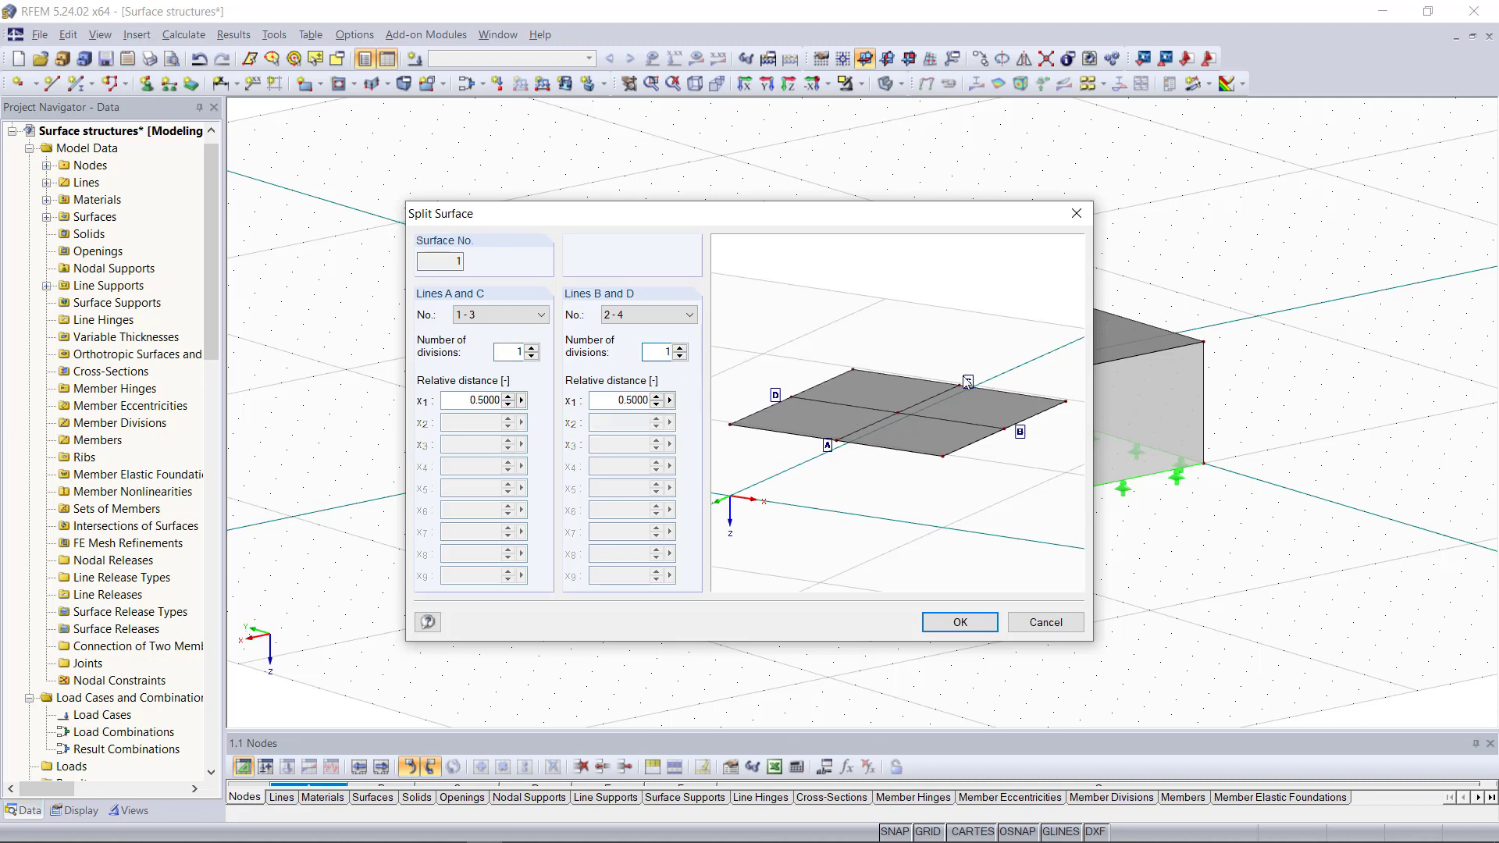
pyautogui.click(957, 623)
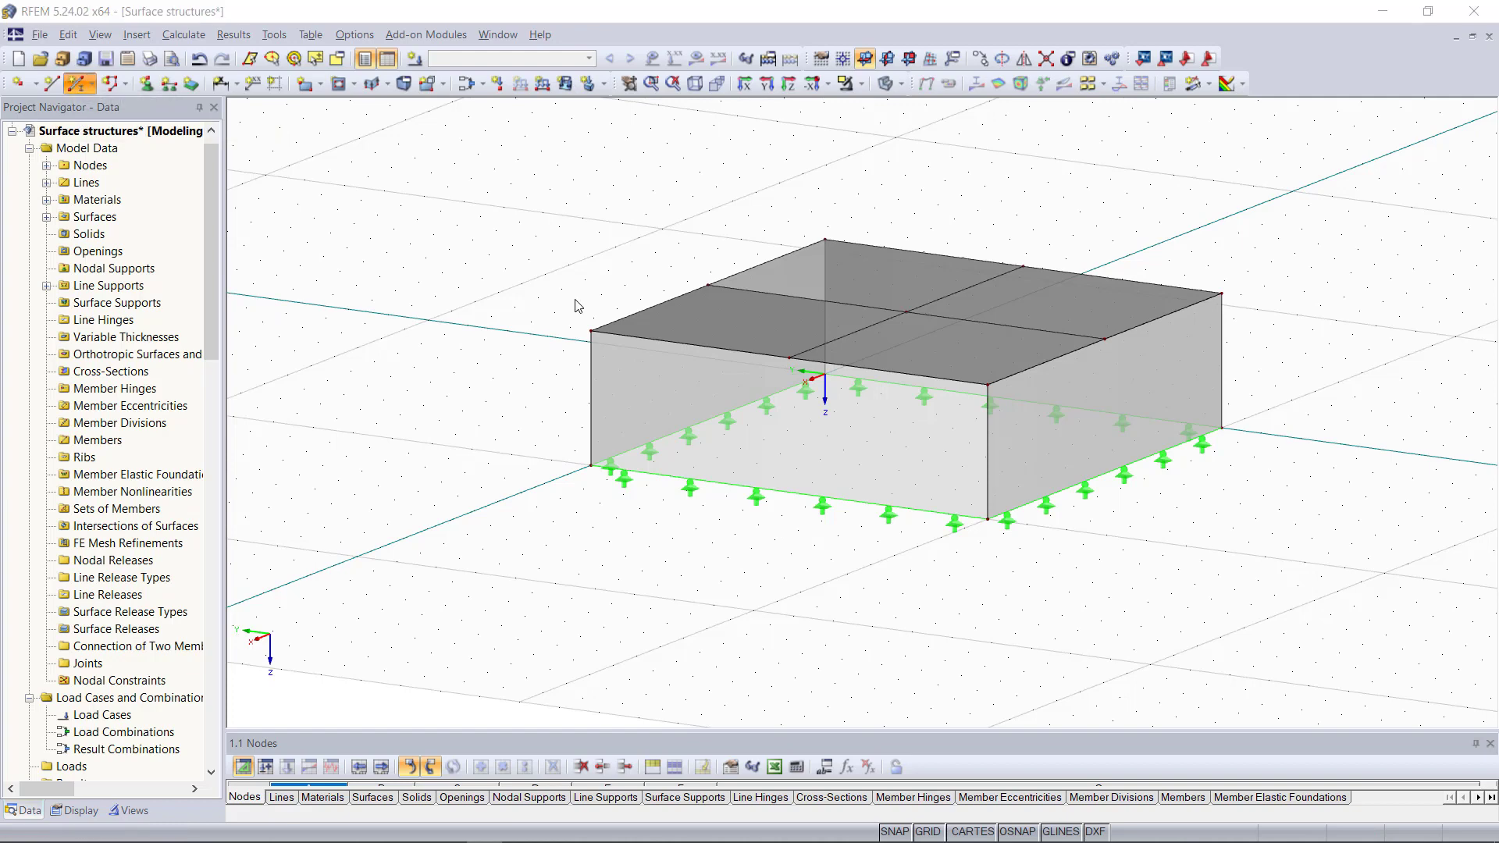
# Add a column member with a new Rectangle 300/300 cross-section from the roof centre to ground
pyautogui.click(80, 84)
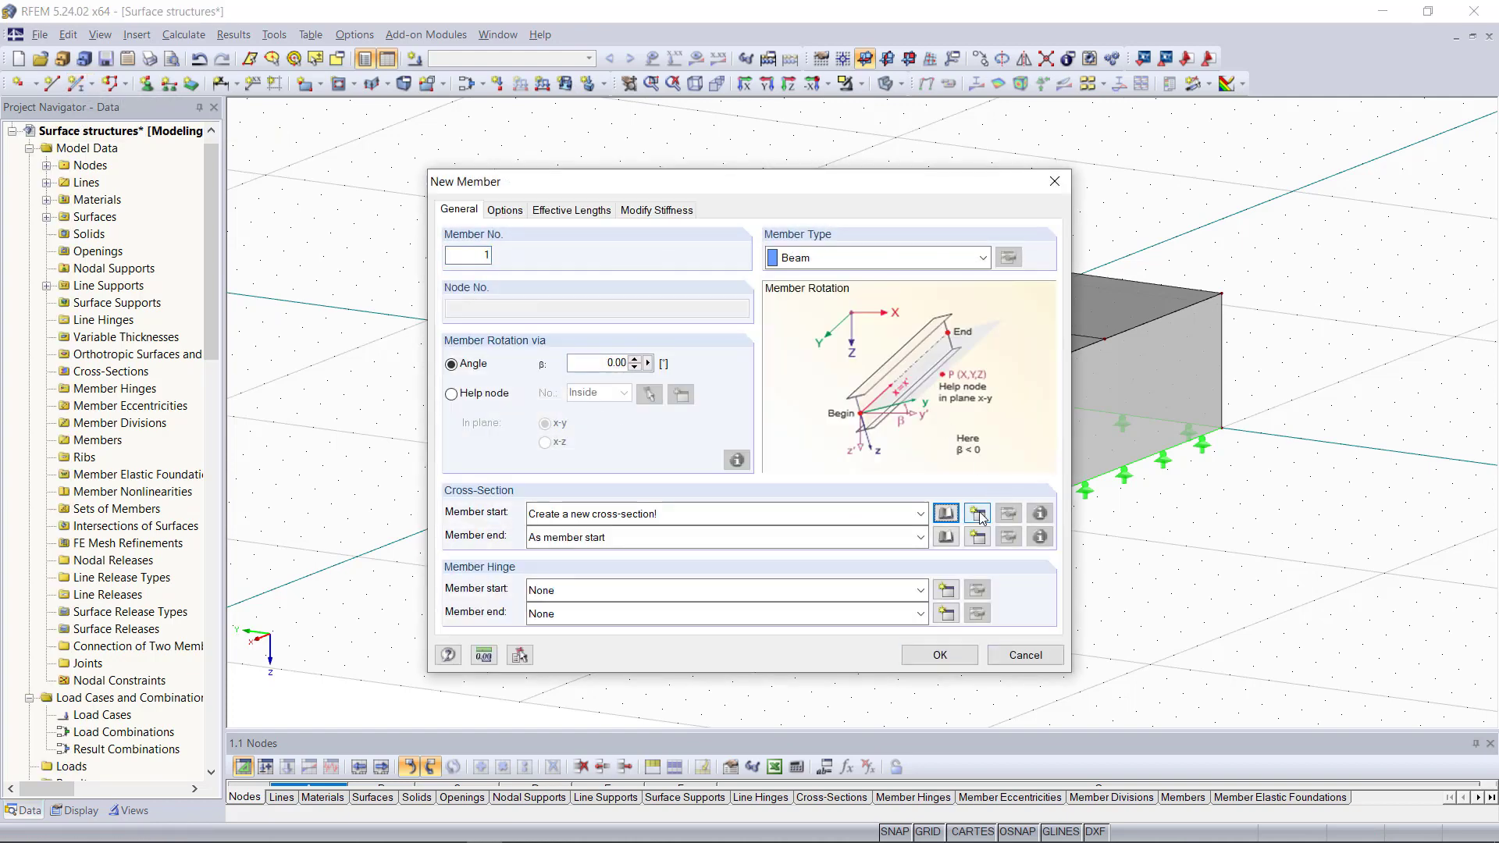
pyautogui.click(977, 513)
pyautogui.write('Rectangle ')
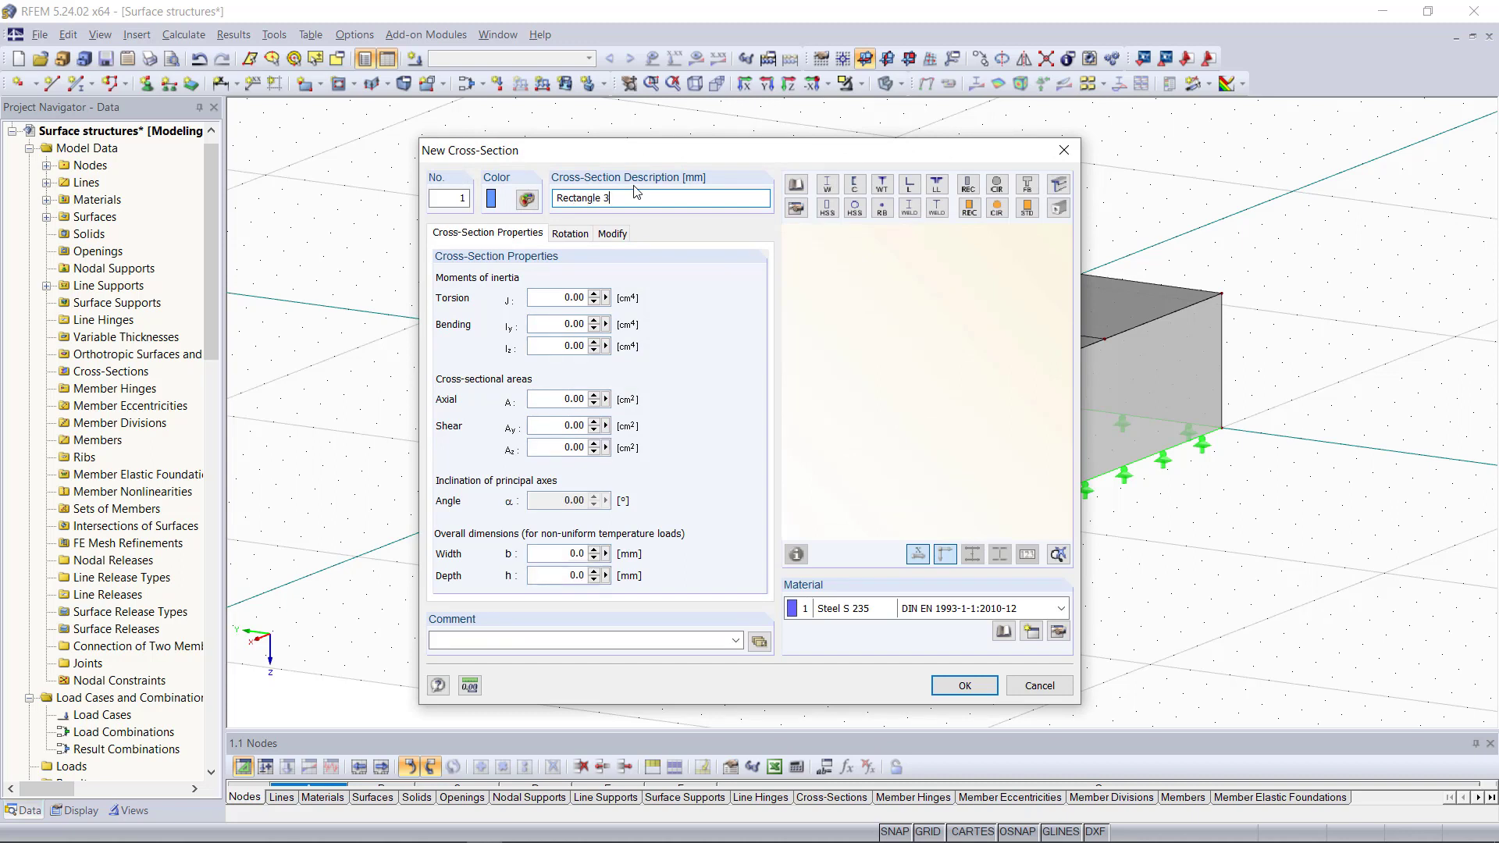
pyautogui.write('300/300')
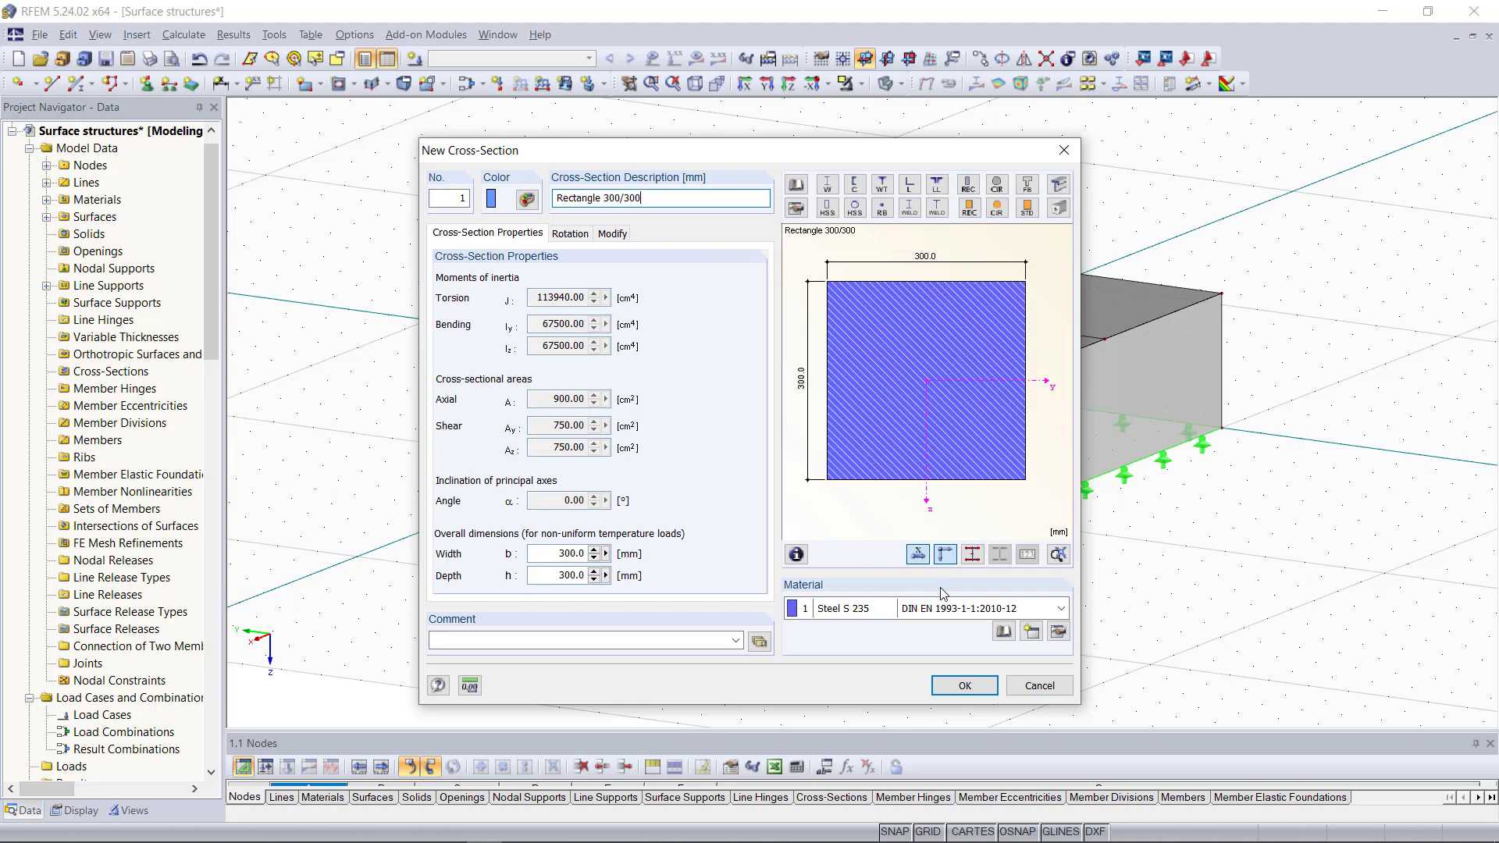
pyautogui.click(964, 686)
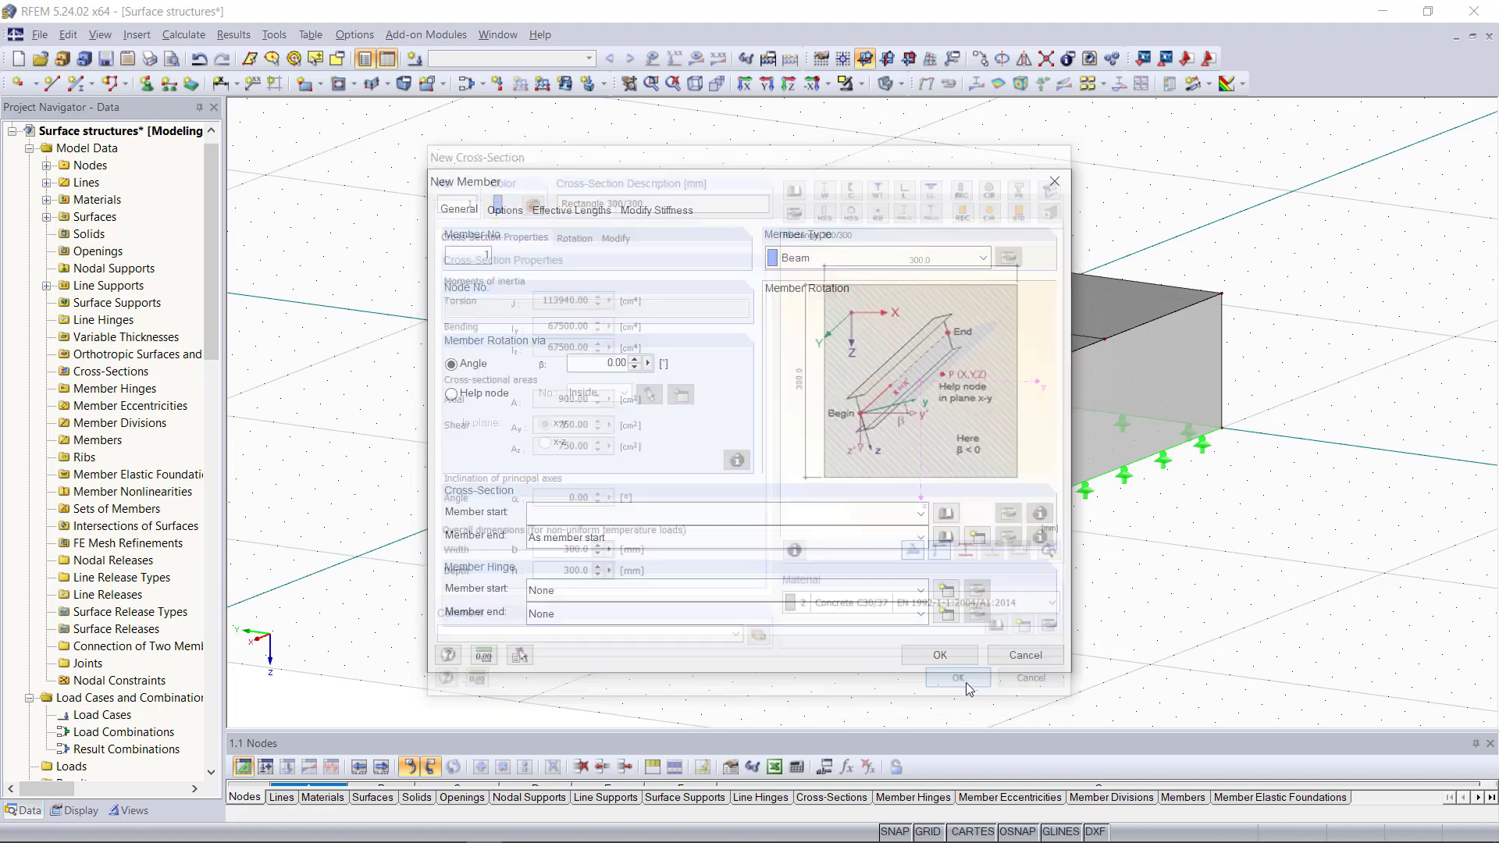
pyautogui.click(938, 654)
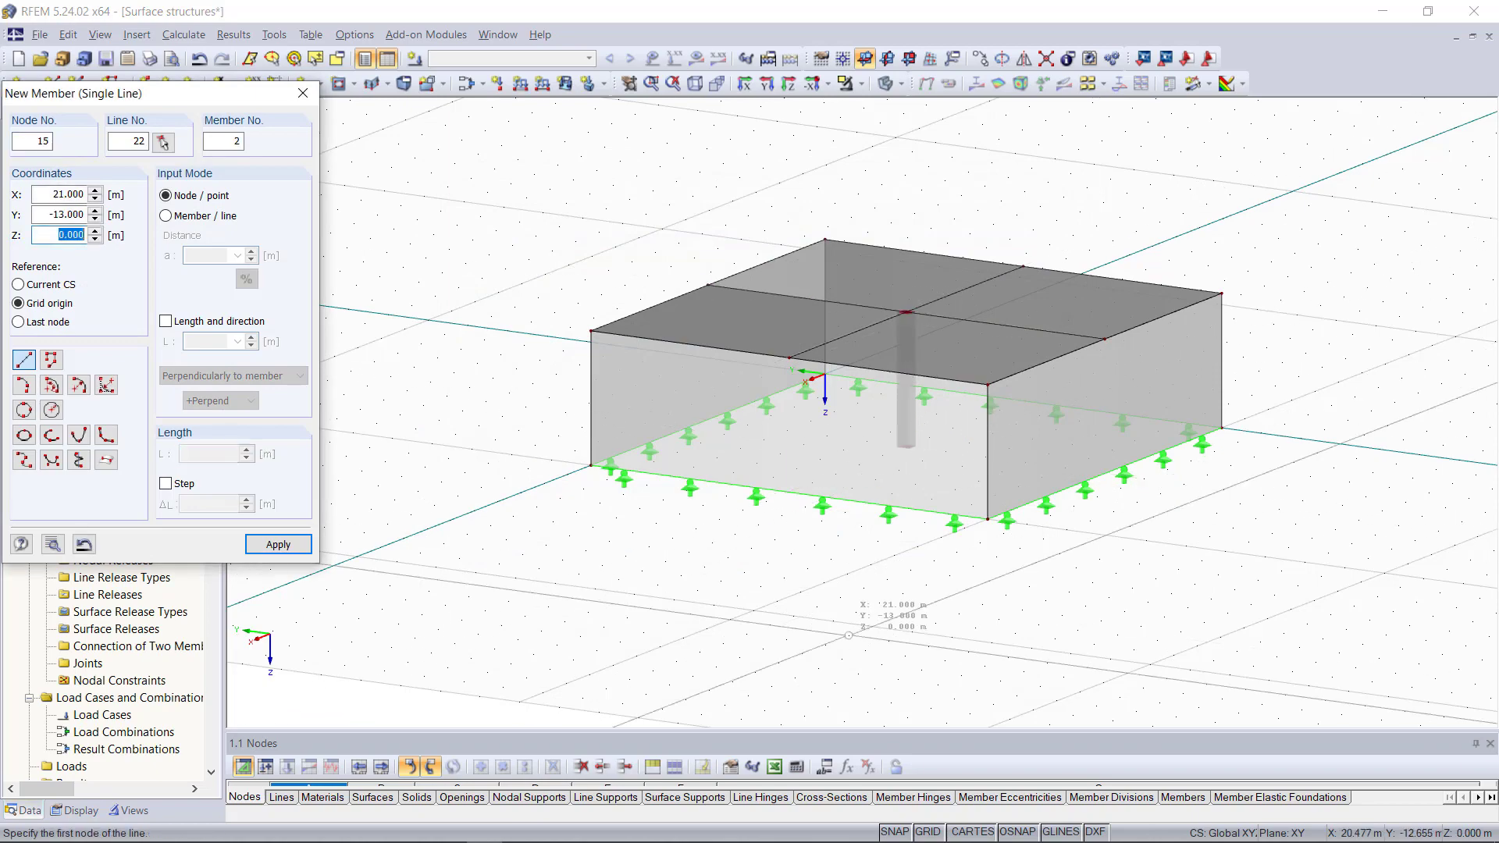
pyautogui.click(301, 92)
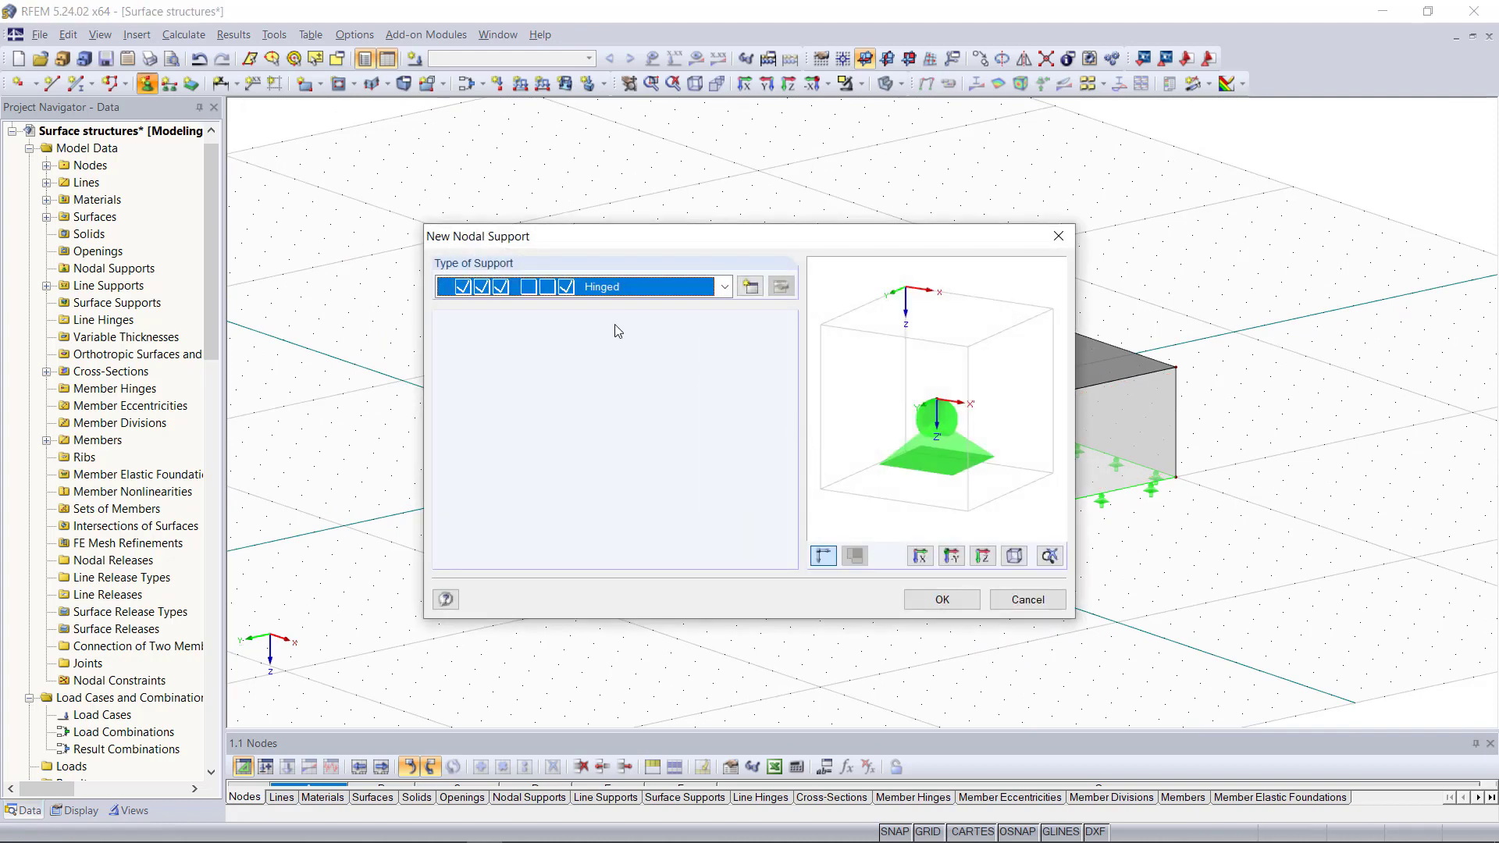
# Place a hinged nodal support at the column's base node
pyautogui.click(940, 600)
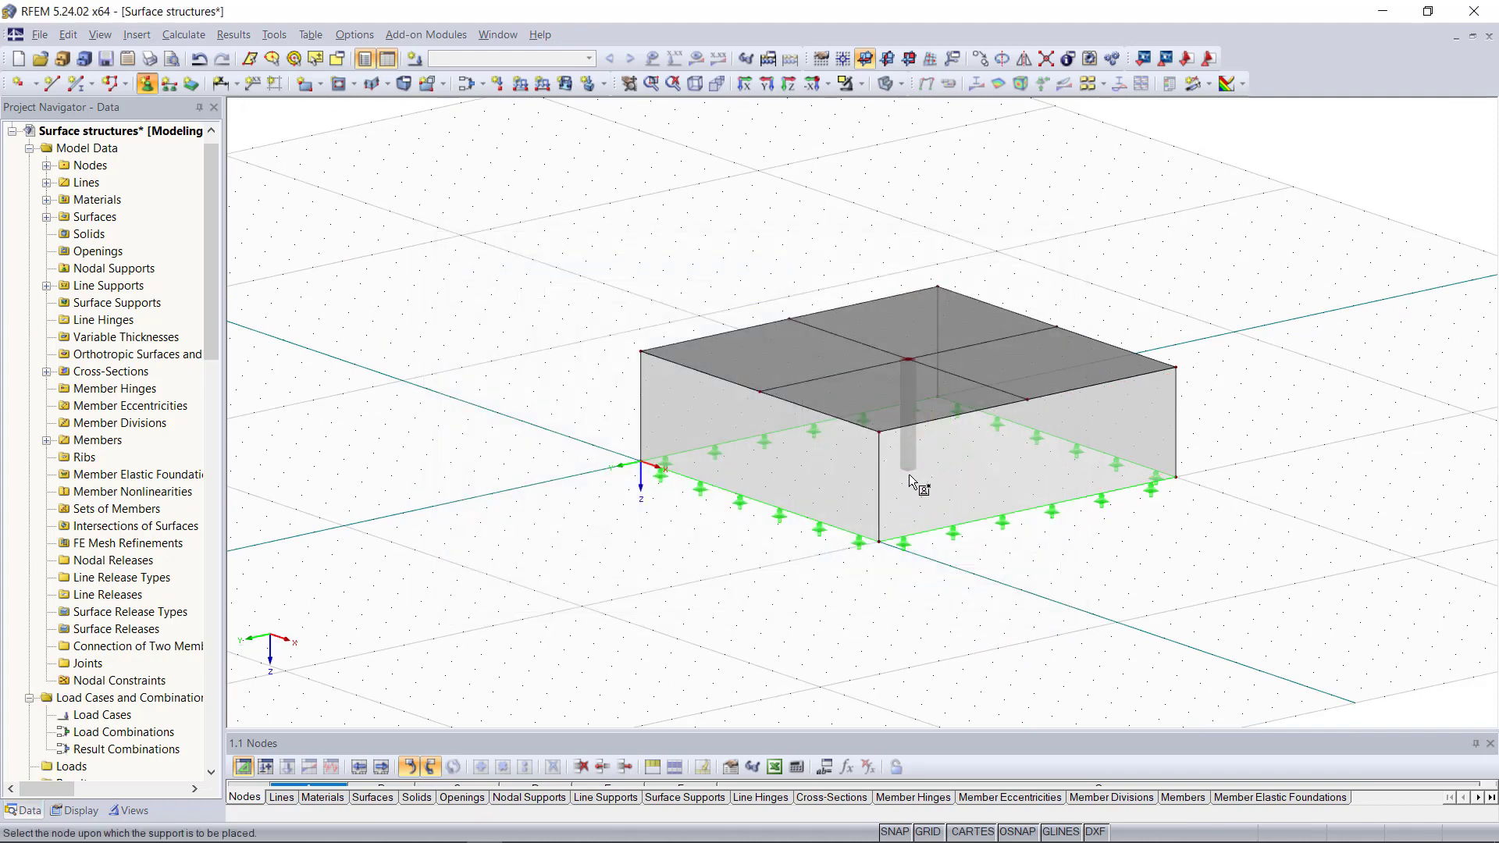
pyautogui.rightClick(907, 478)
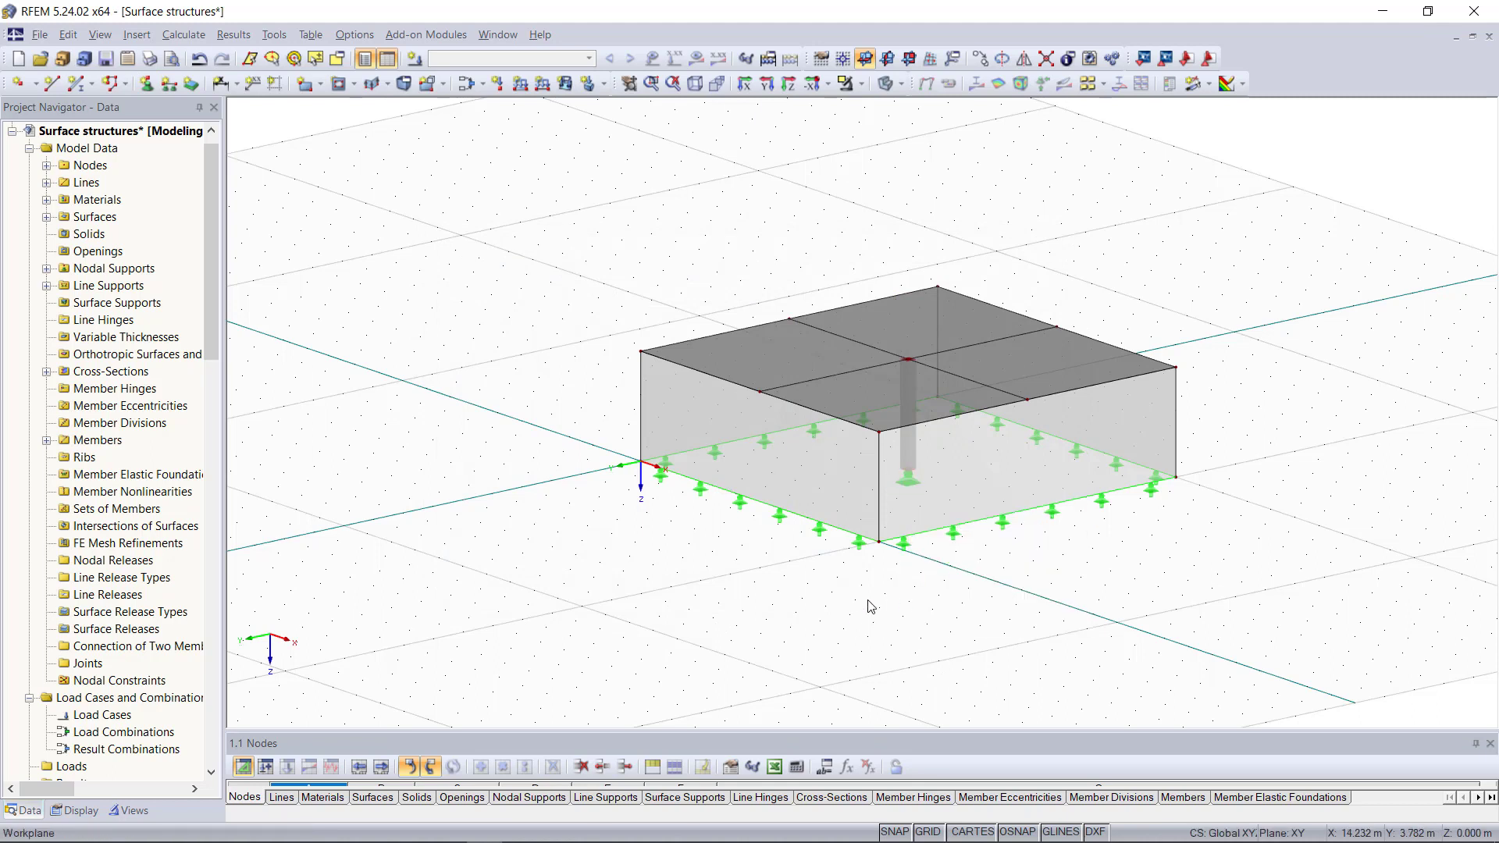
pyautogui.moveTo(904, 600)
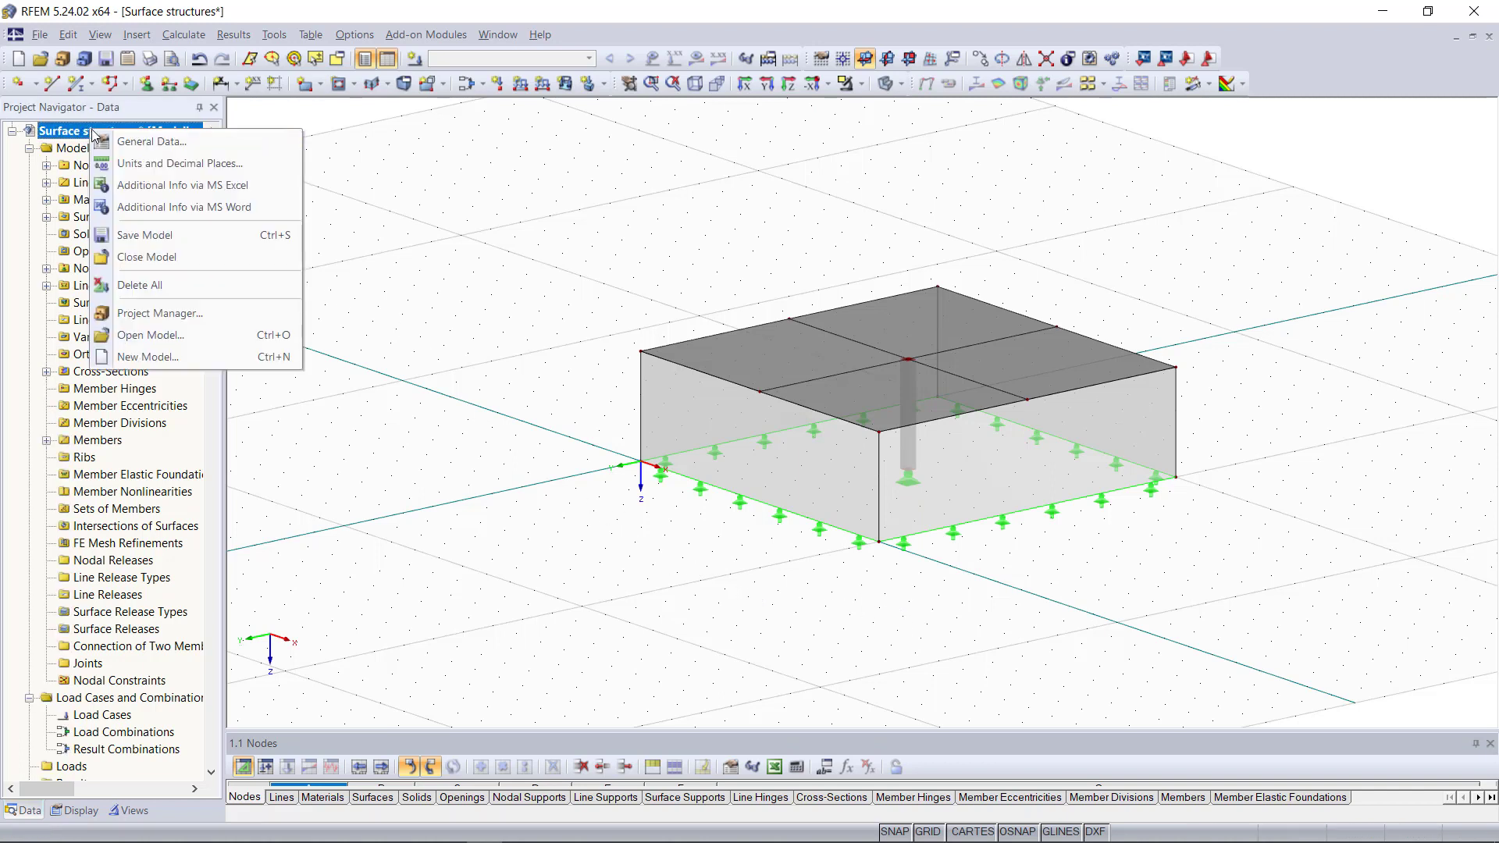
# In General Data, enable automatic load combinations per EN 1990 with DIN national annex and confirm
pyautogui.click(151, 142)
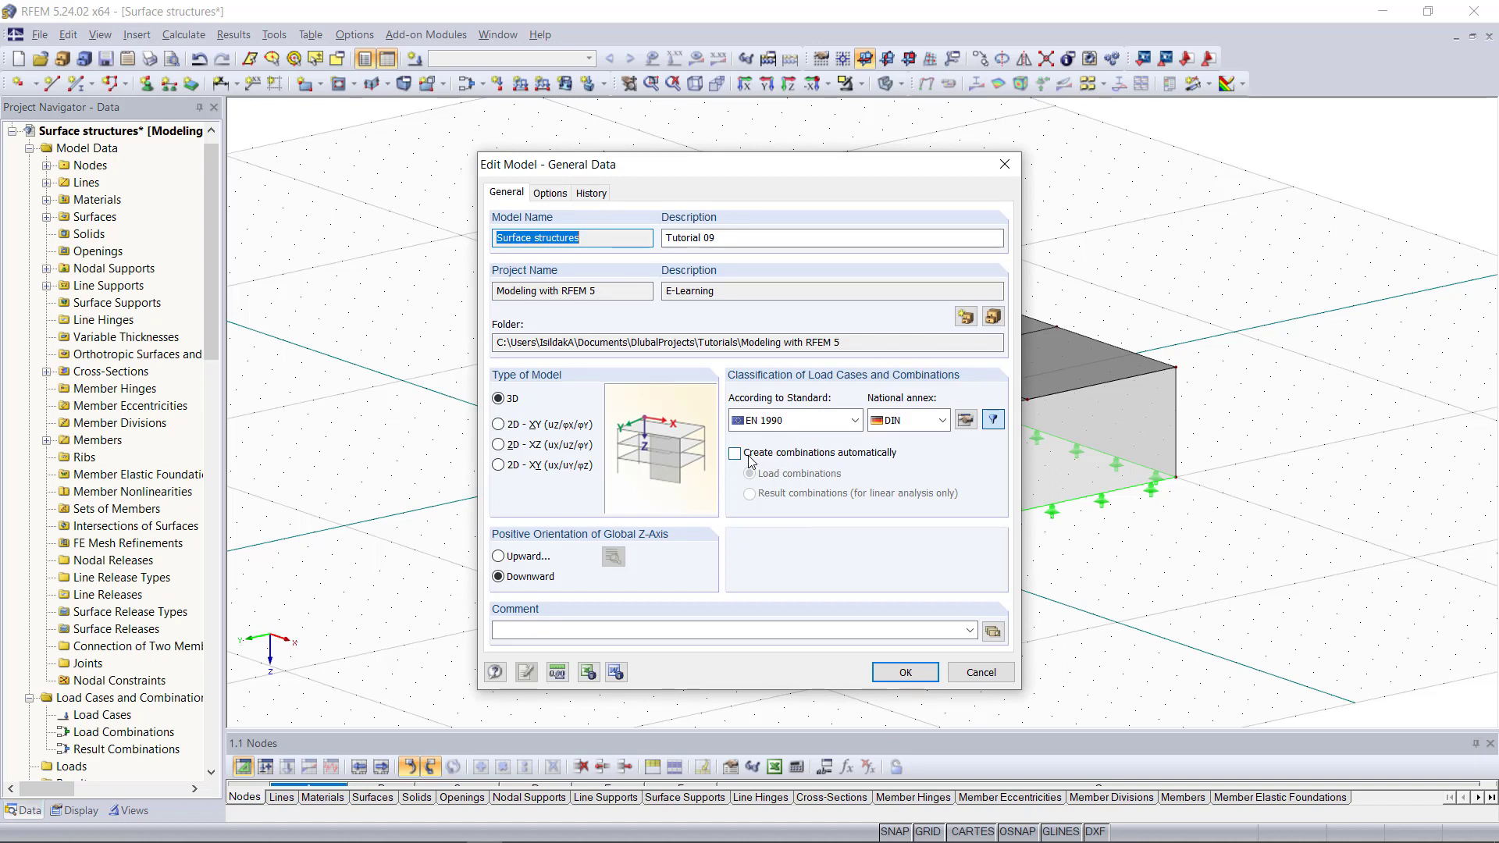
pyautogui.click(736, 452)
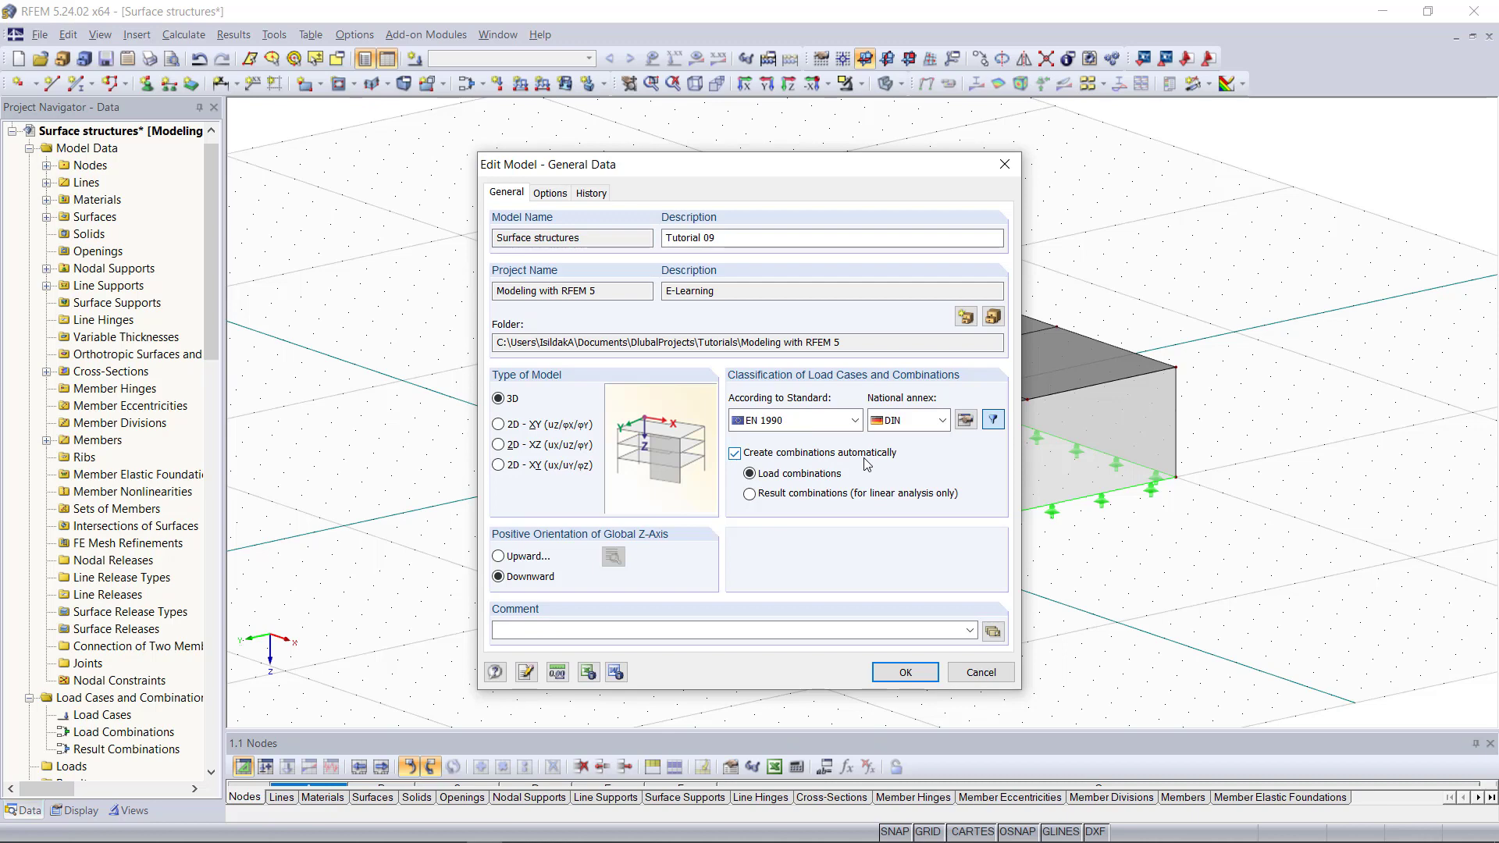
pyautogui.click(853, 420)
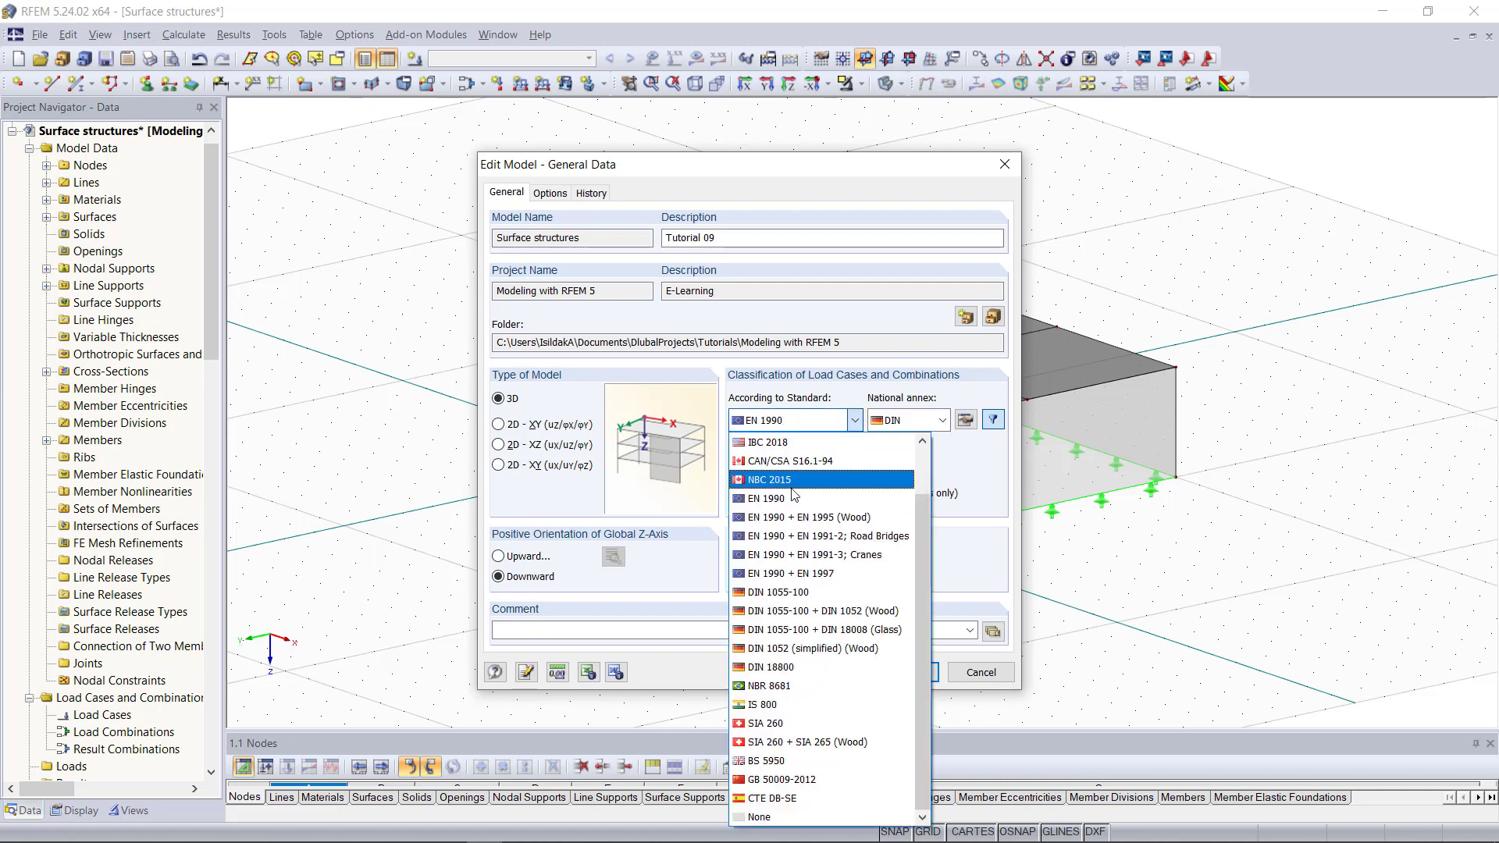
pyautogui.click(768, 498)
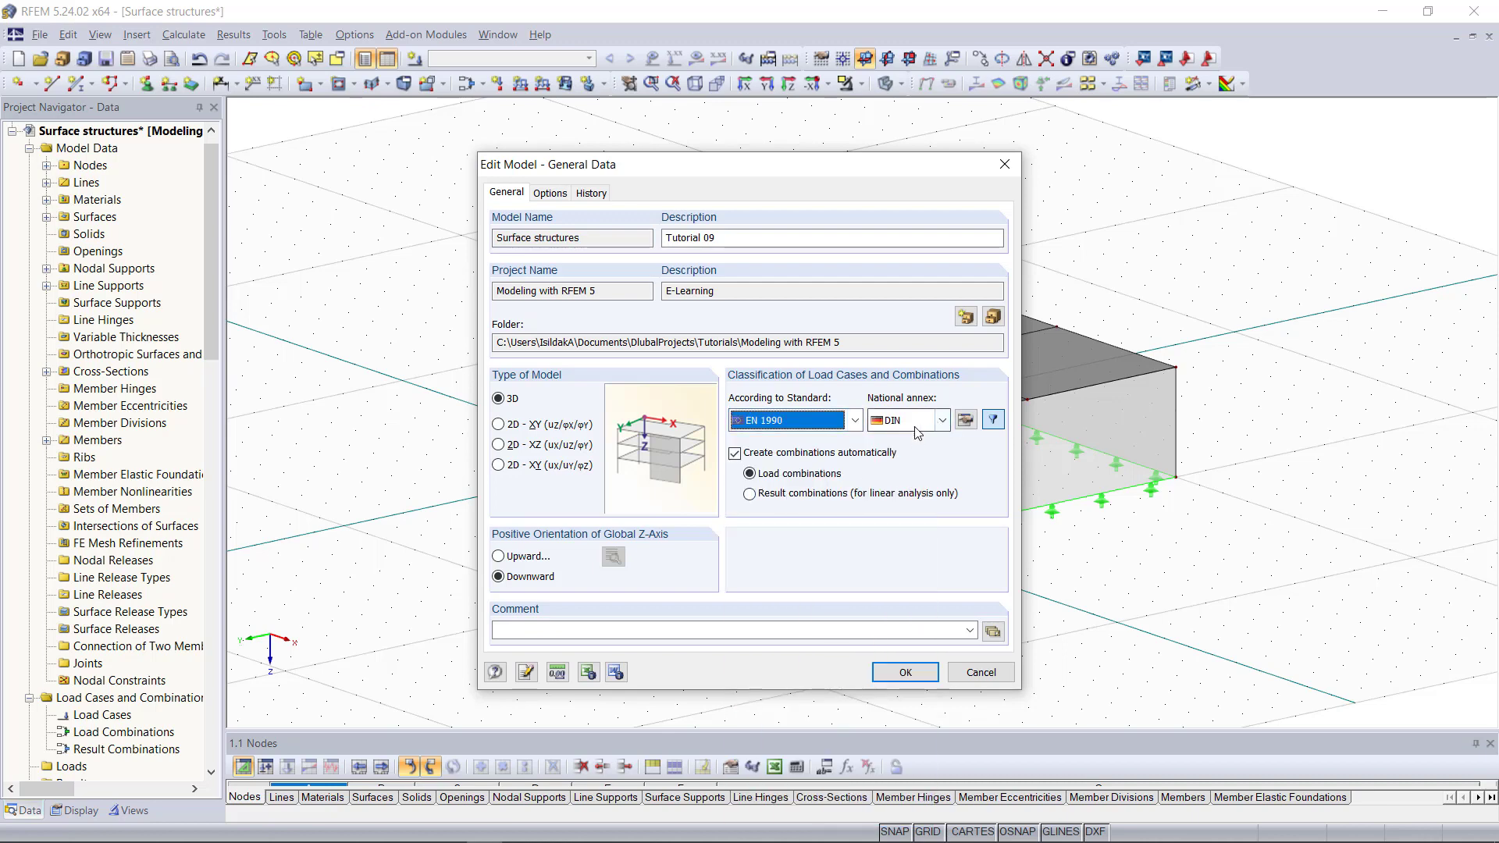
pyautogui.click(904, 420)
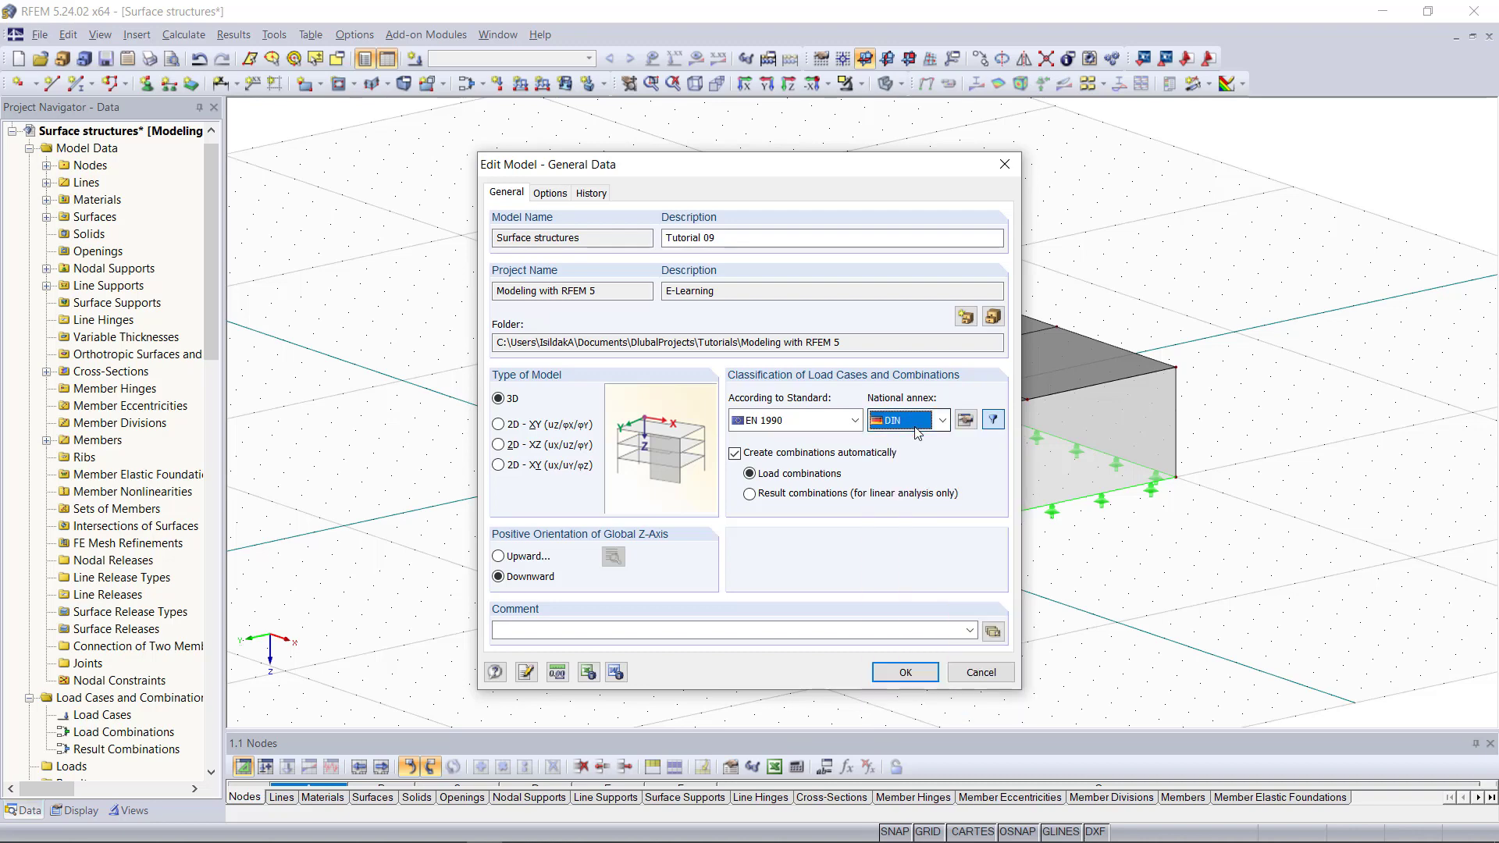
pyautogui.moveTo(915, 434)
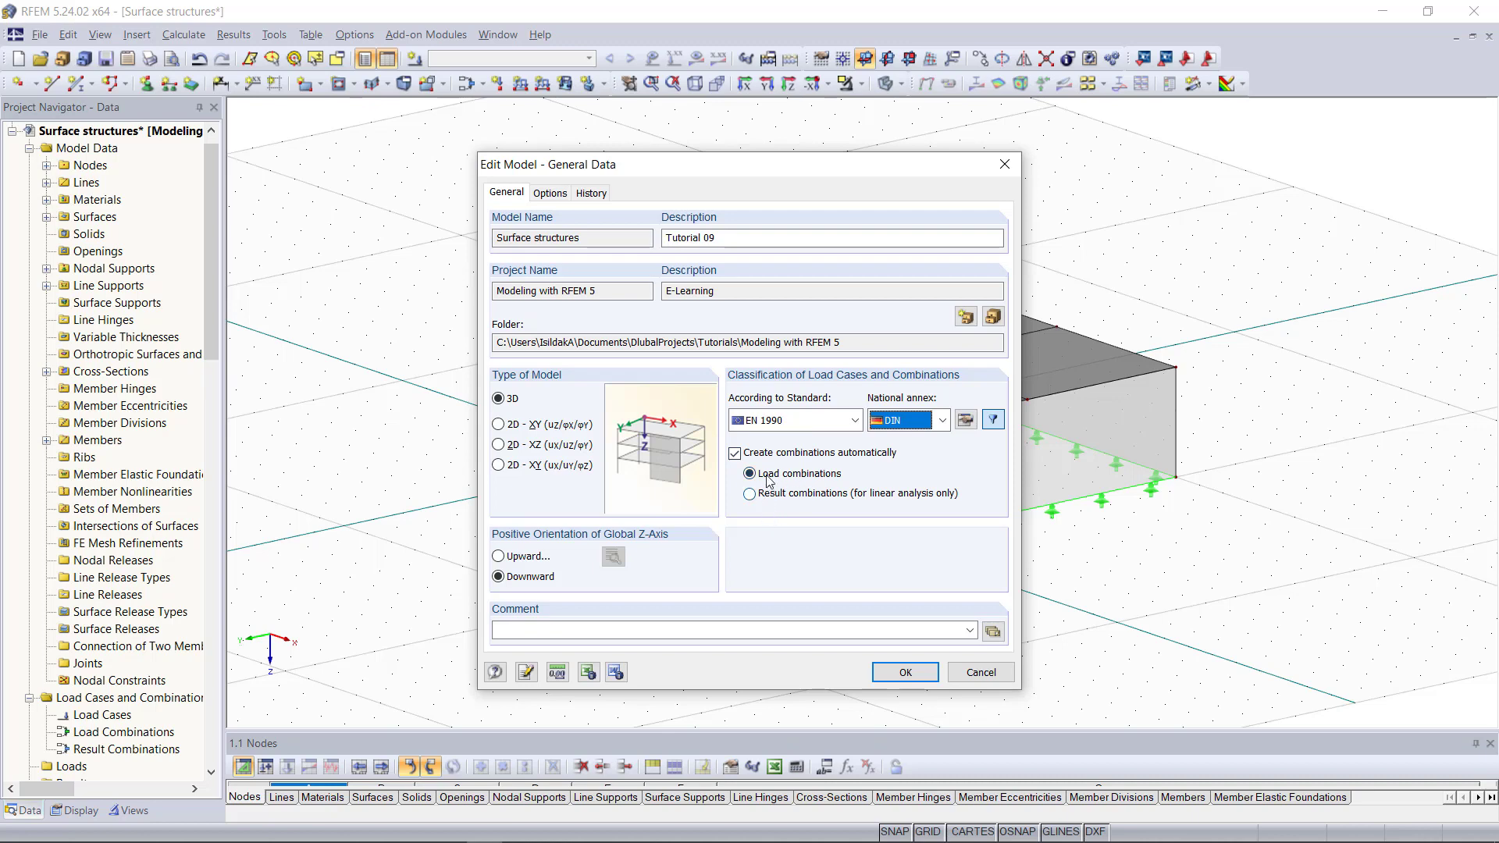
pyautogui.click(748, 473)
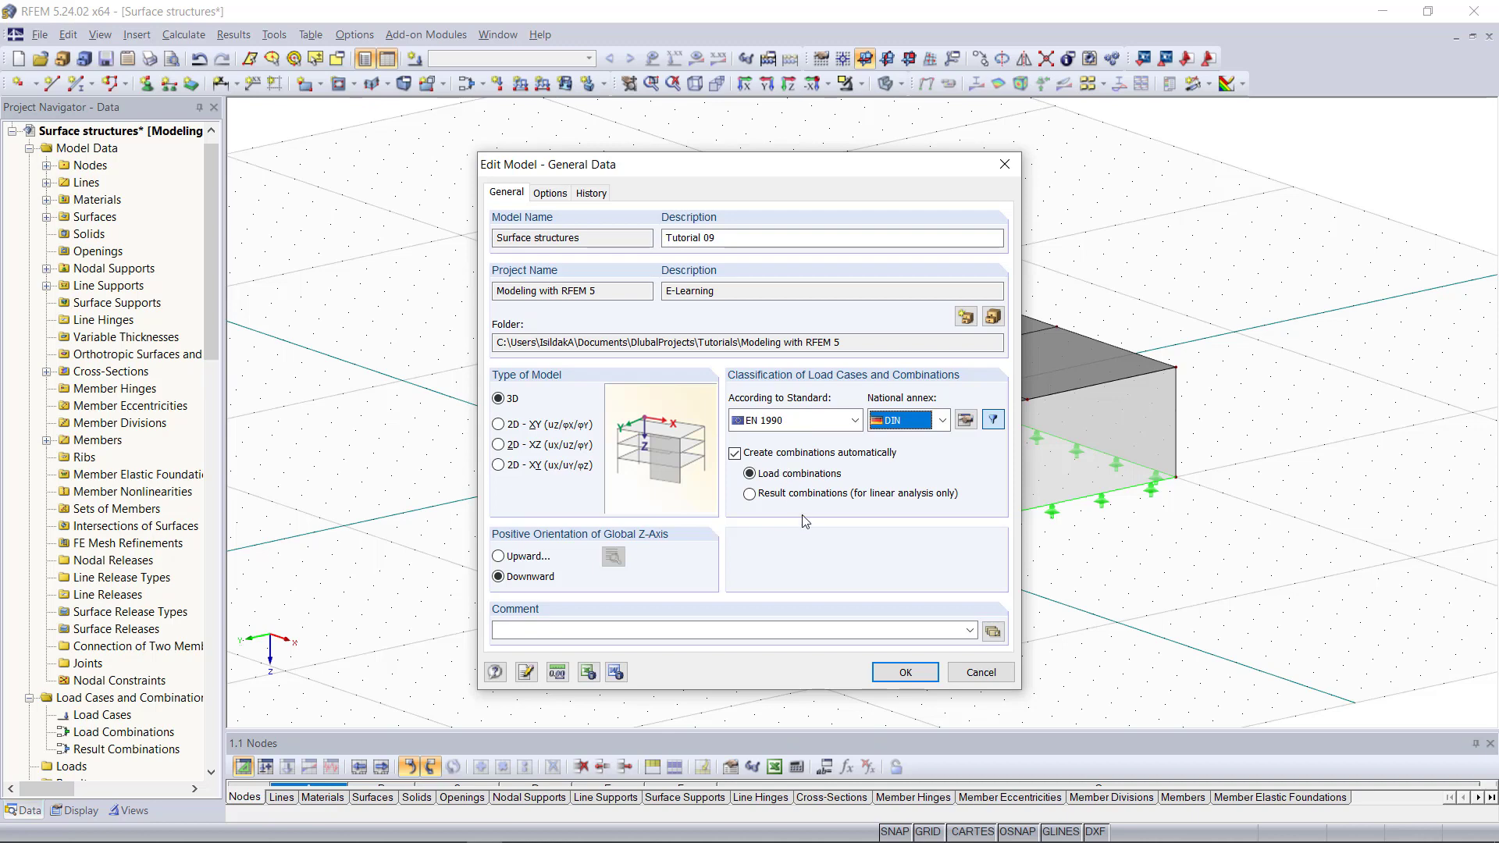
pyautogui.moveTo(810, 531)
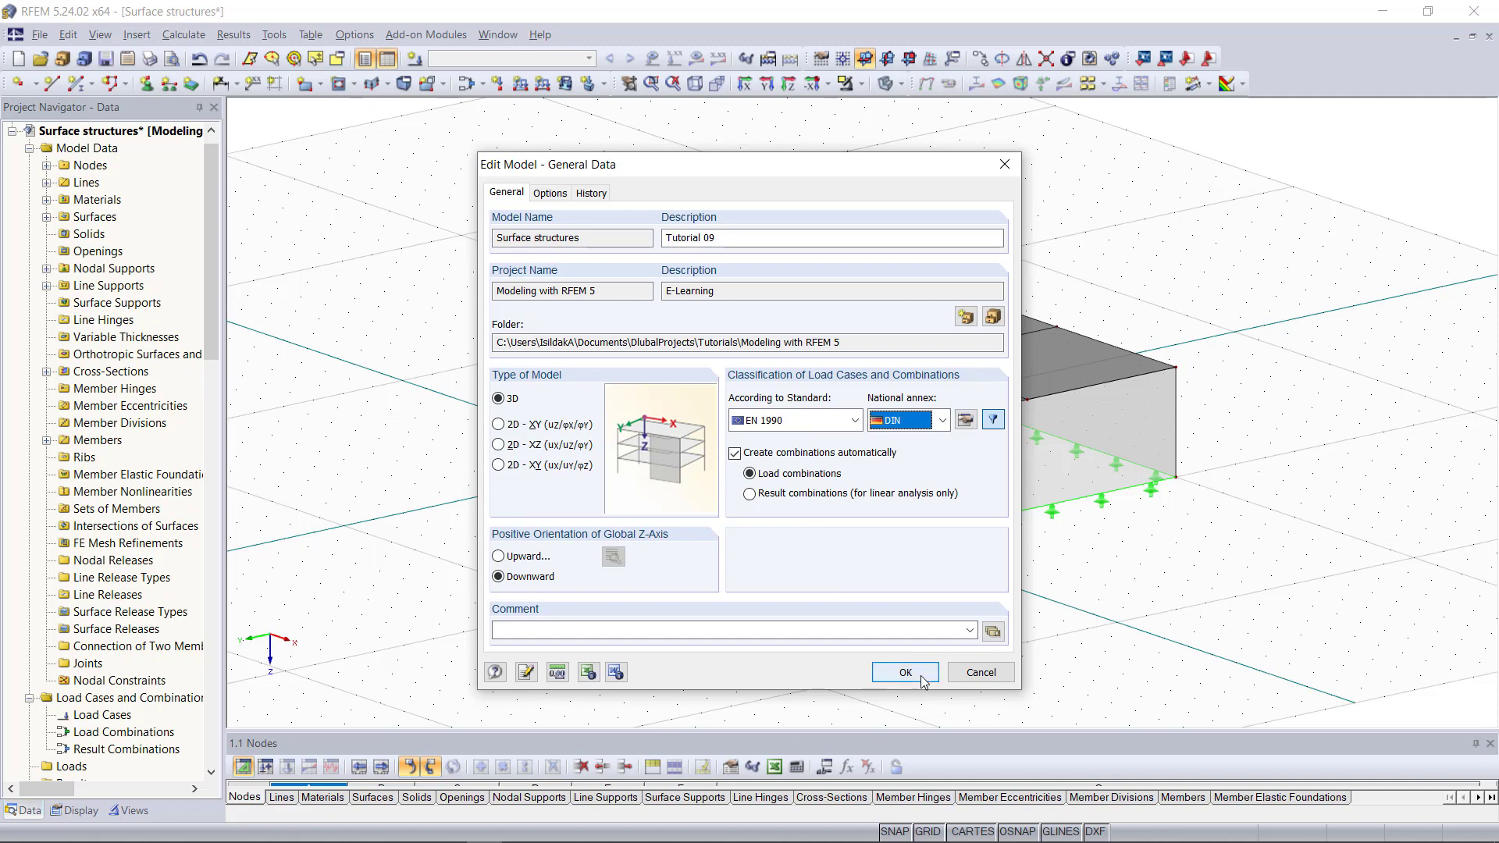
pyautogui.click(904, 672)
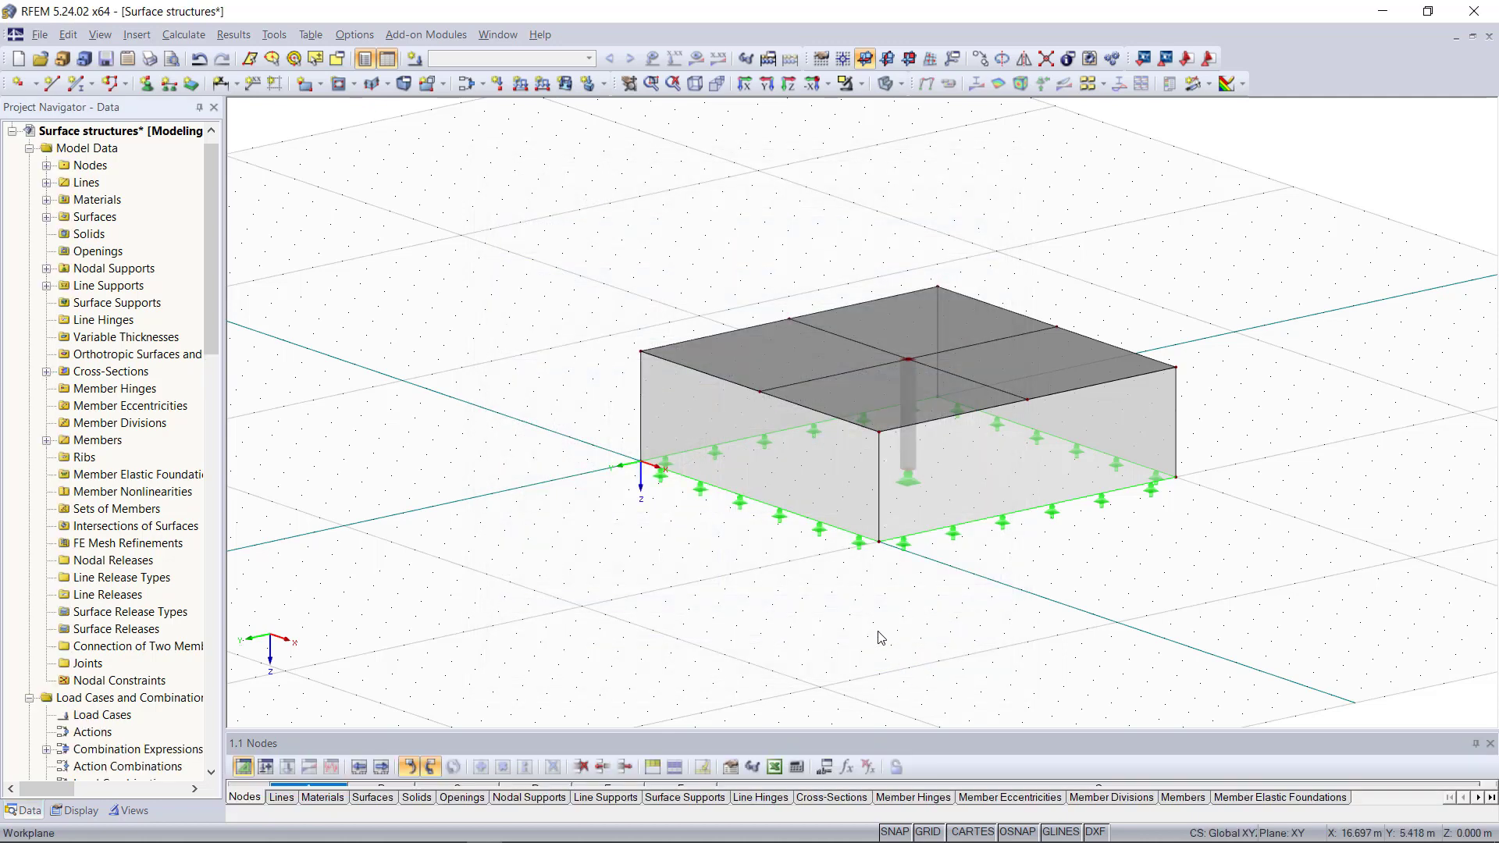
# In the load case editor, set LC1's description to Self-weight
pyautogui.click(467, 84)
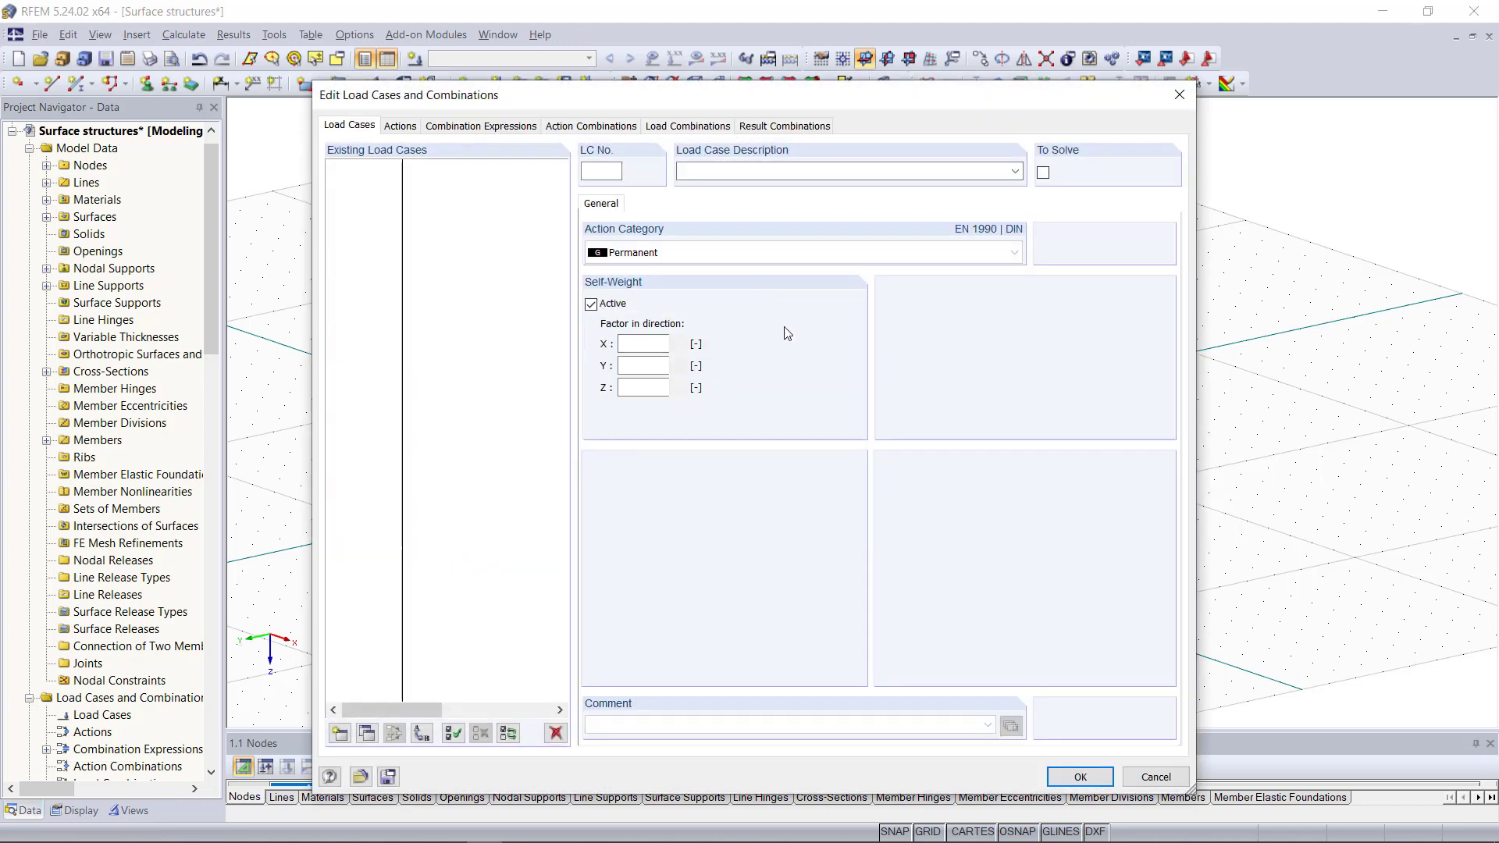
pyautogui.click(1013, 171)
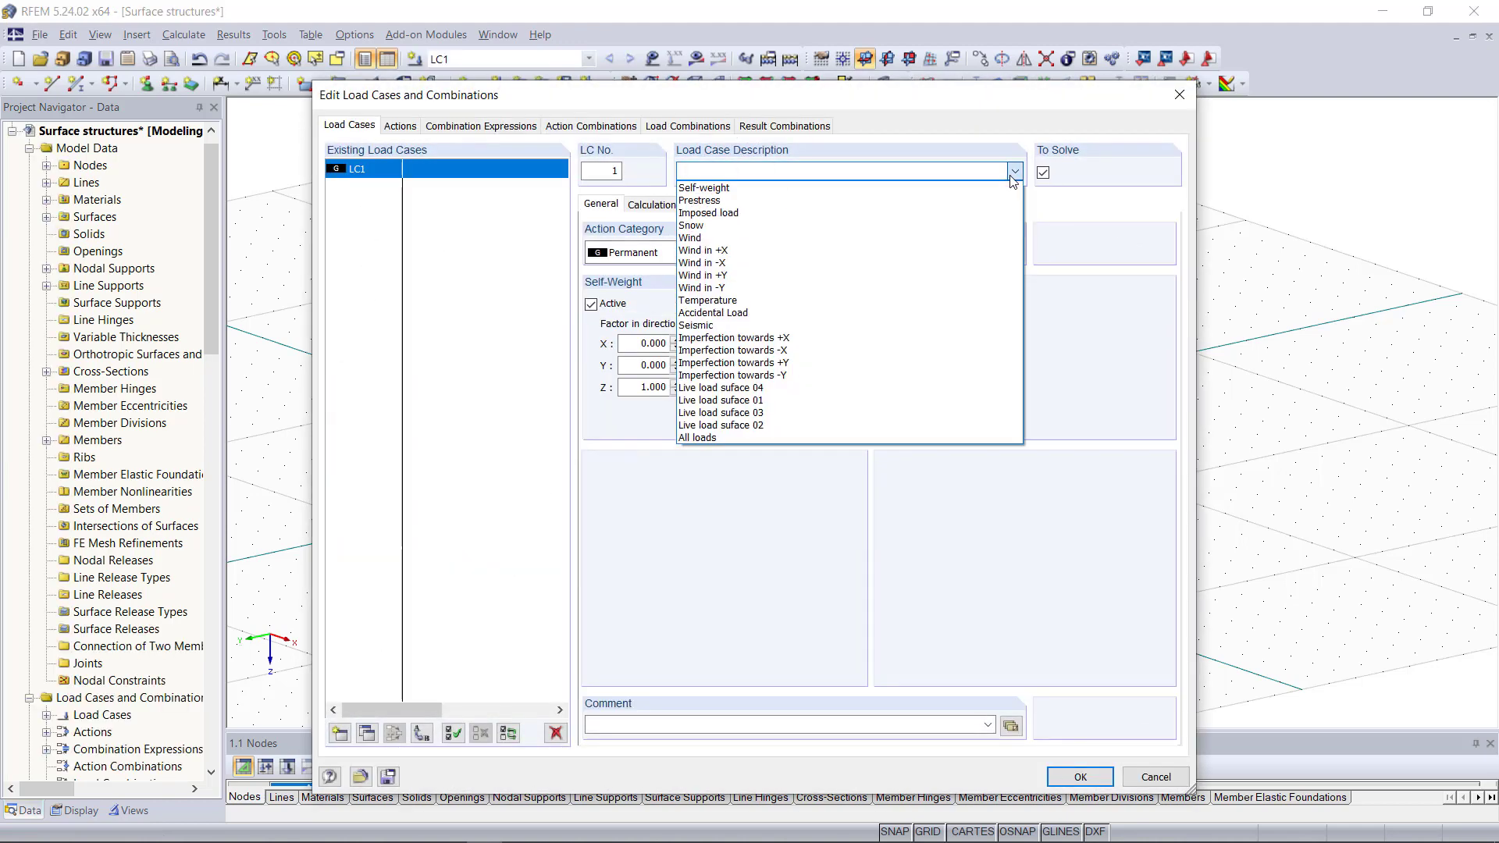
pyautogui.click(704, 186)
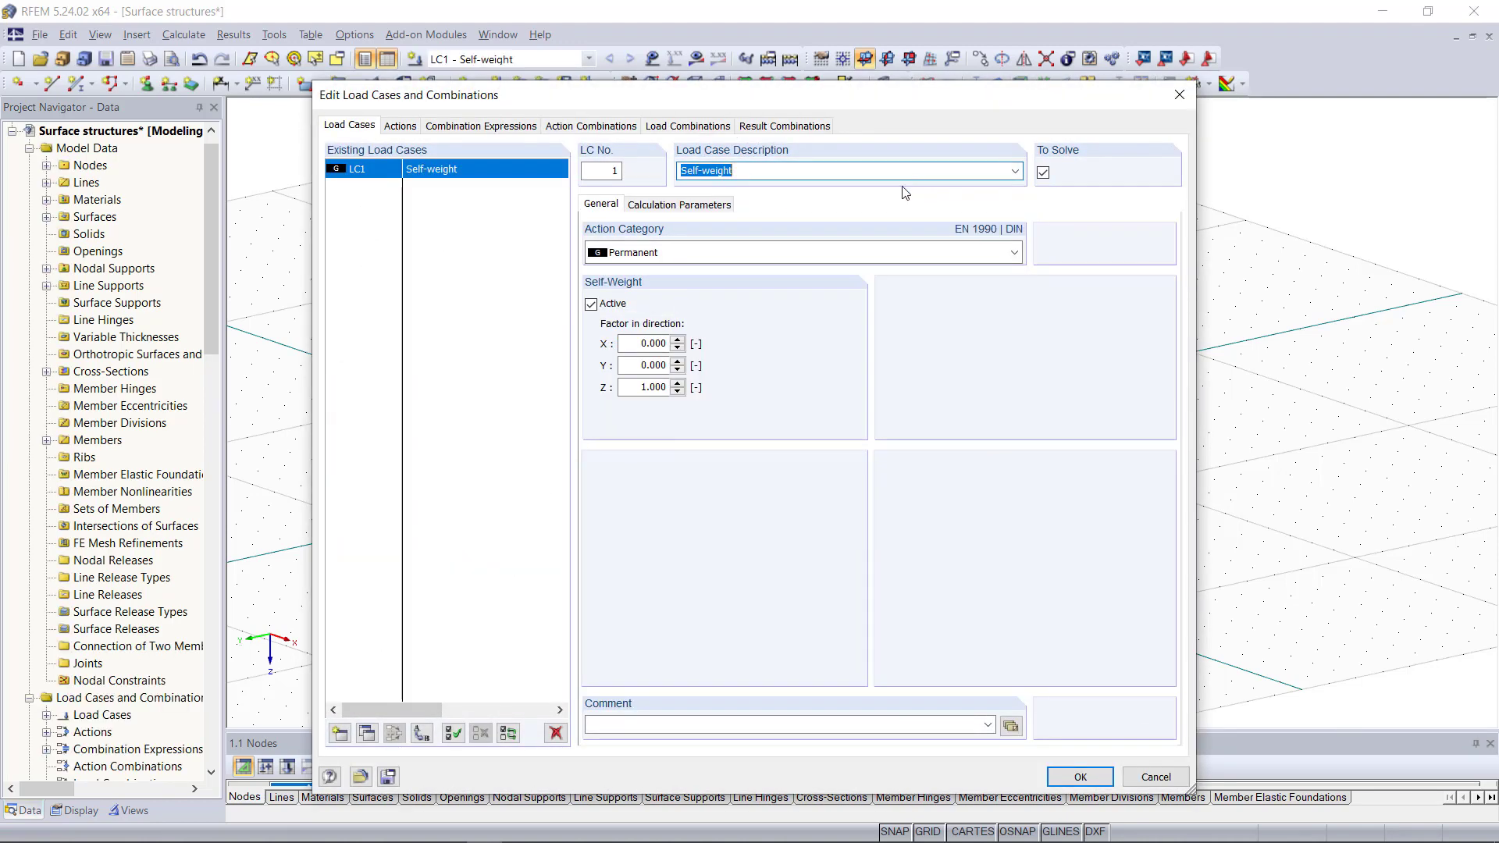
pyautogui.moveTo(739, 247)
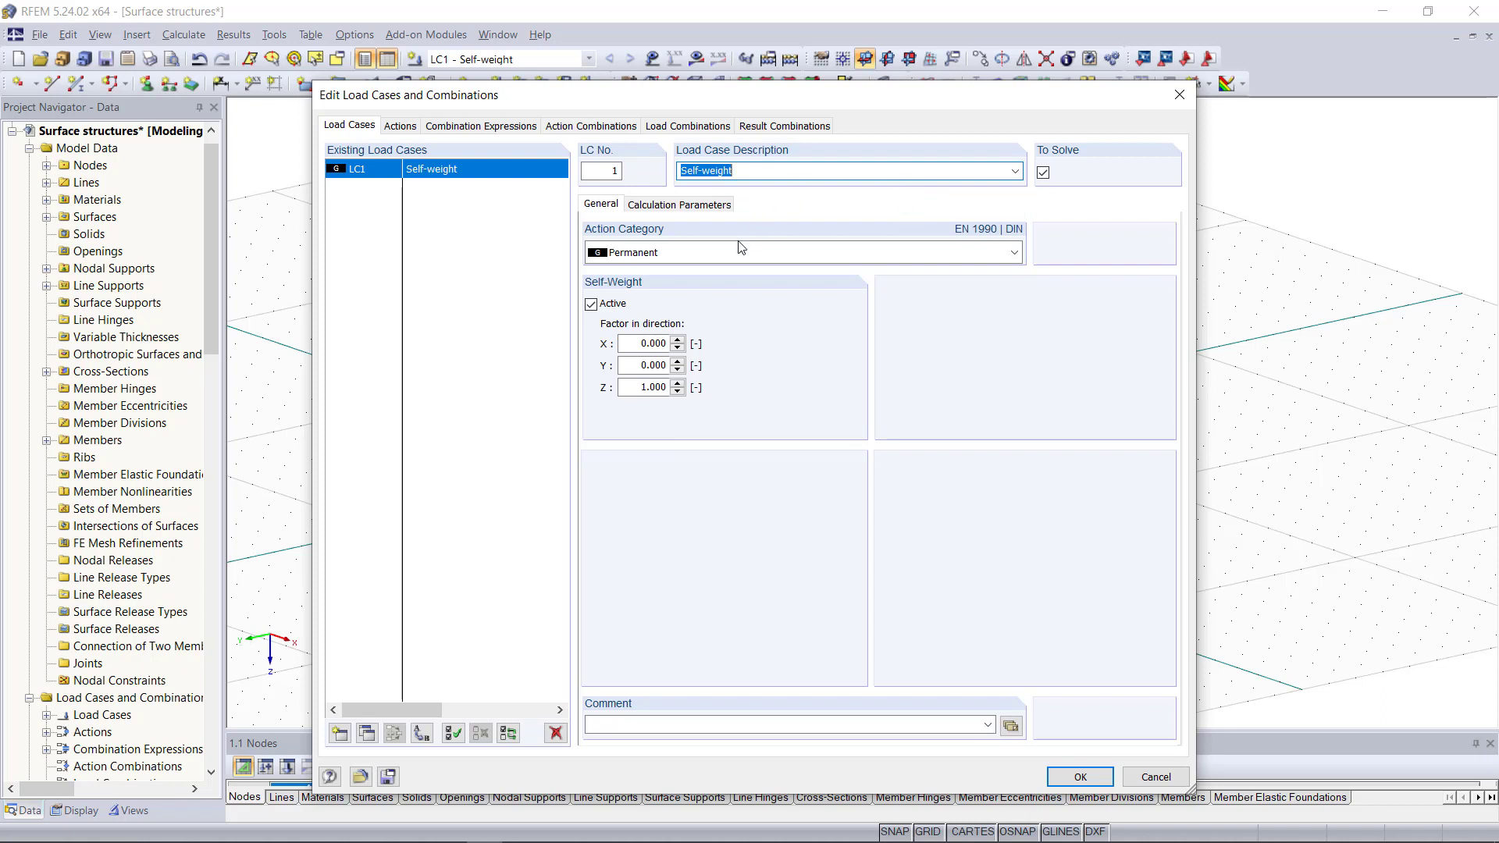
# Add LC2 as an Imposed Category B office-area load case described 'Surface'
pyautogui.click(339, 733)
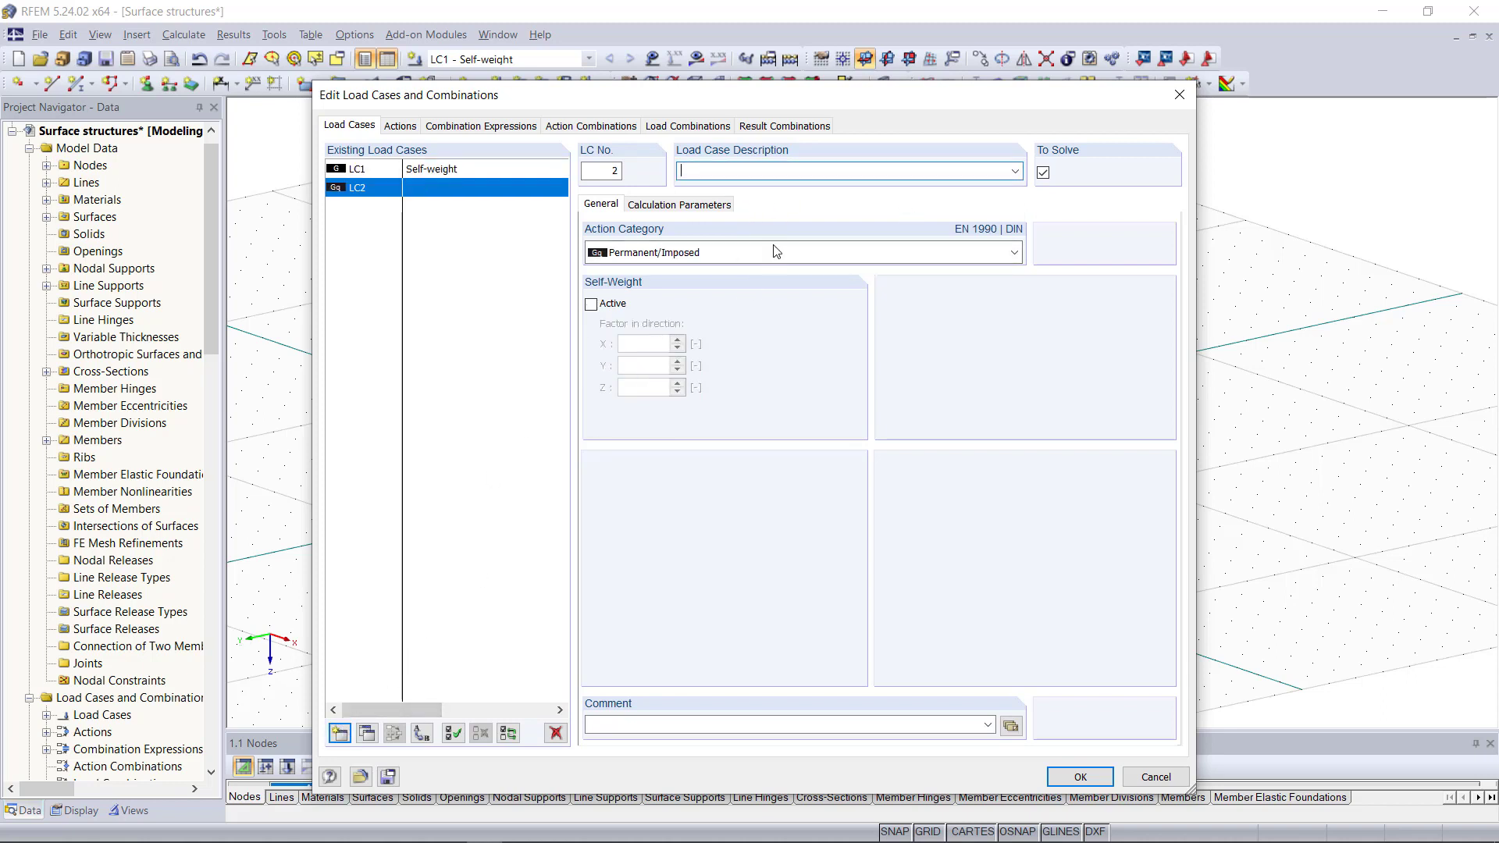
pyautogui.click(1011, 251)
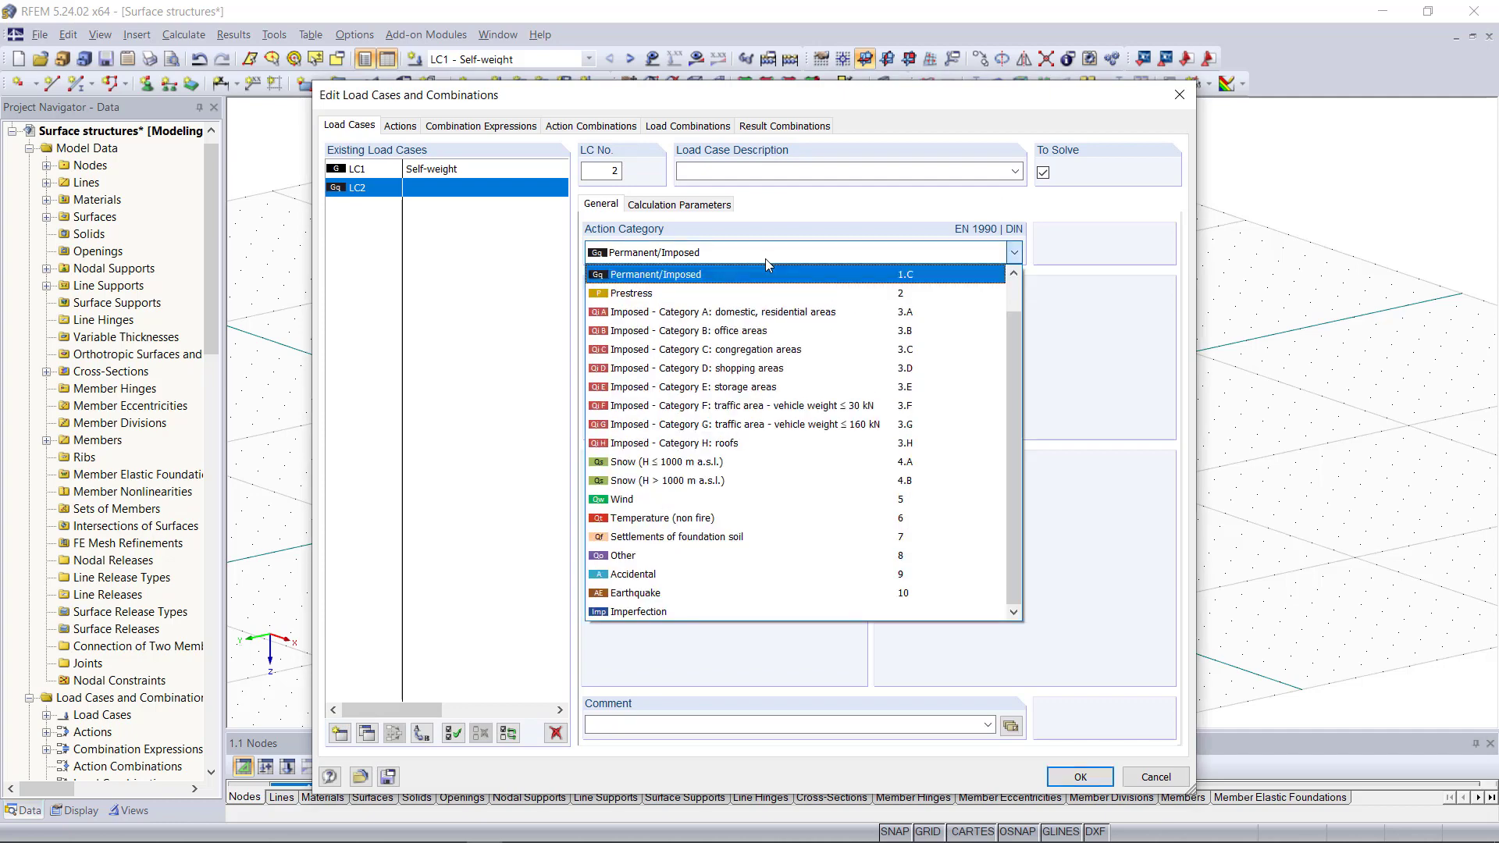
pyautogui.click(689, 329)
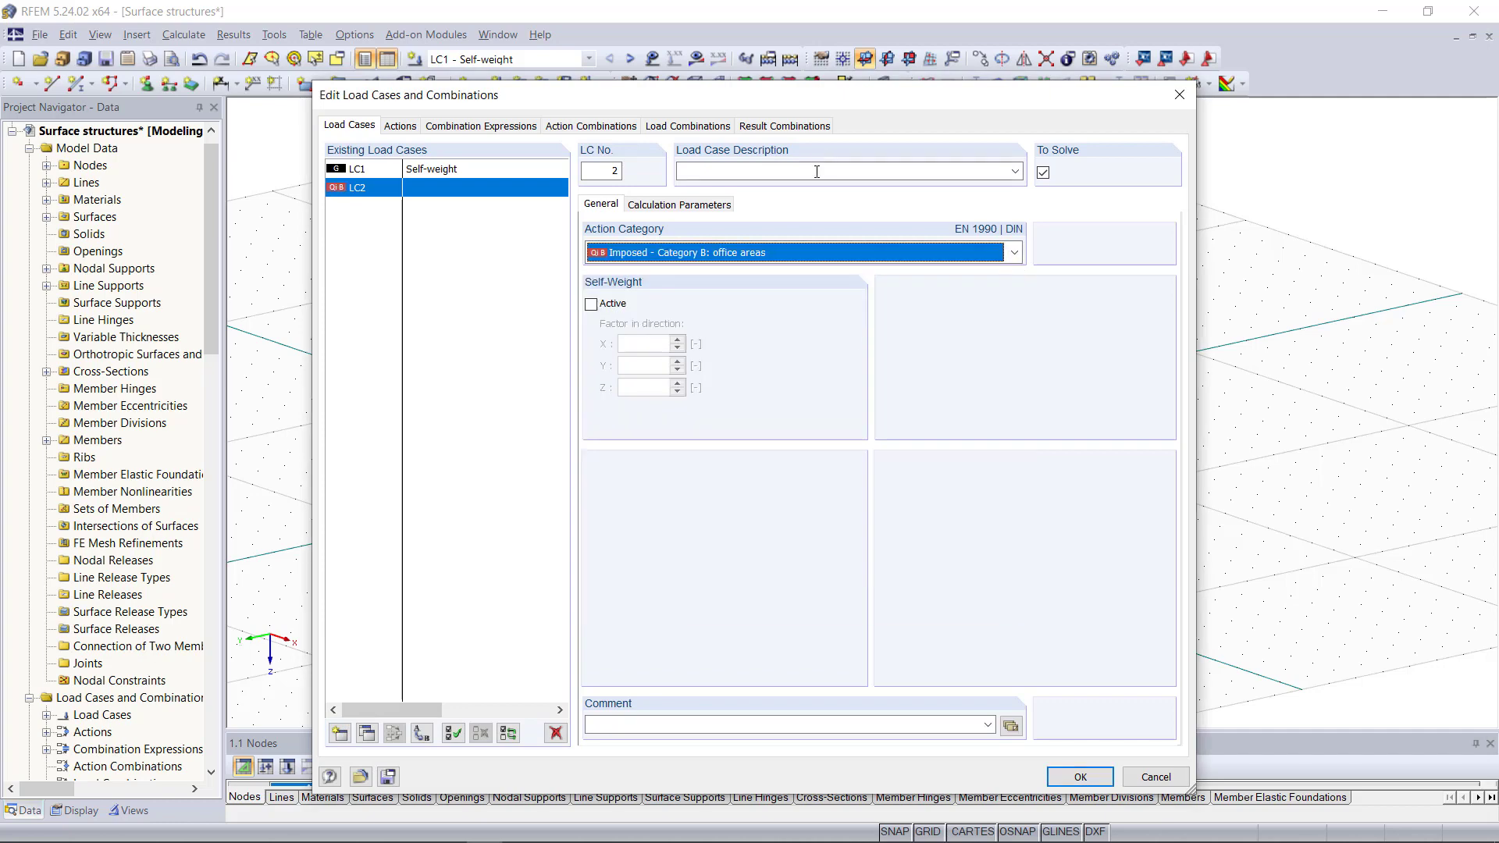
pyautogui.click(841, 172)
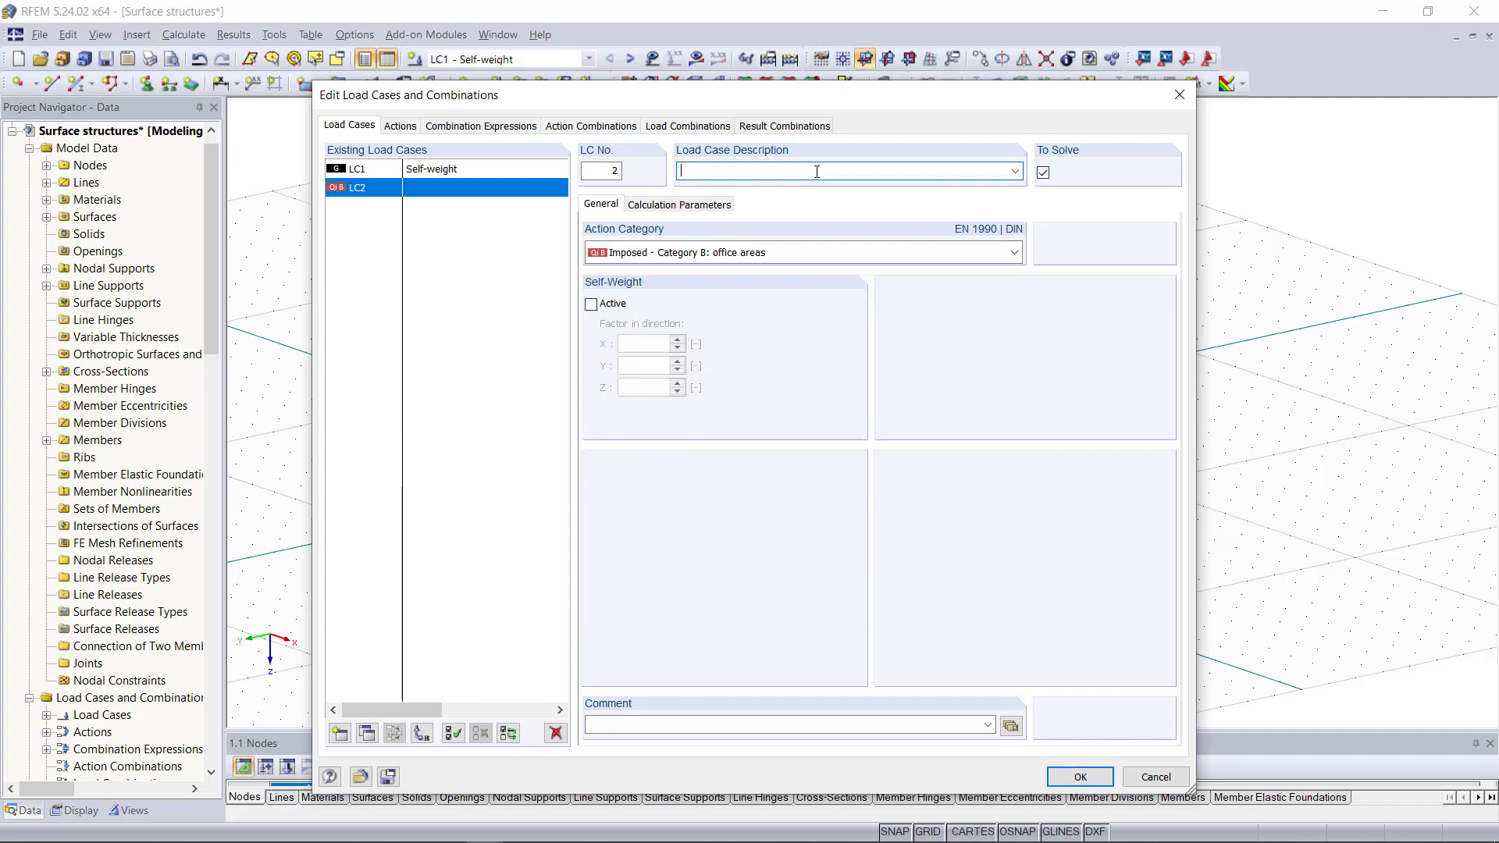
pyautogui.write('Surface load 1')
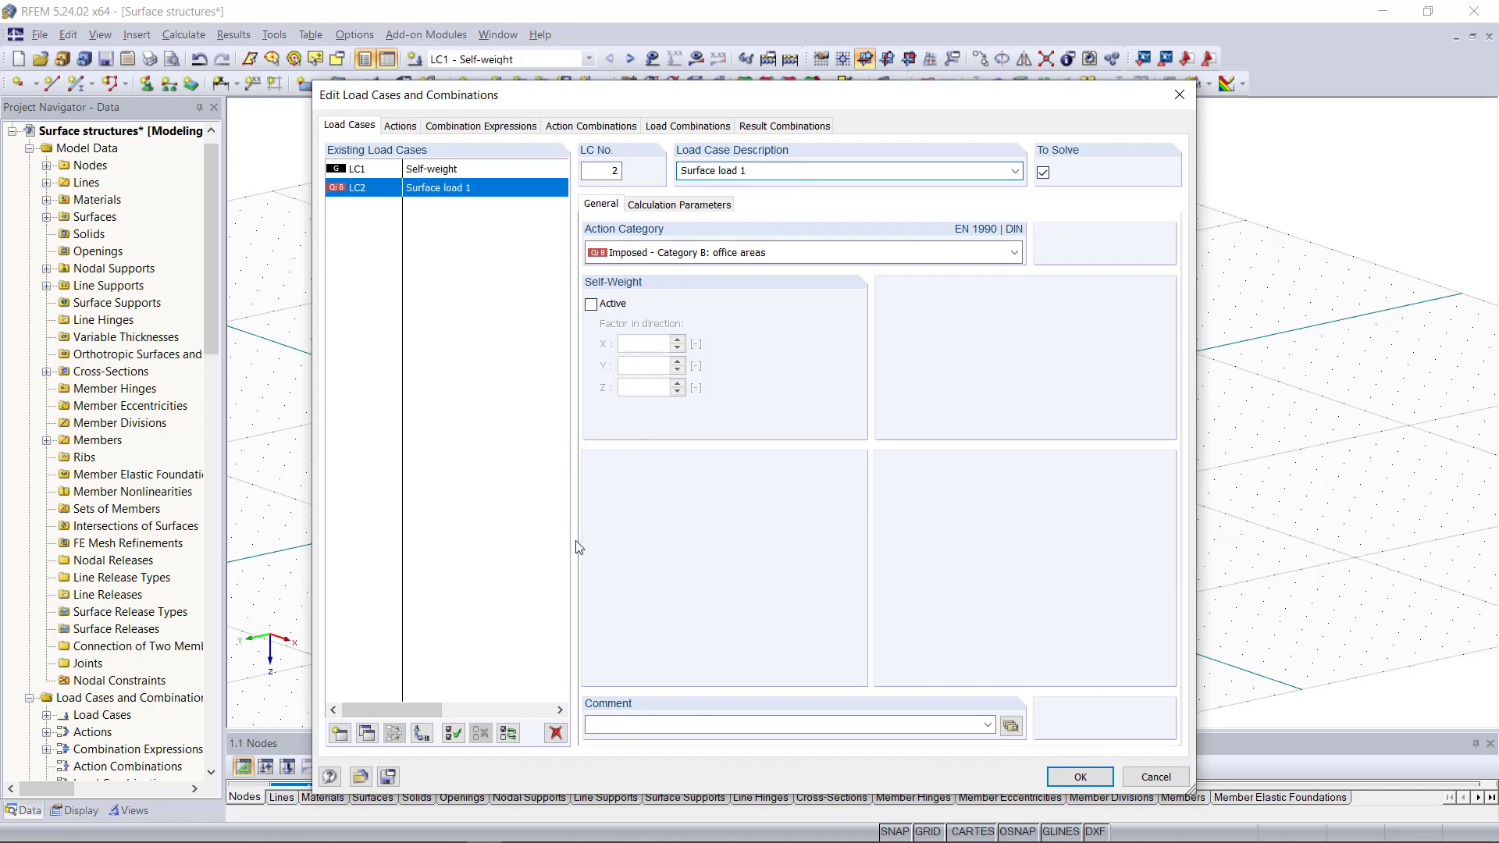
# Copy the surface load case twice and name one copy 'Surface load 3'
pyautogui.click(369, 732)
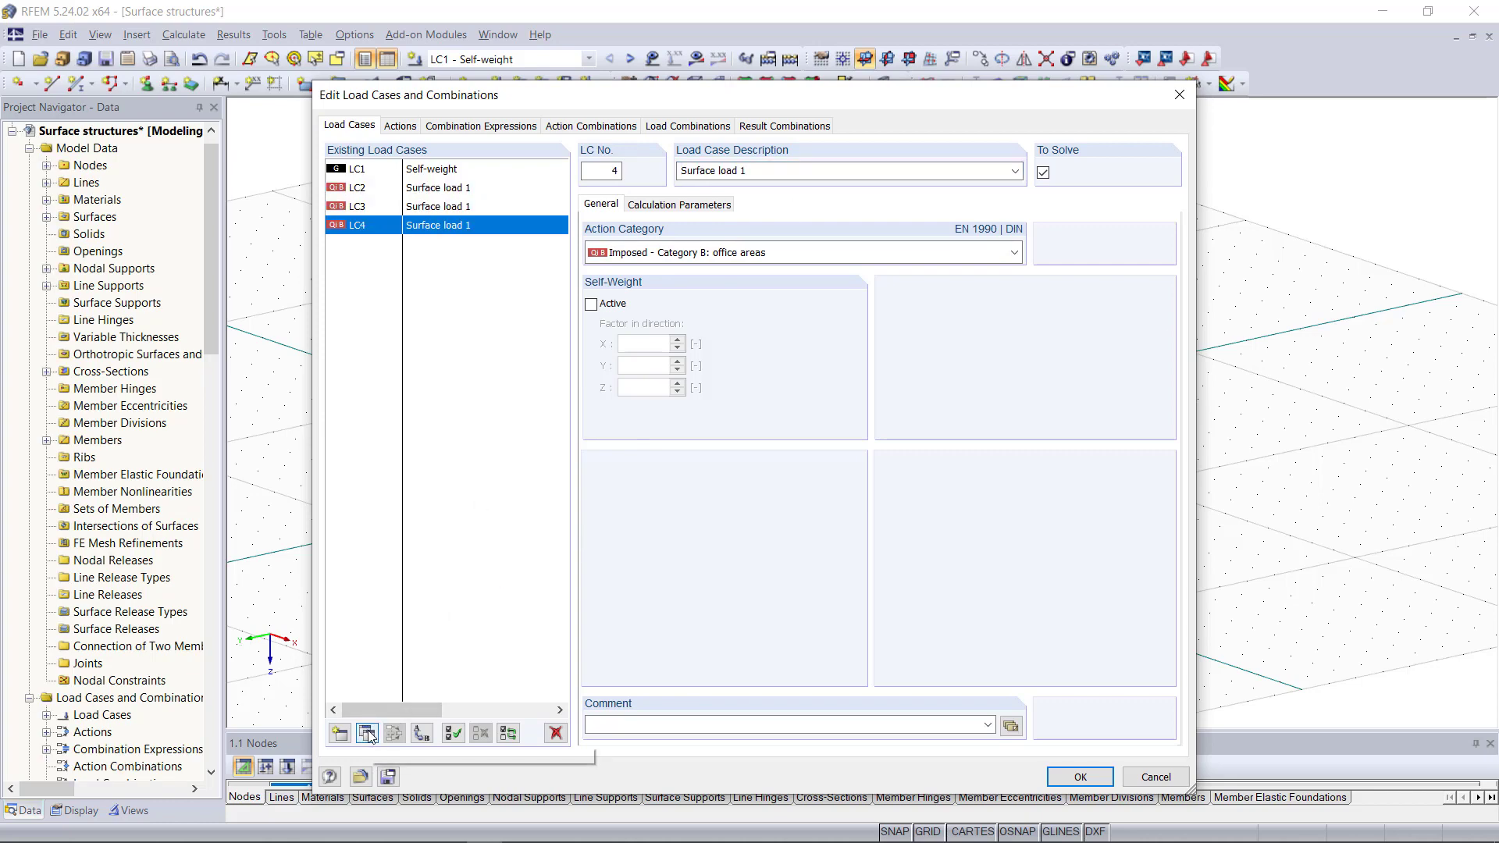
pyautogui.click(367, 732)
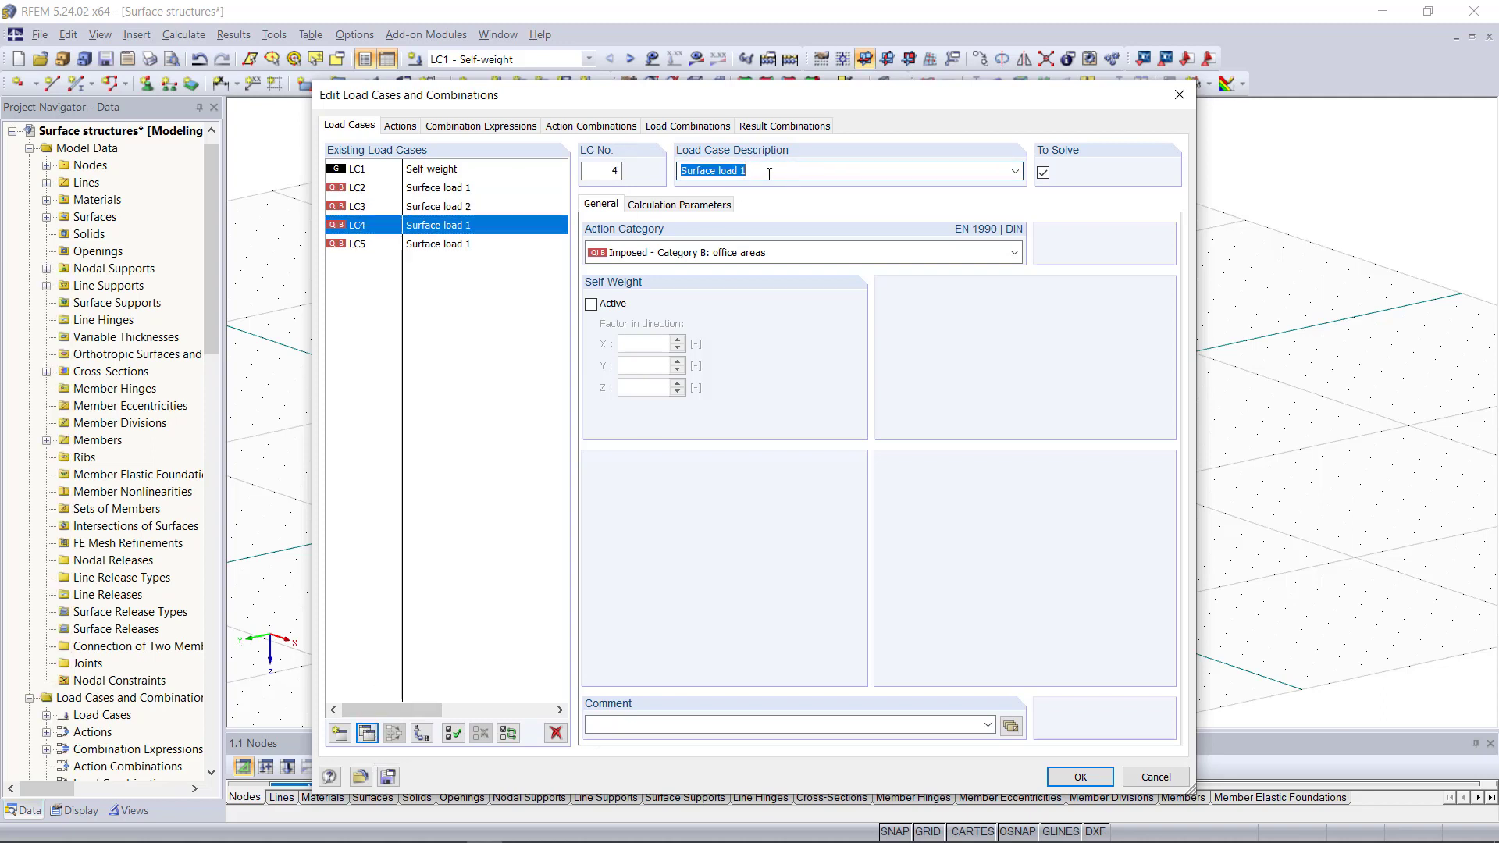
pyautogui.write('Surface load 3')
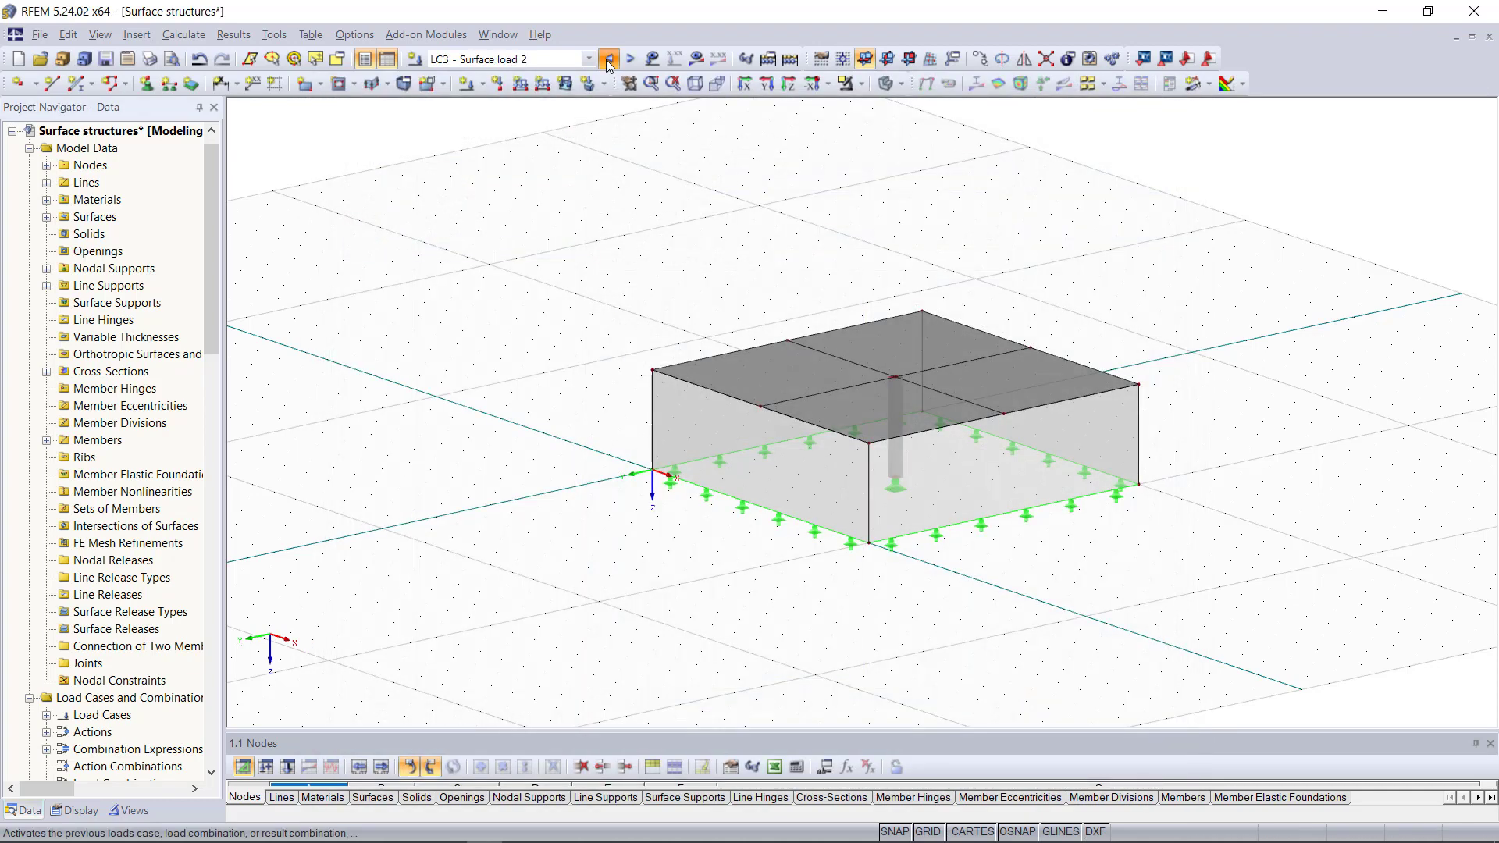
# Apply a 2.5 kN/m² surface load to the front-left roof surface in the selected load case
pyautogui.click(607, 57)
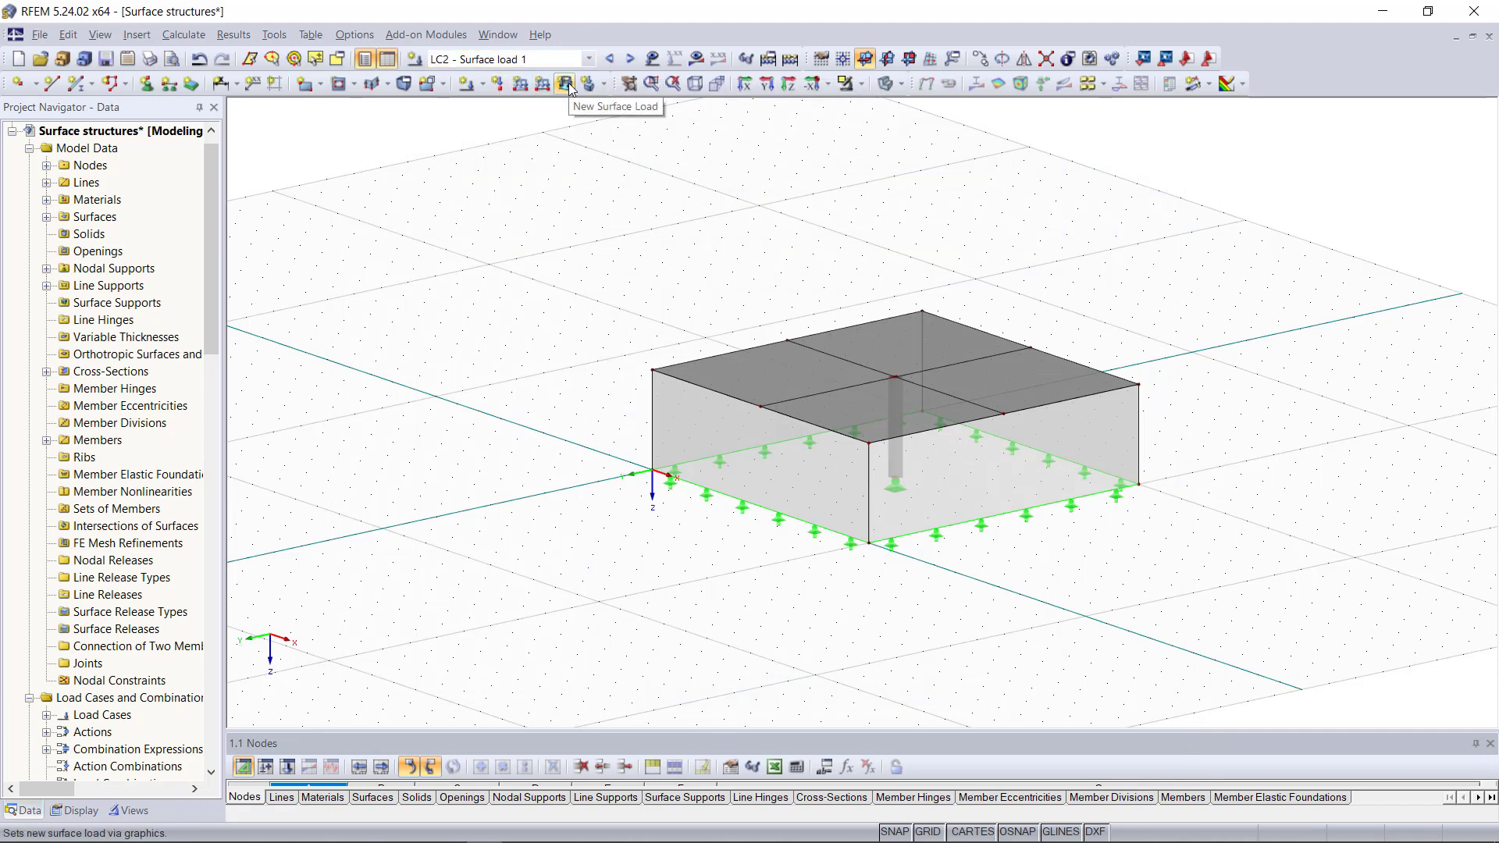
pyautogui.click(565, 82)
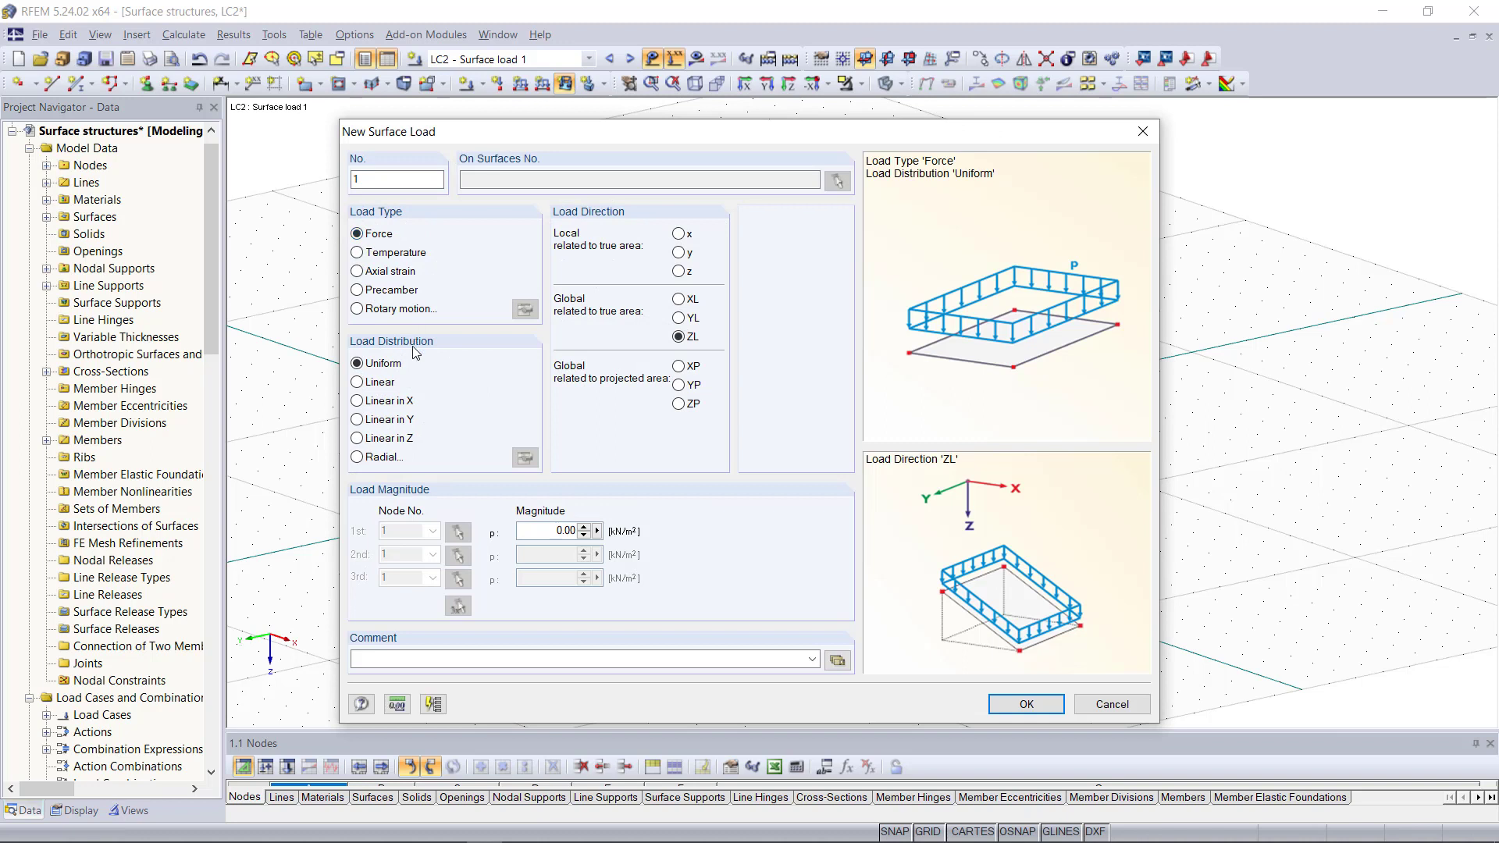
pyautogui.click(677, 337)
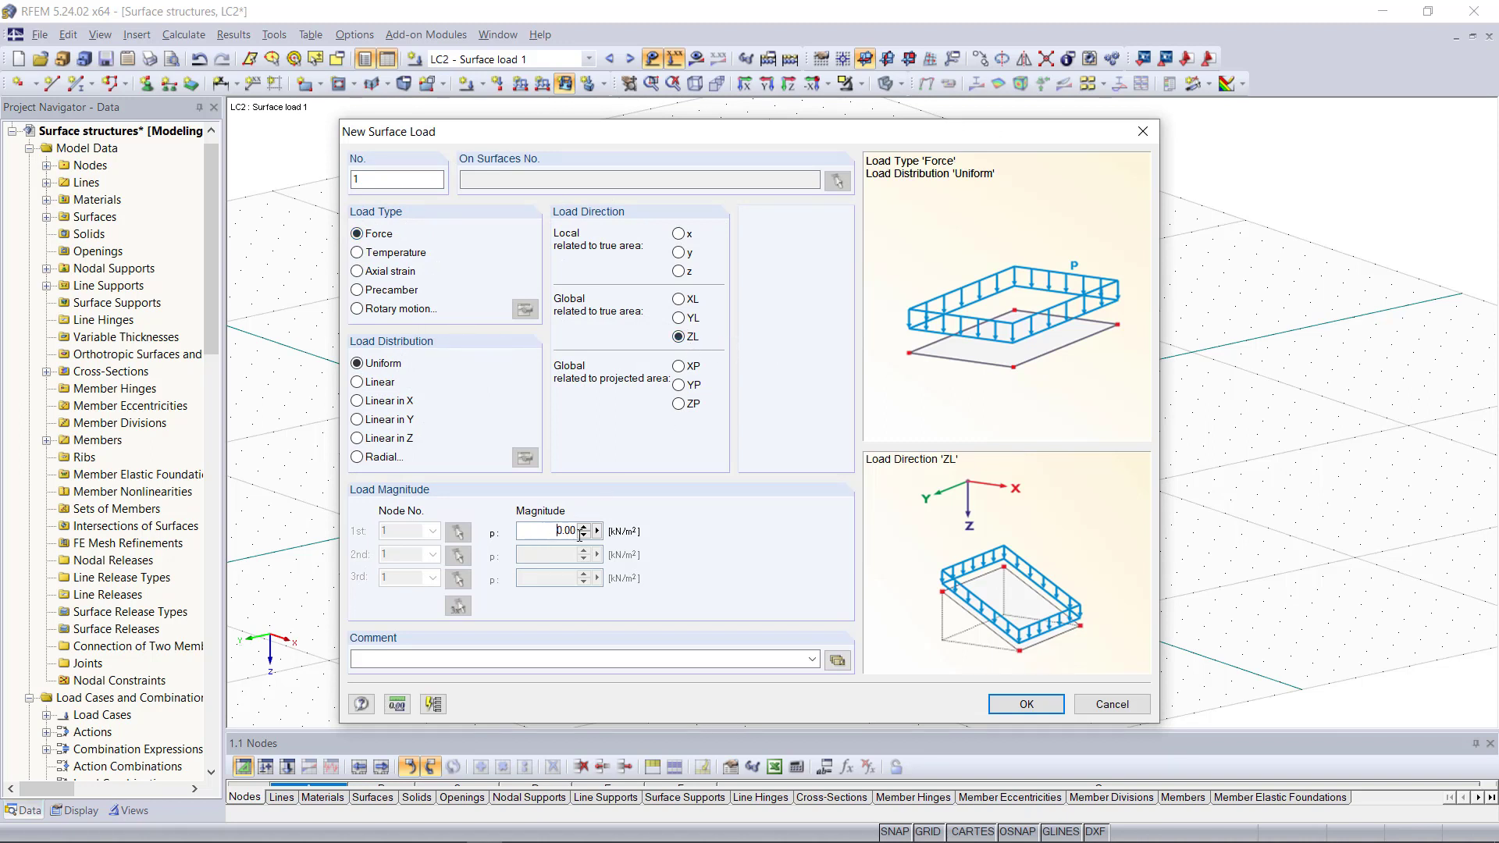
pyautogui.write('2.5')
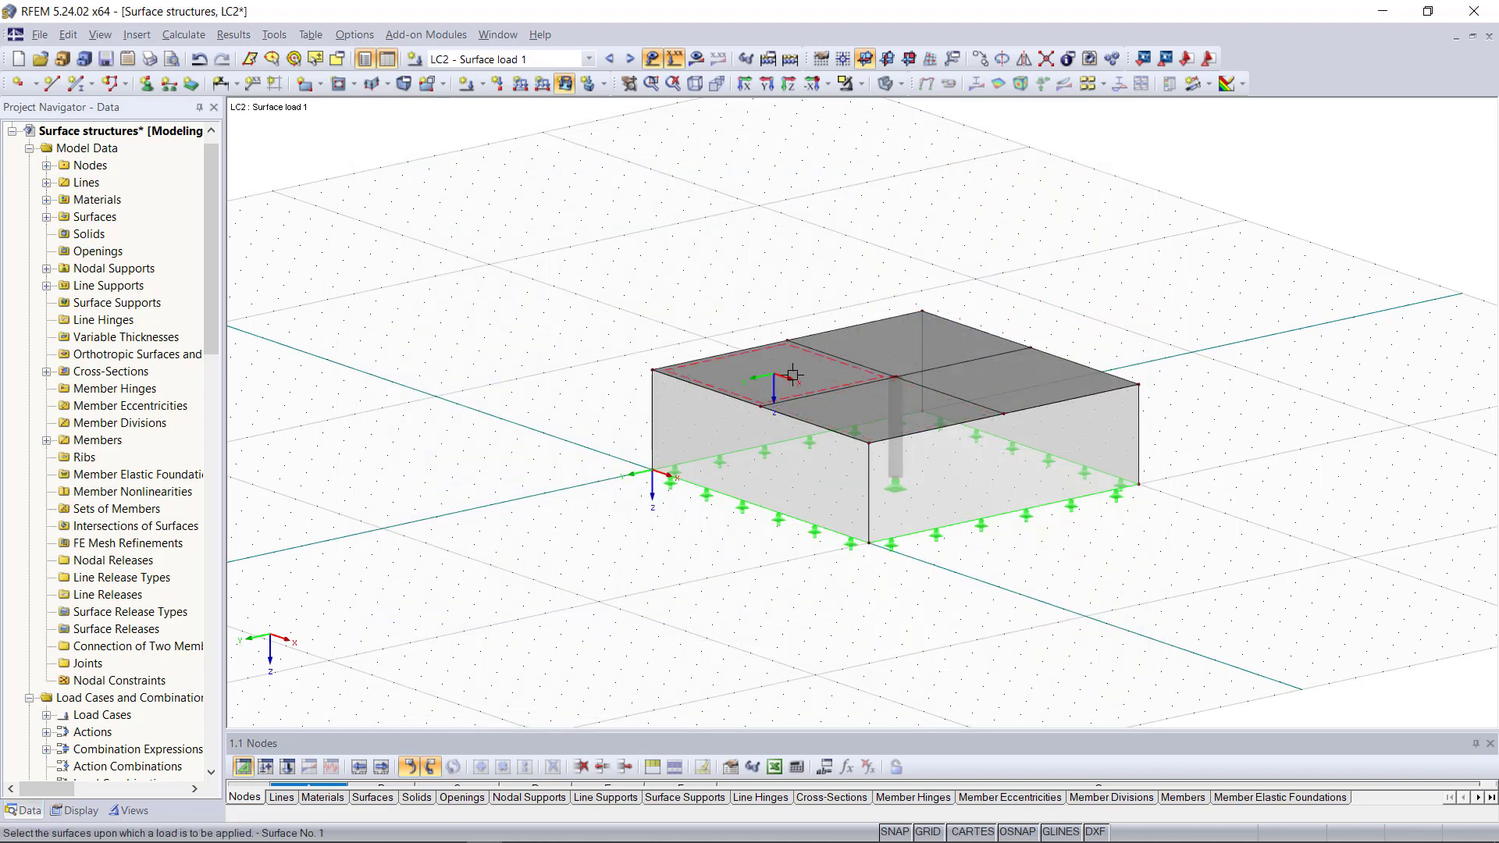
pyautogui.click(629, 58)
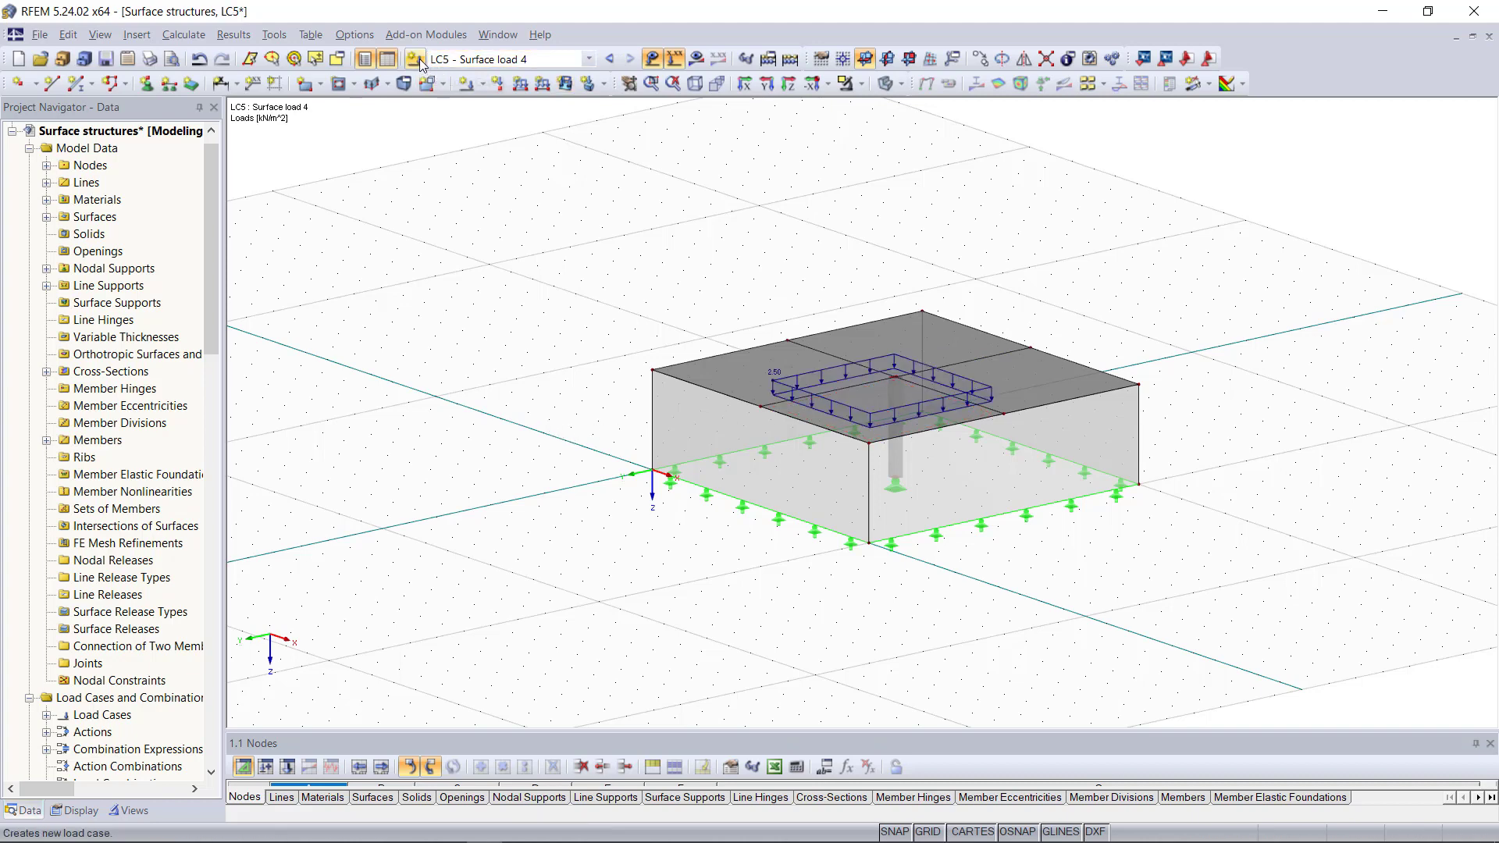
# Review the combination expressions and toggle 'Reducing number of load cases' on and back off
pyautogui.click(415, 60)
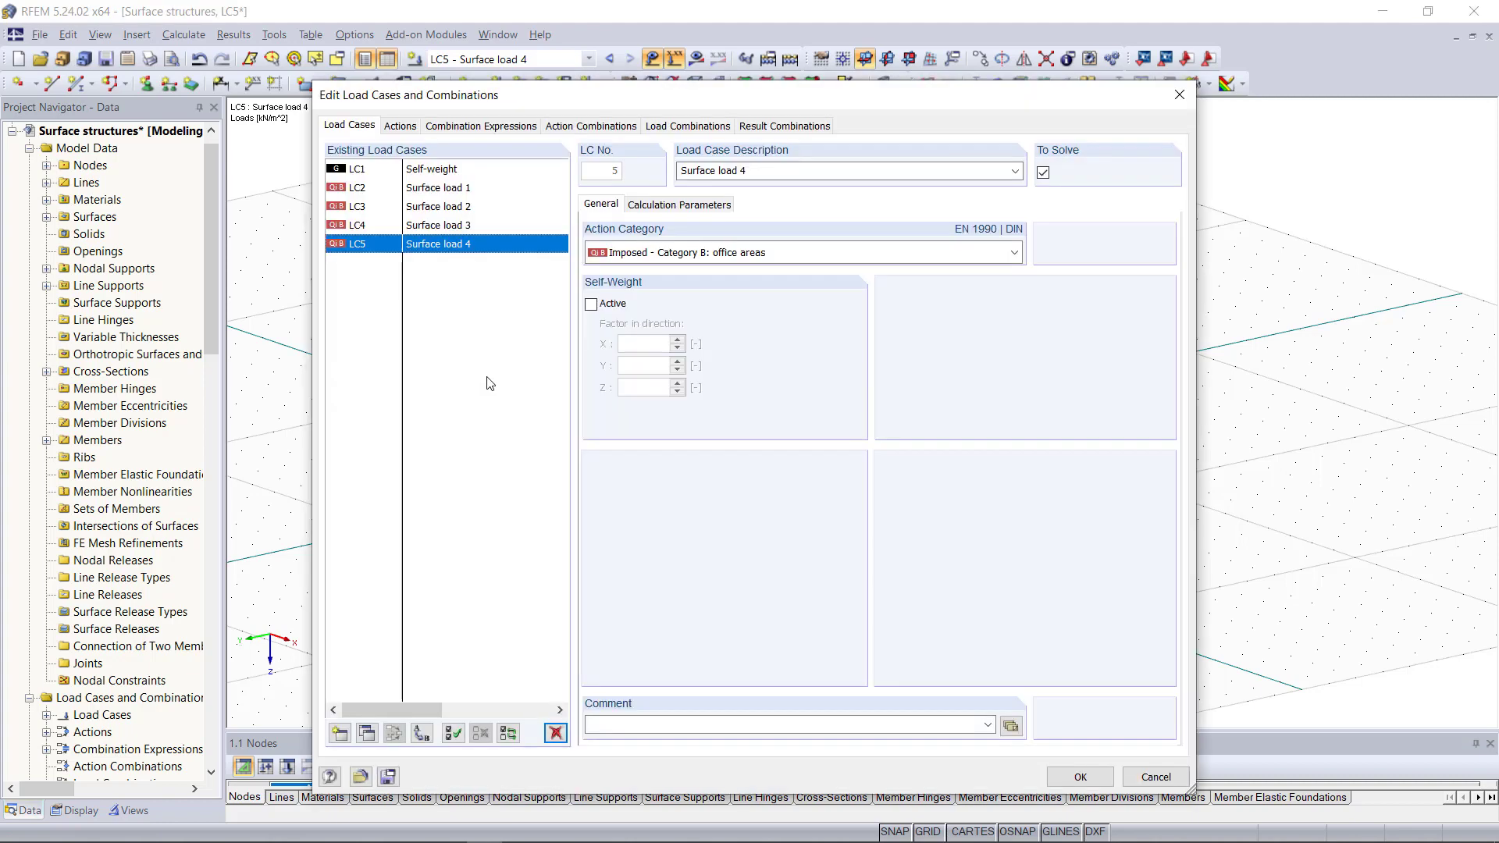
pyautogui.moveTo(488, 360)
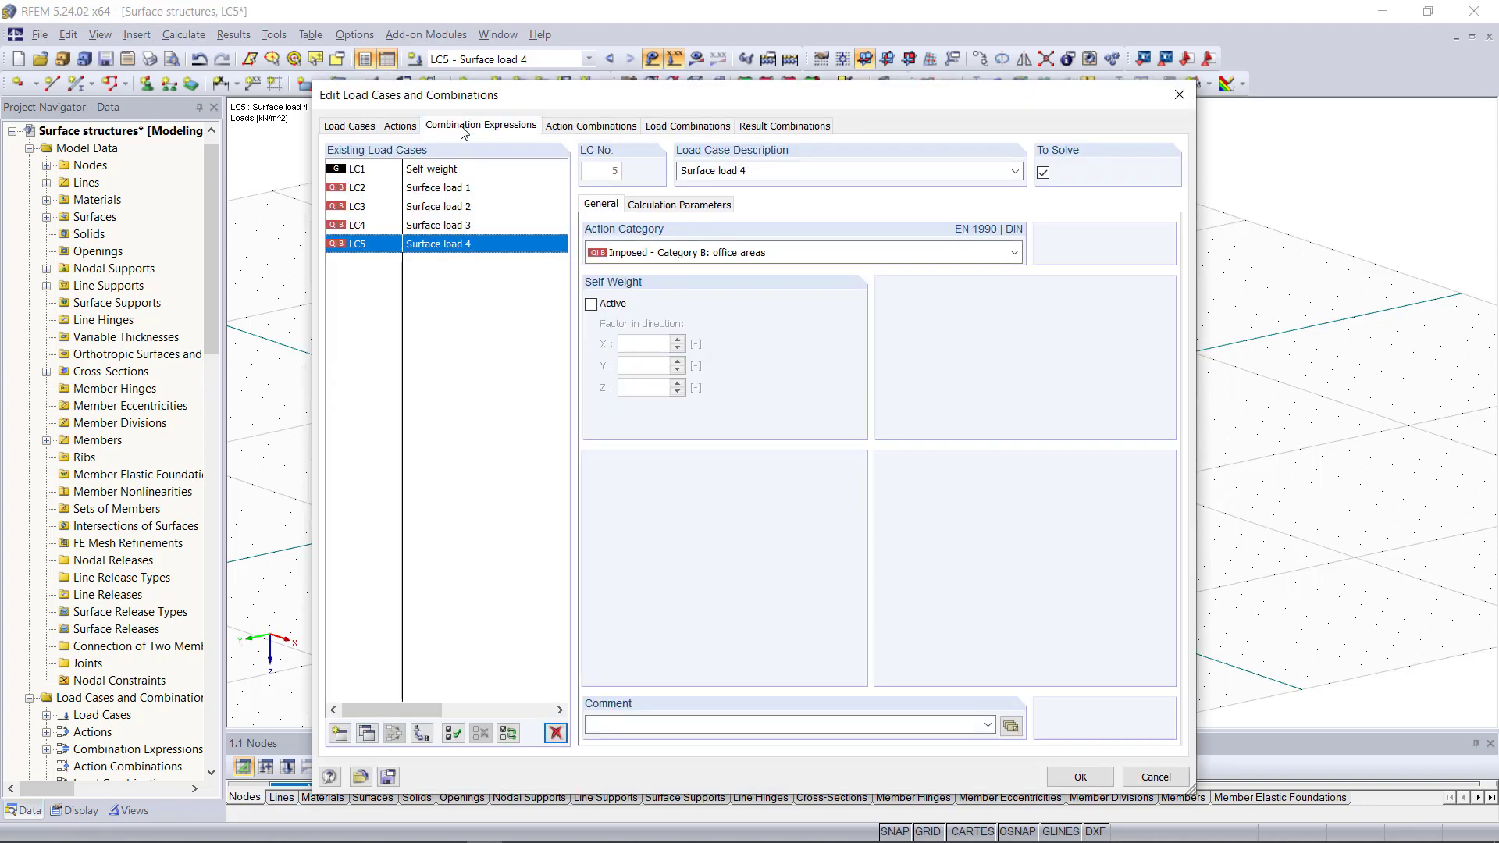
pyautogui.click(481, 125)
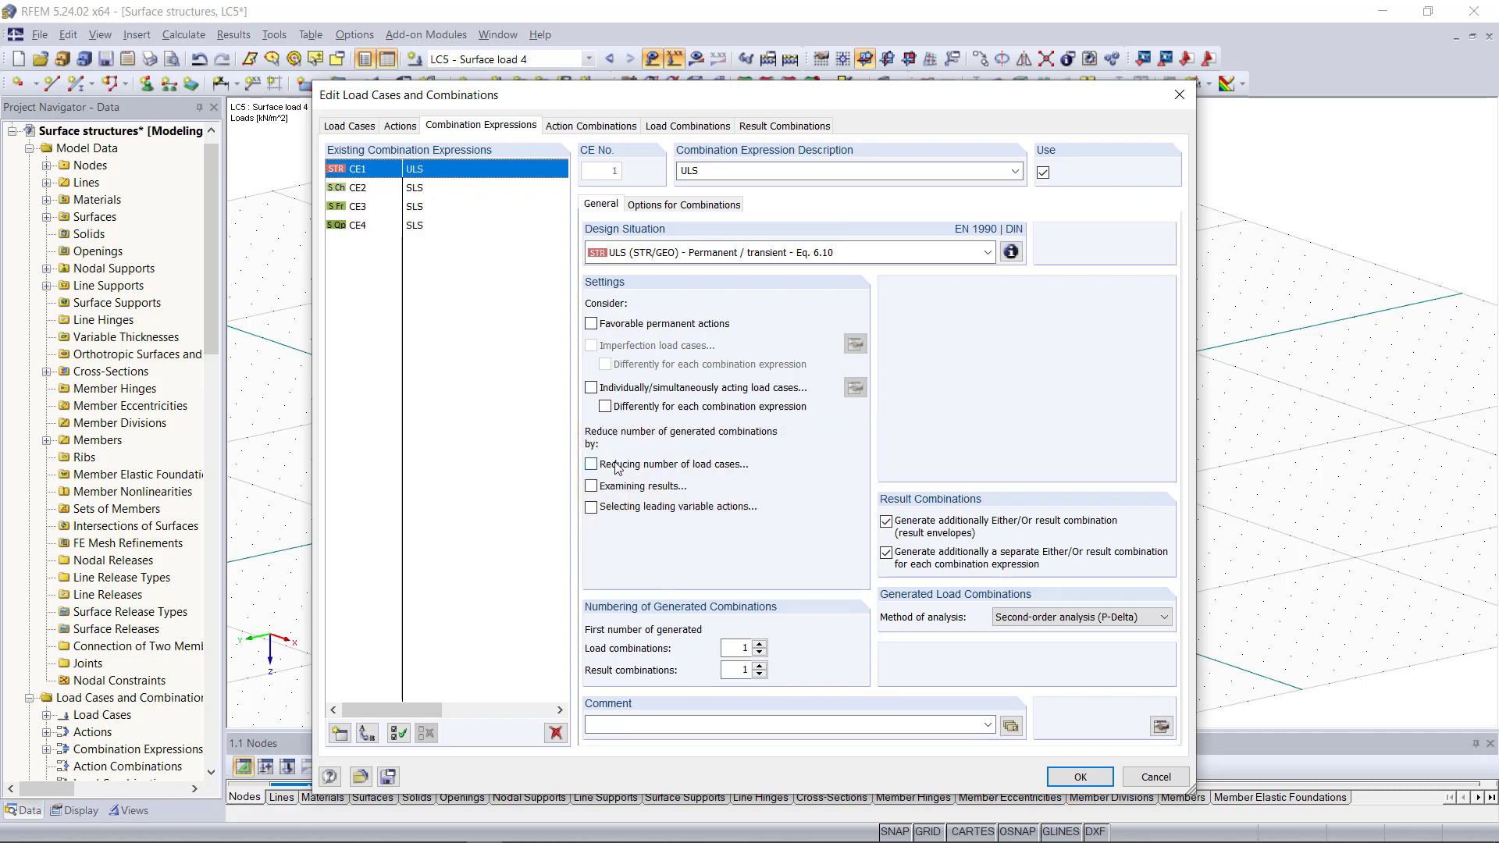
pyautogui.click(590, 464)
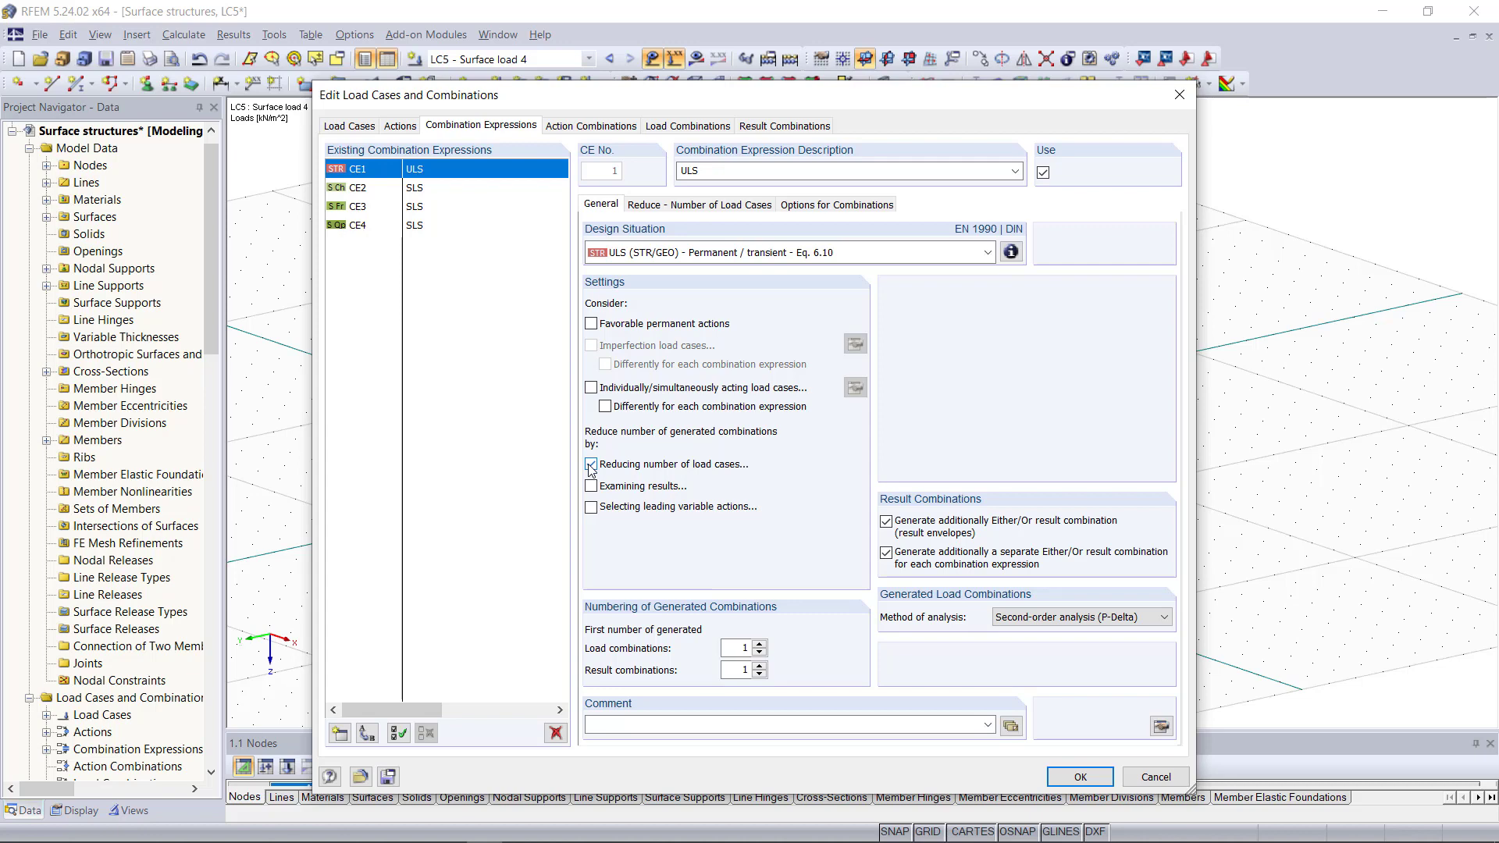
pyautogui.click(590, 464)
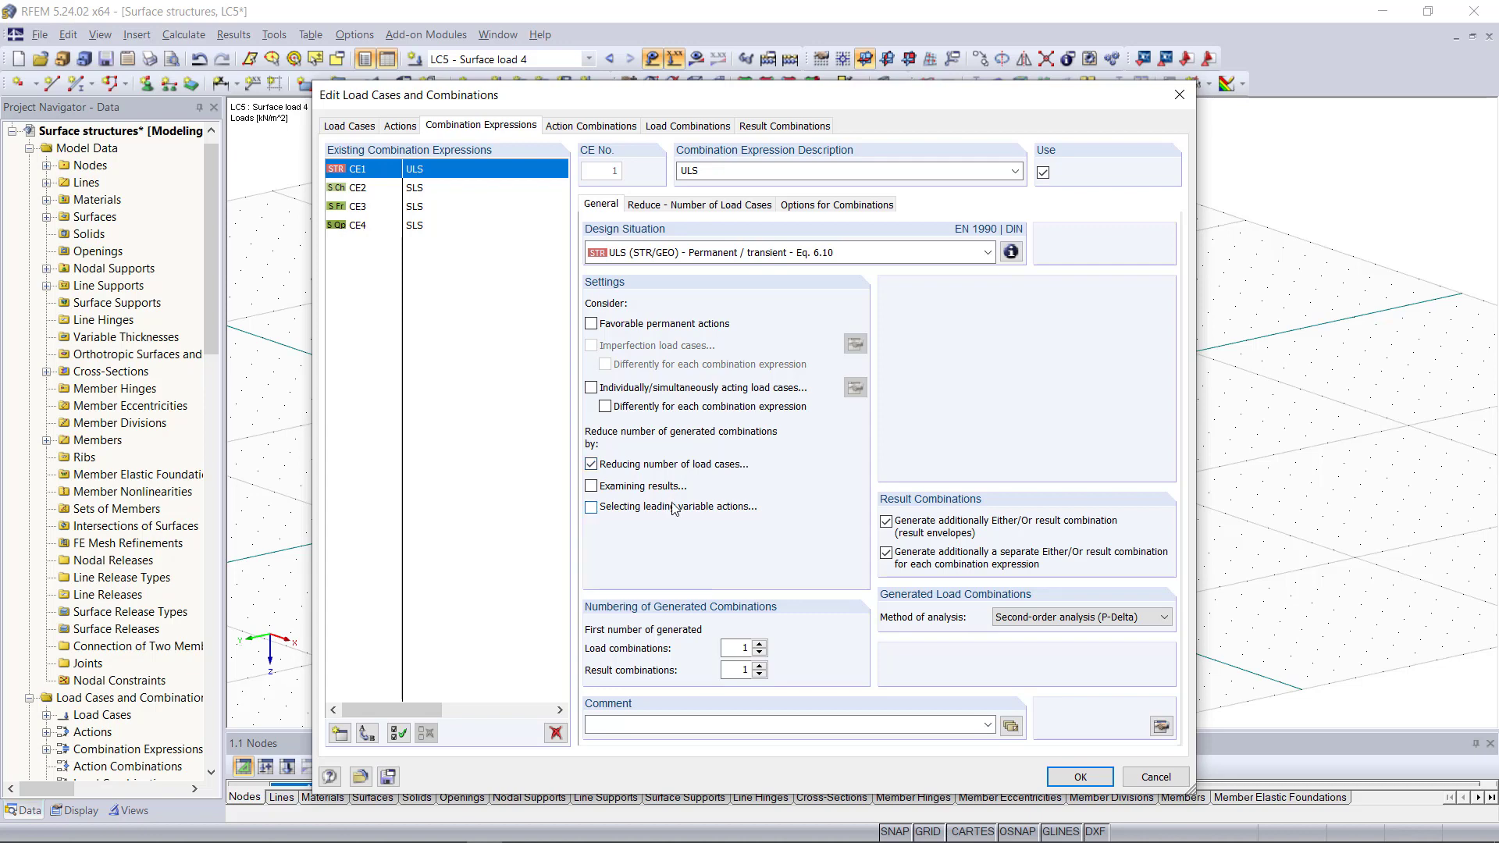
pyautogui.click(590, 463)
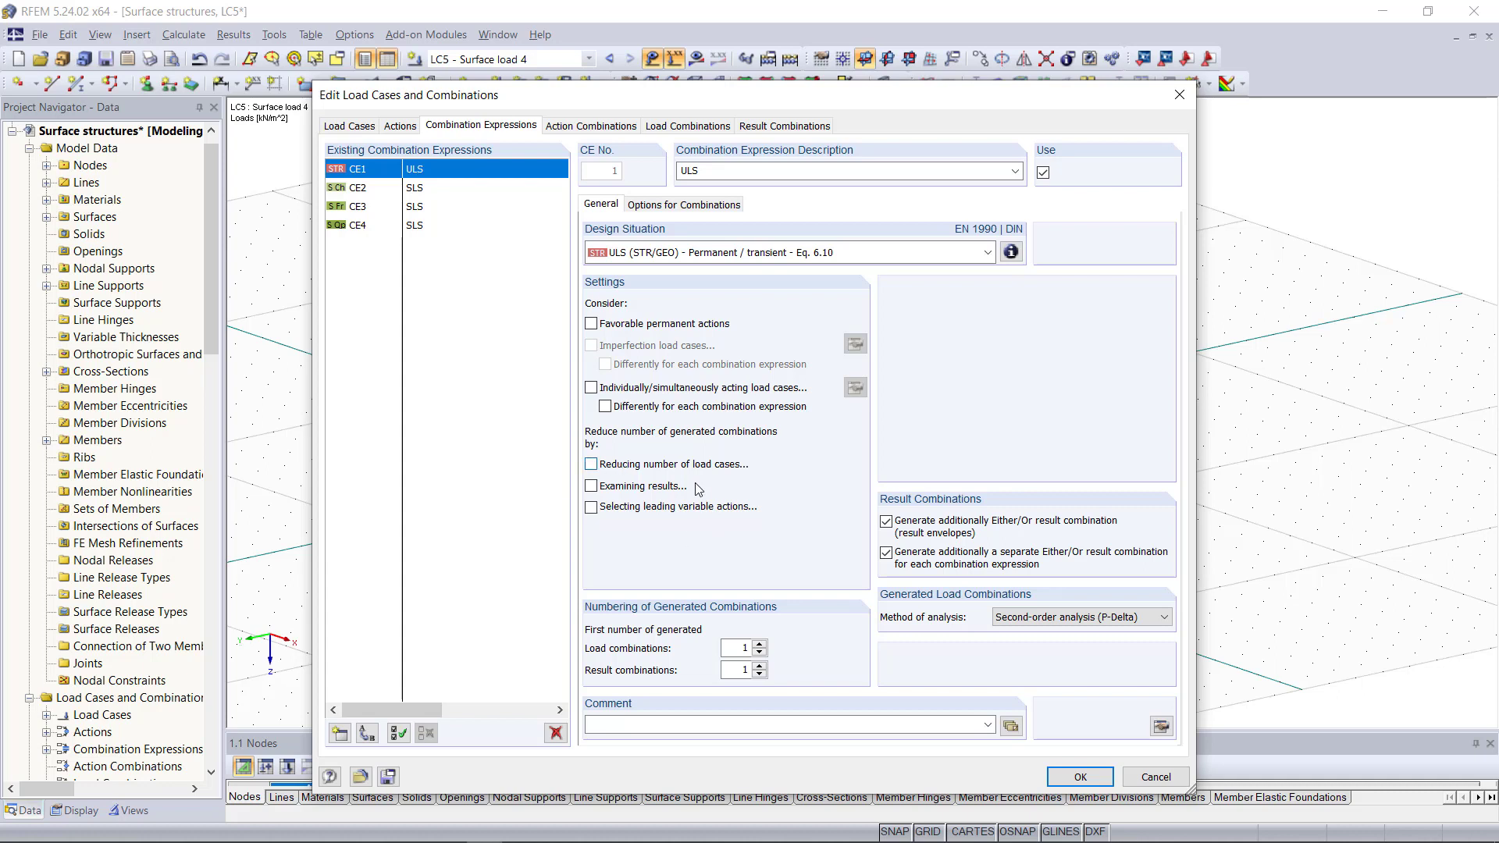
pyautogui.moveTo(698, 465)
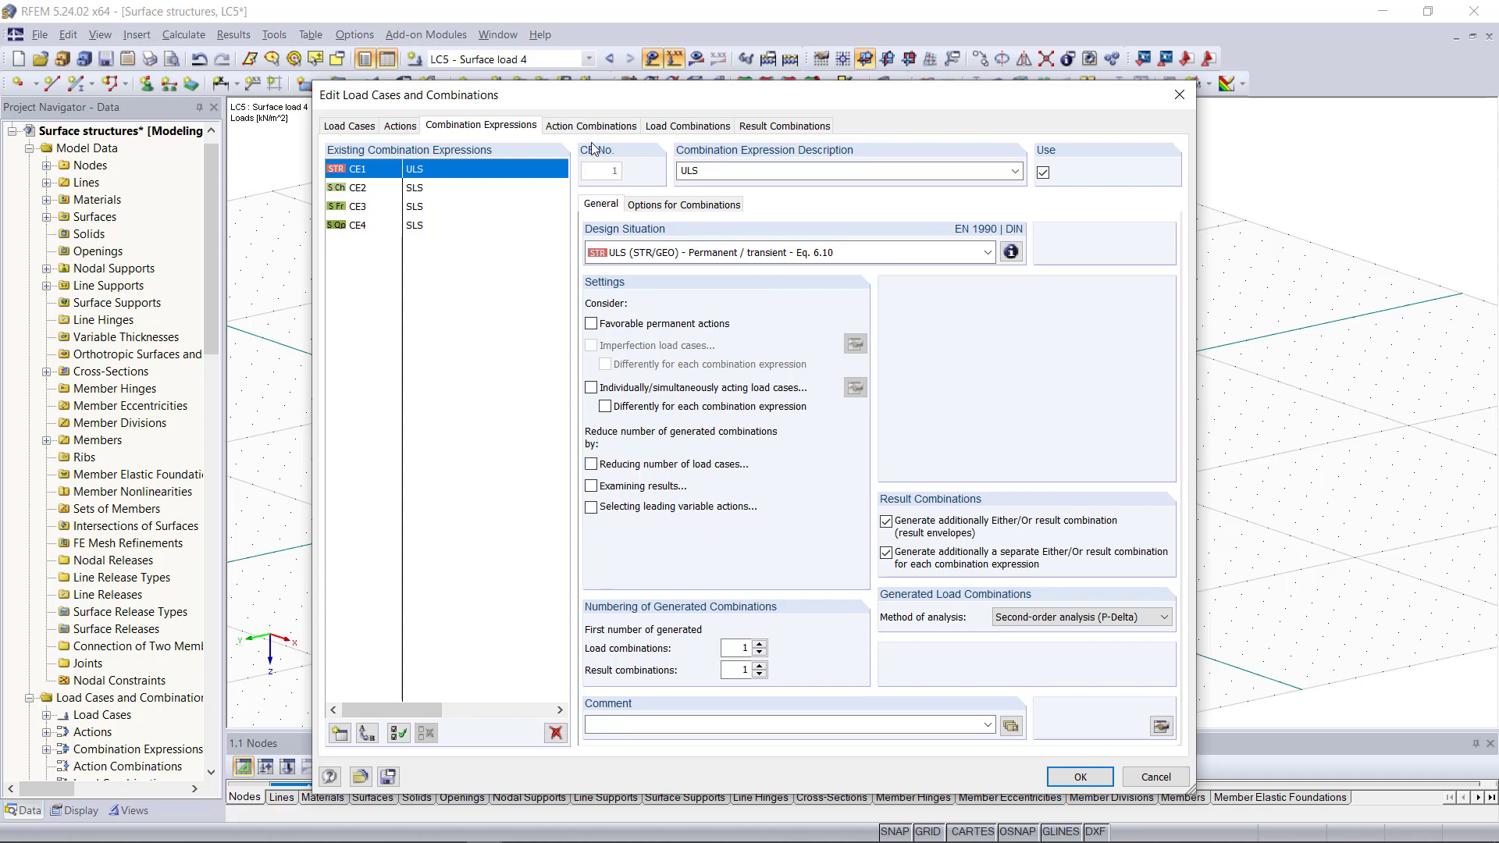
# Review the eight action combinations, then scroll through the 64 generated load combinations
pyautogui.click(590, 125)
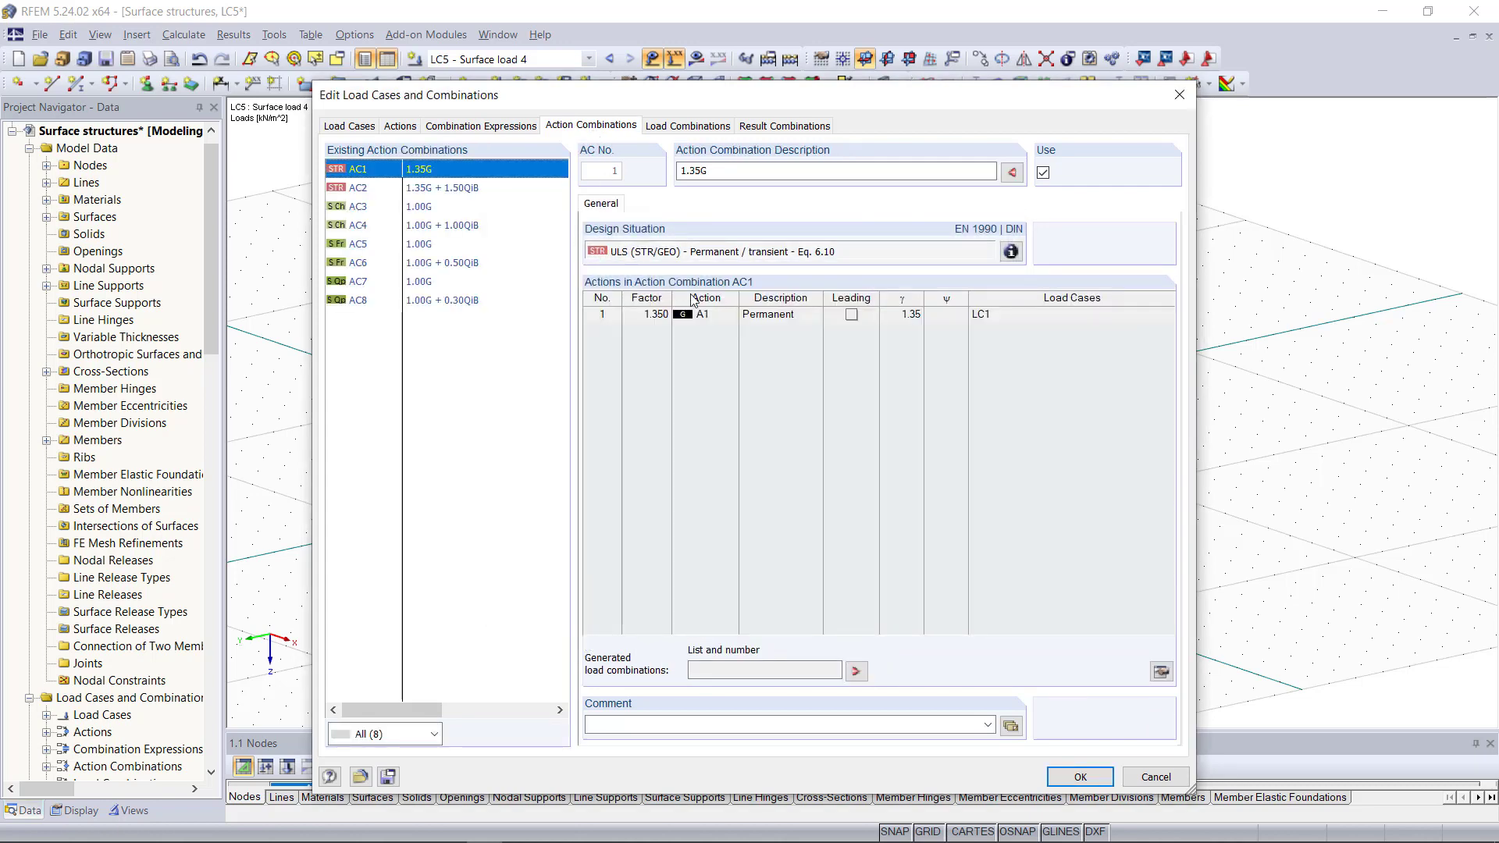
pyautogui.moveTo(670, 262)
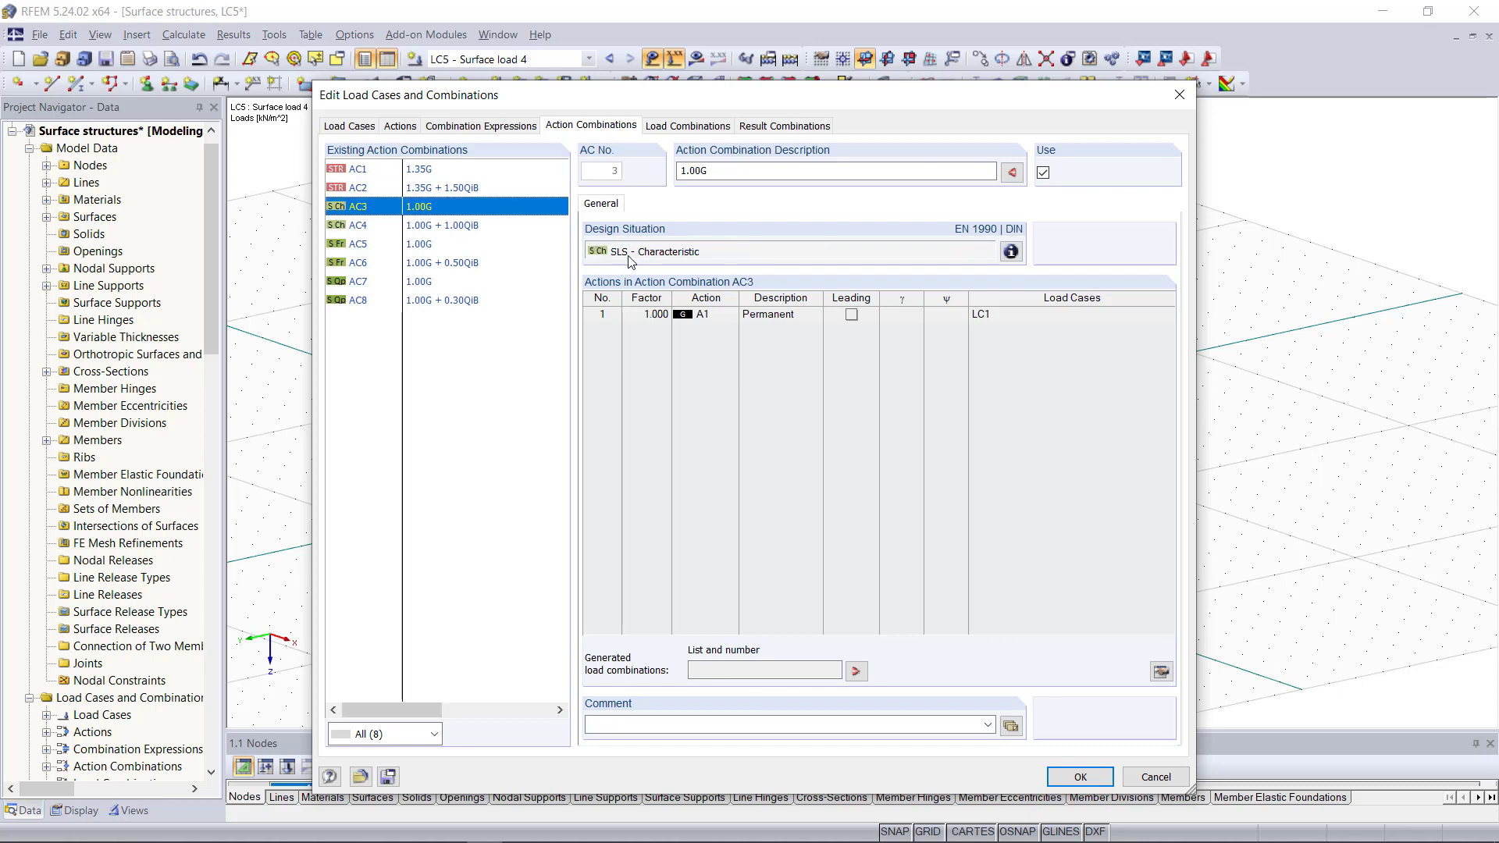
pyautogui.moveTo(676, 141)
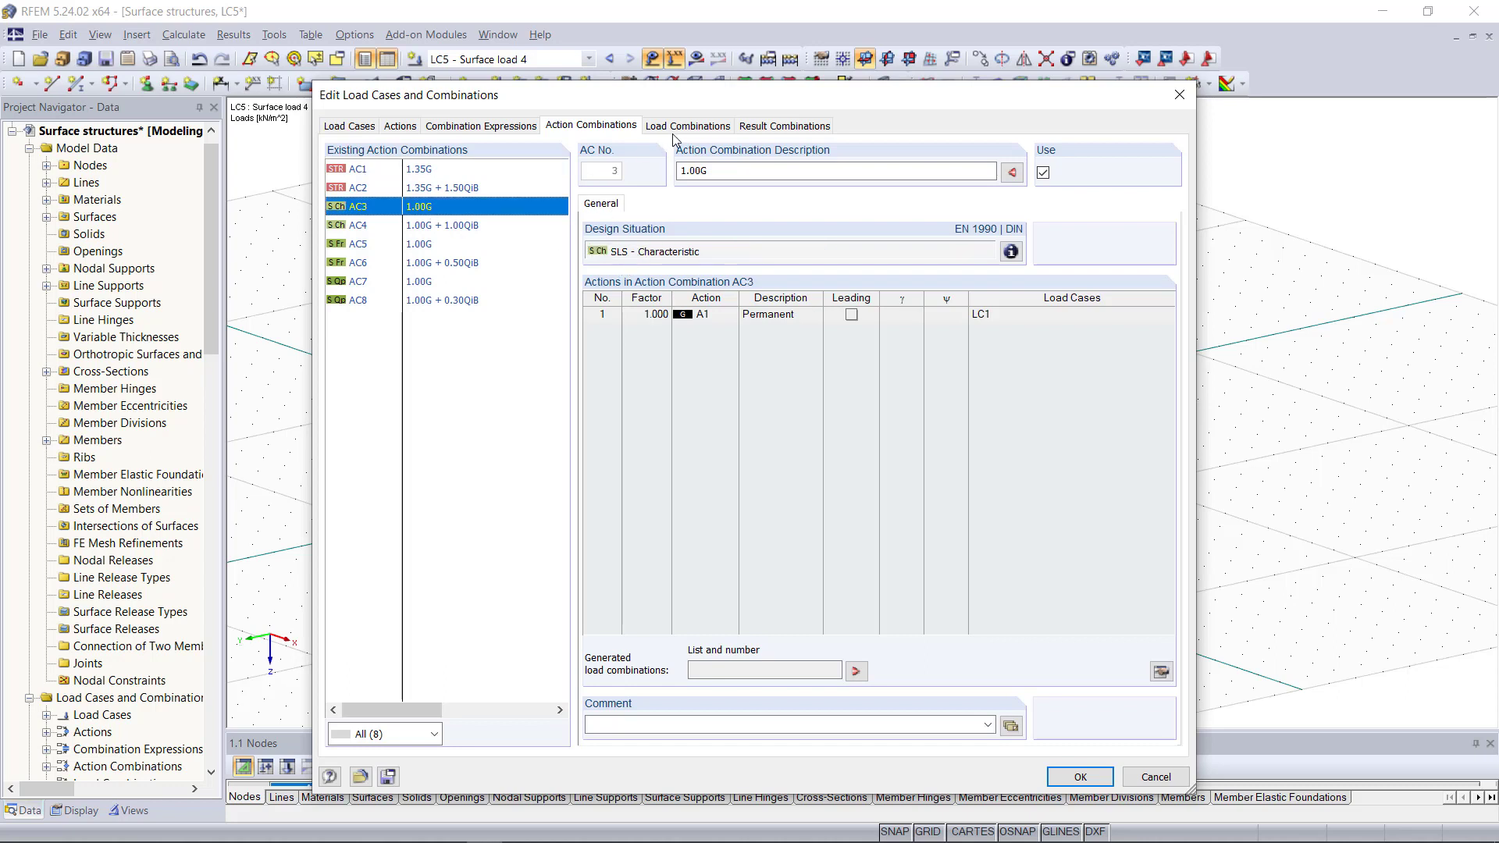
pyautogui.click(687, 125)
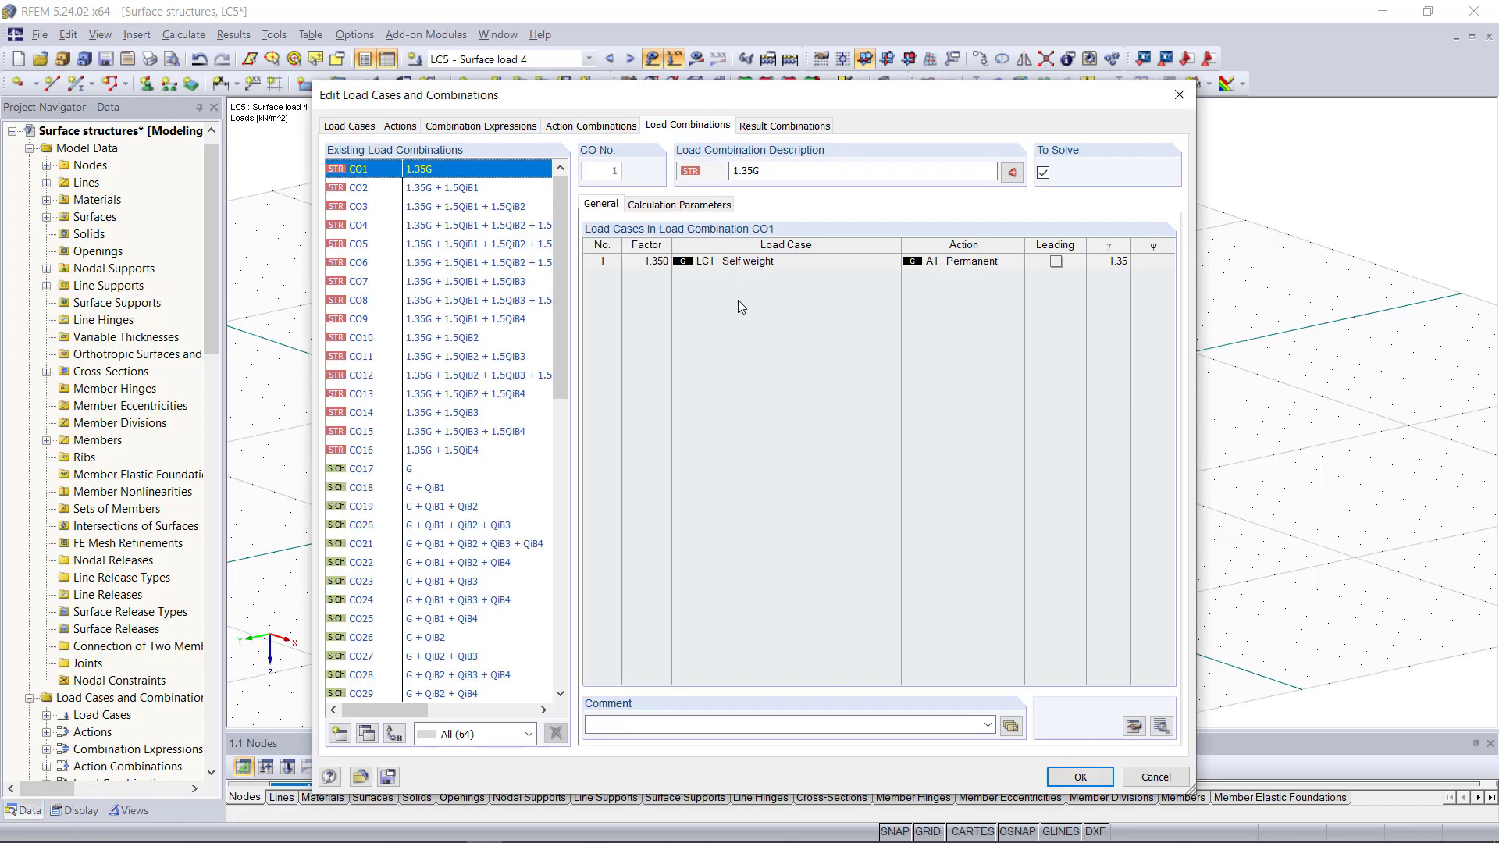
pyautogui.moveTo(735, 319)
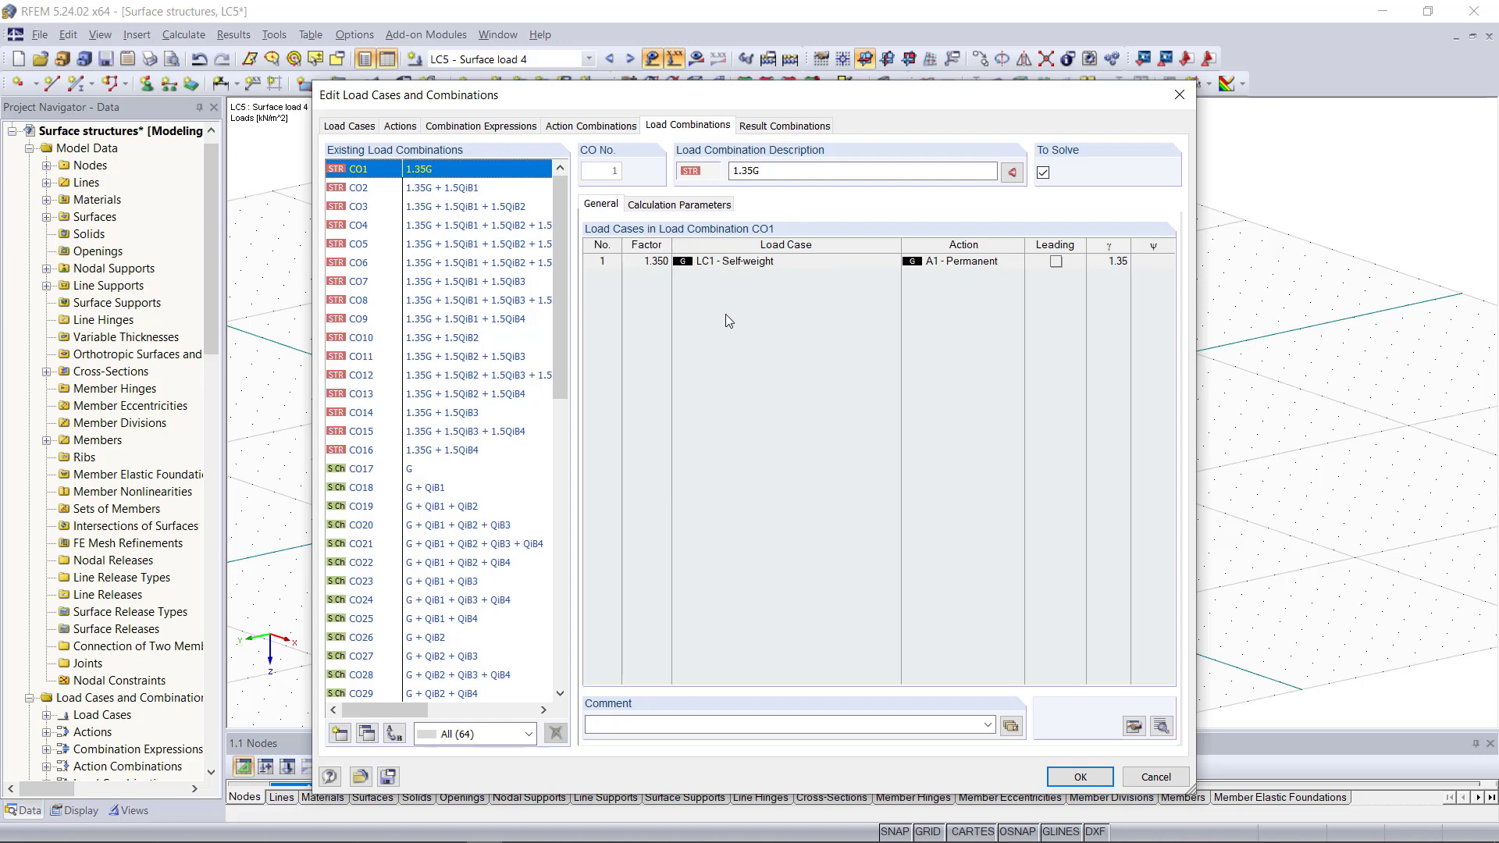
pyautogui.moveTo(697, 314)
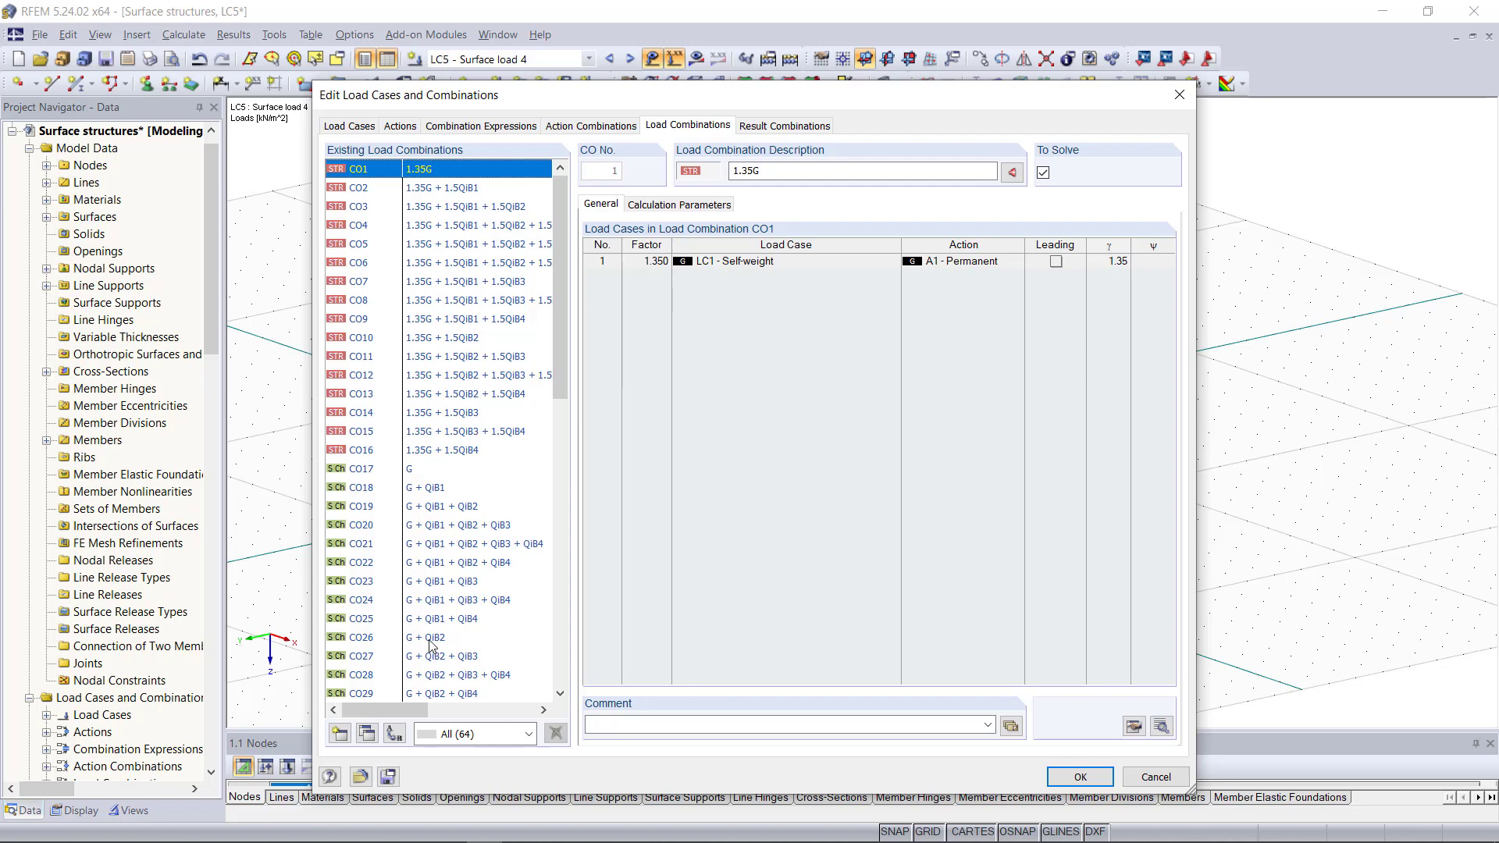
pyautogui.scroll(-3)
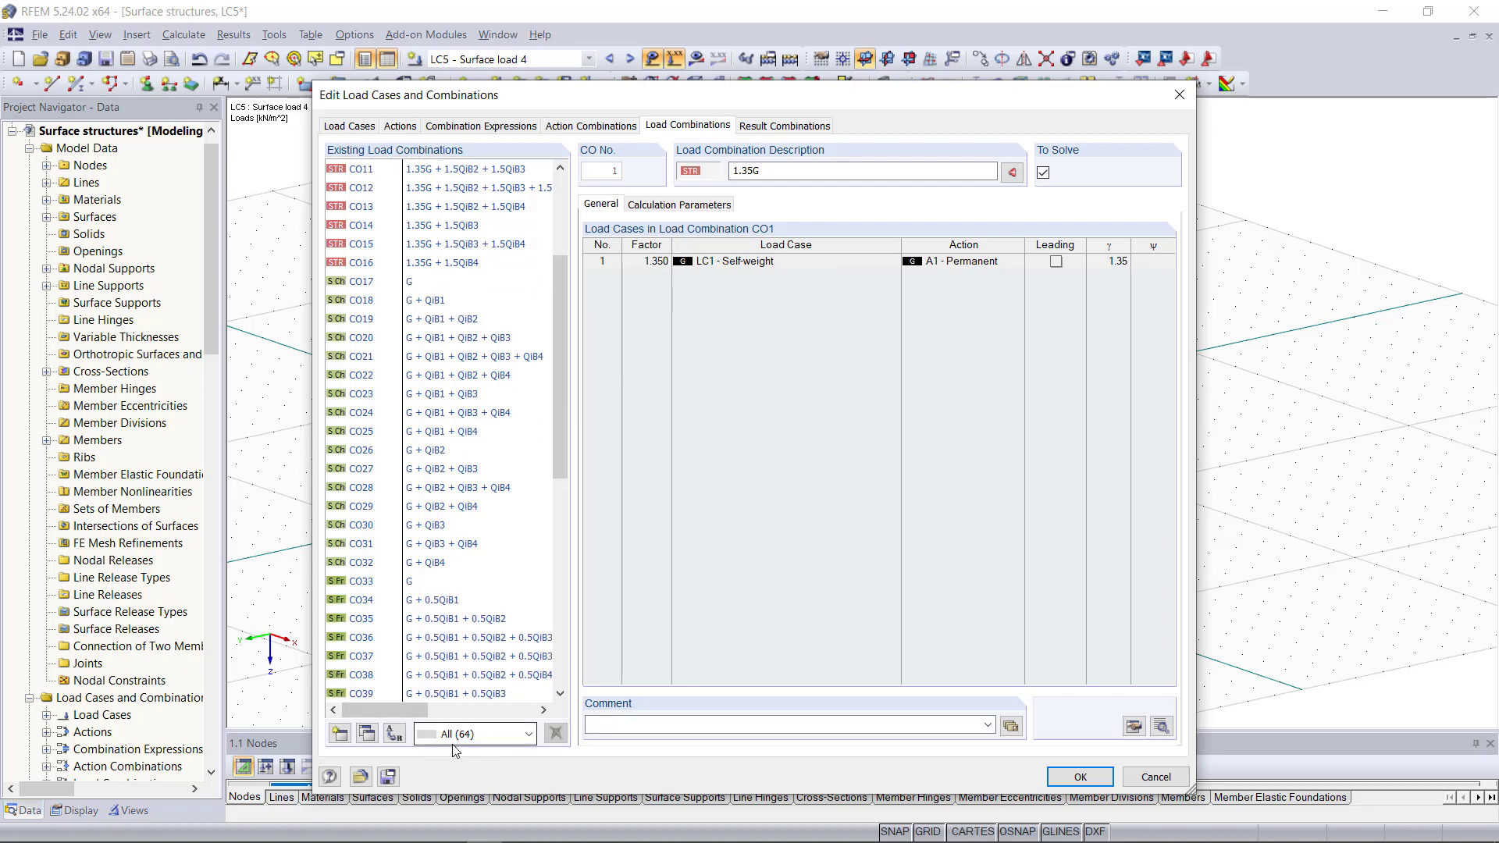
pyautogui.moveTo(462, 747)
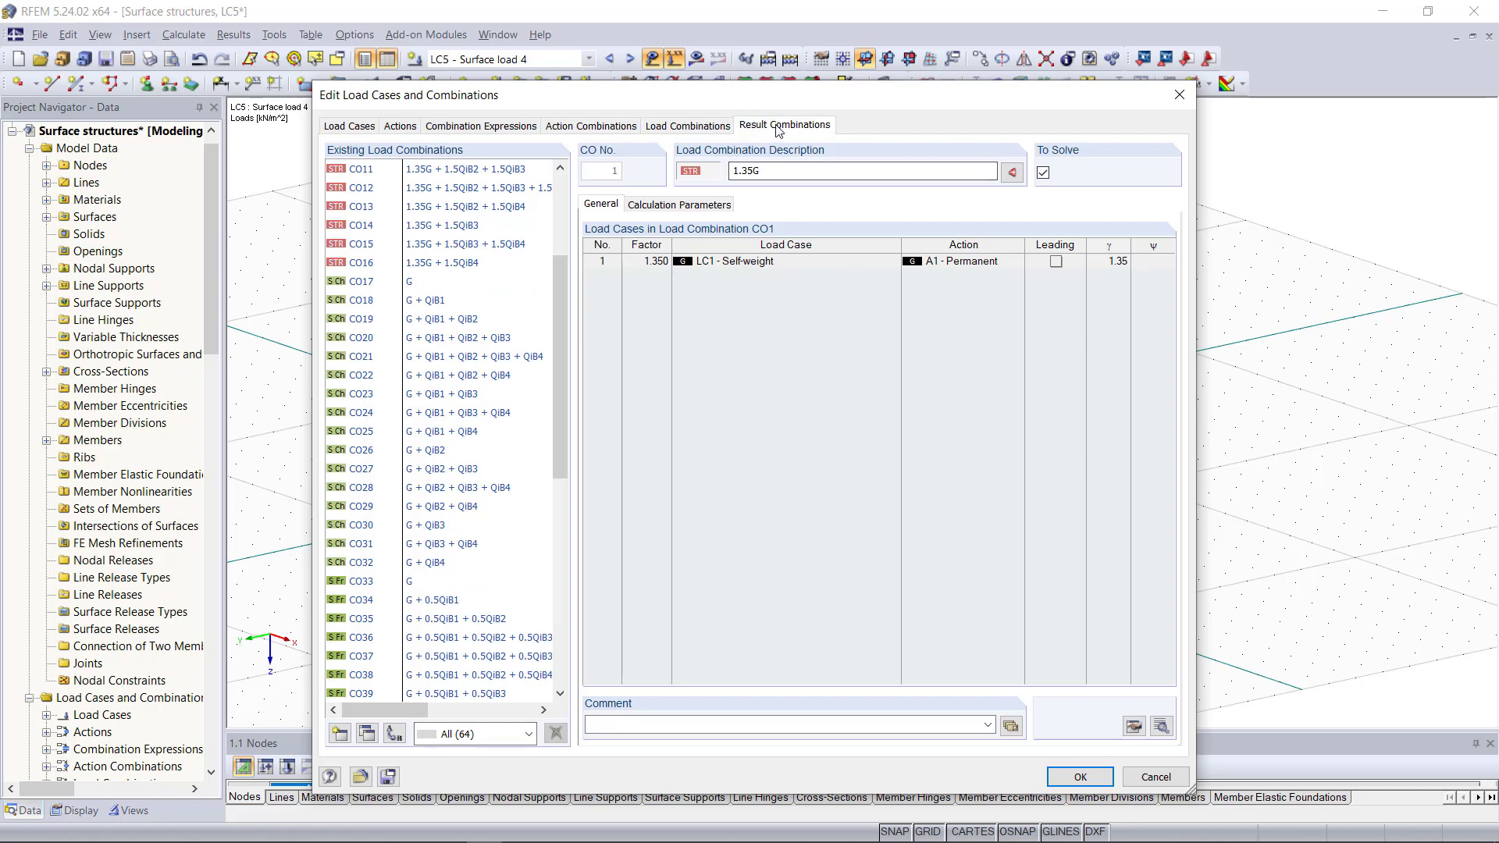
# Review result combinations RC1–RC4, accept the editor, and pick an entry from the load case list
pyautogui.click(783, 124)
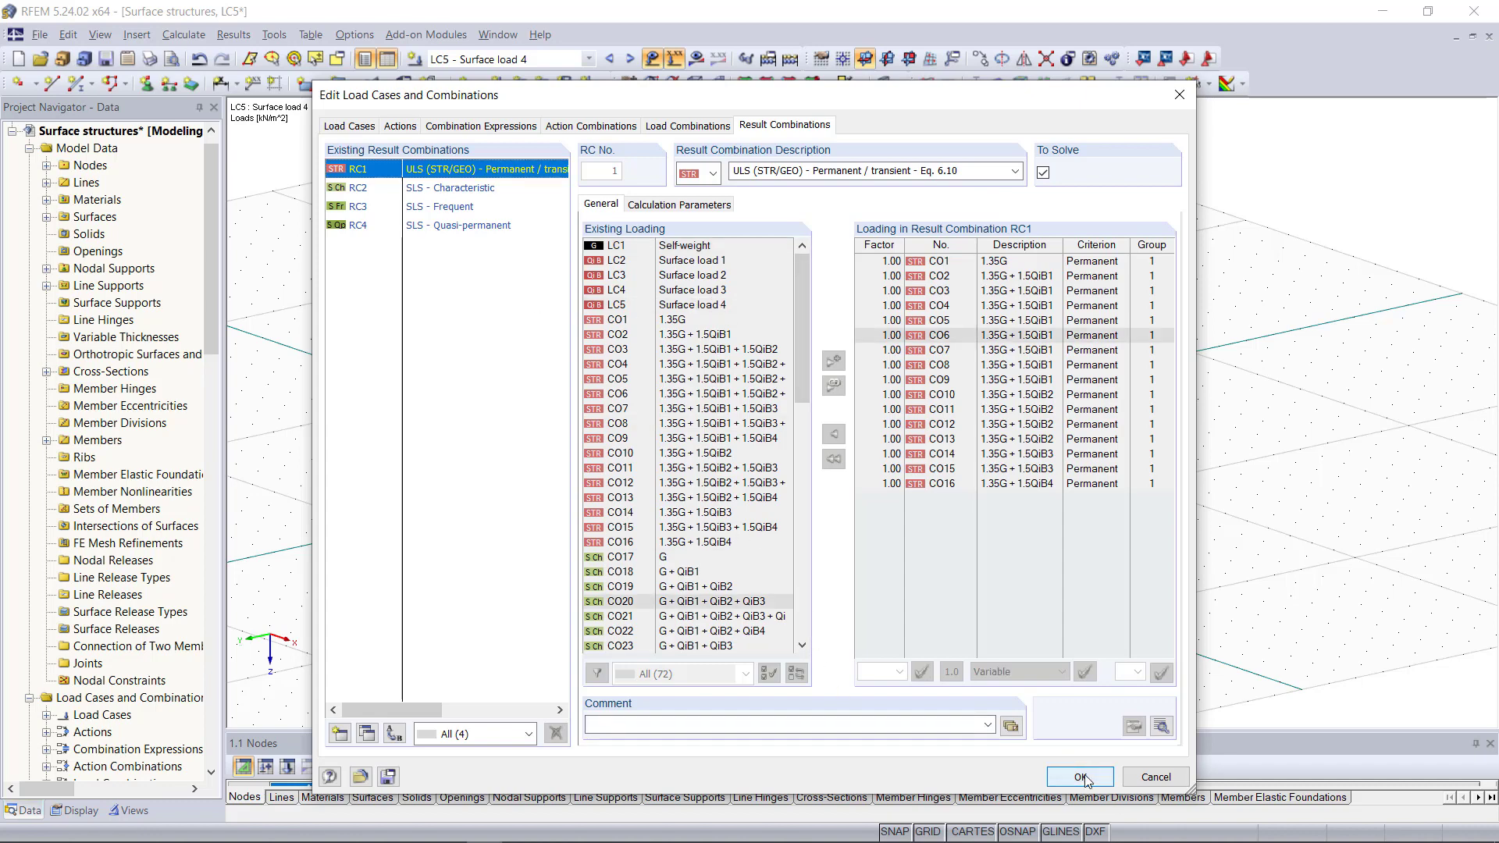
pyautogui.click(1079, 776)
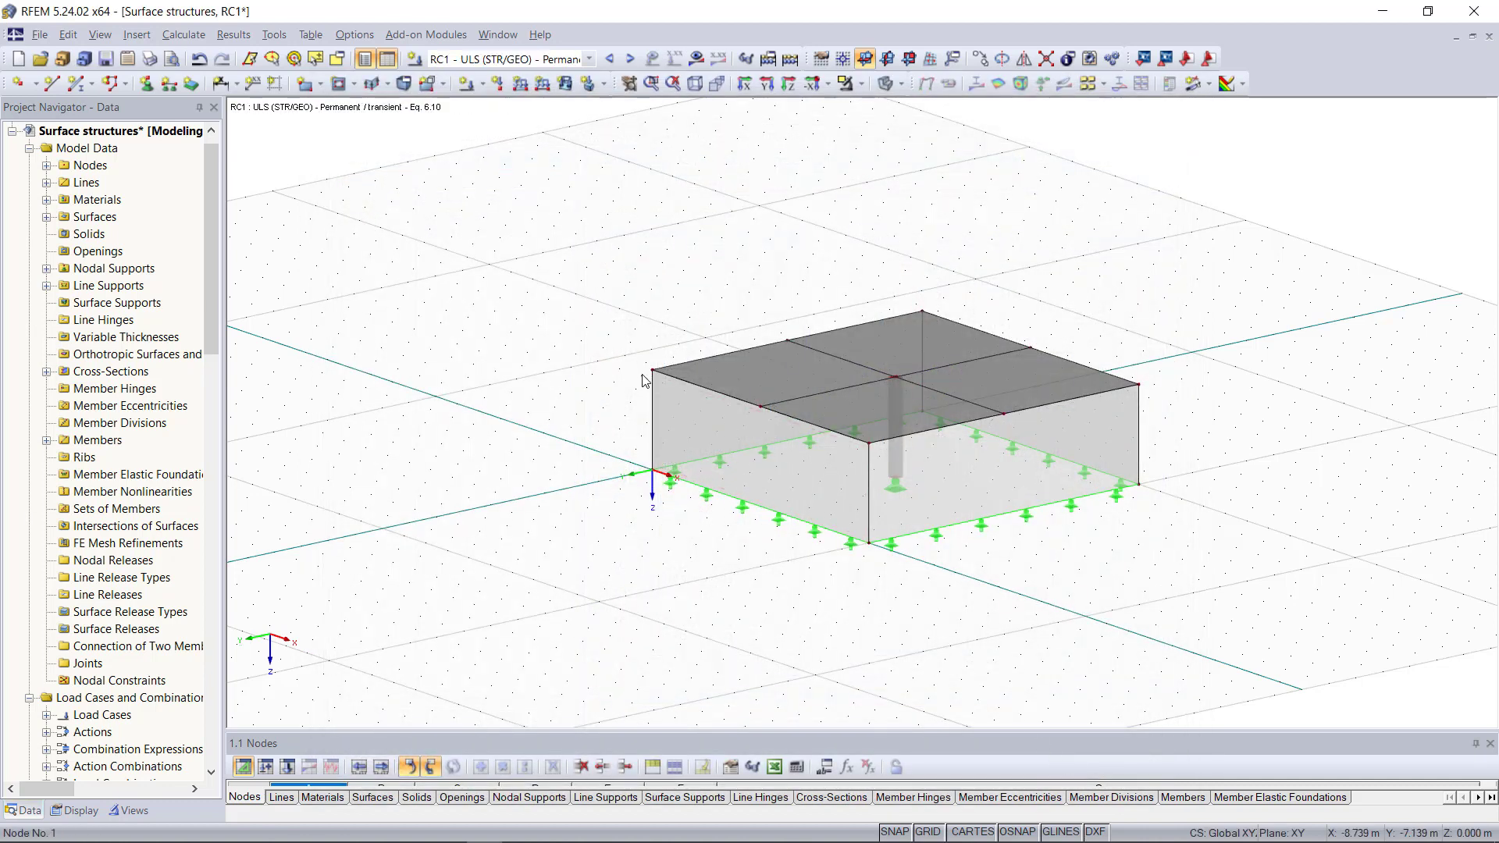
pyautogui.click(588, 58)
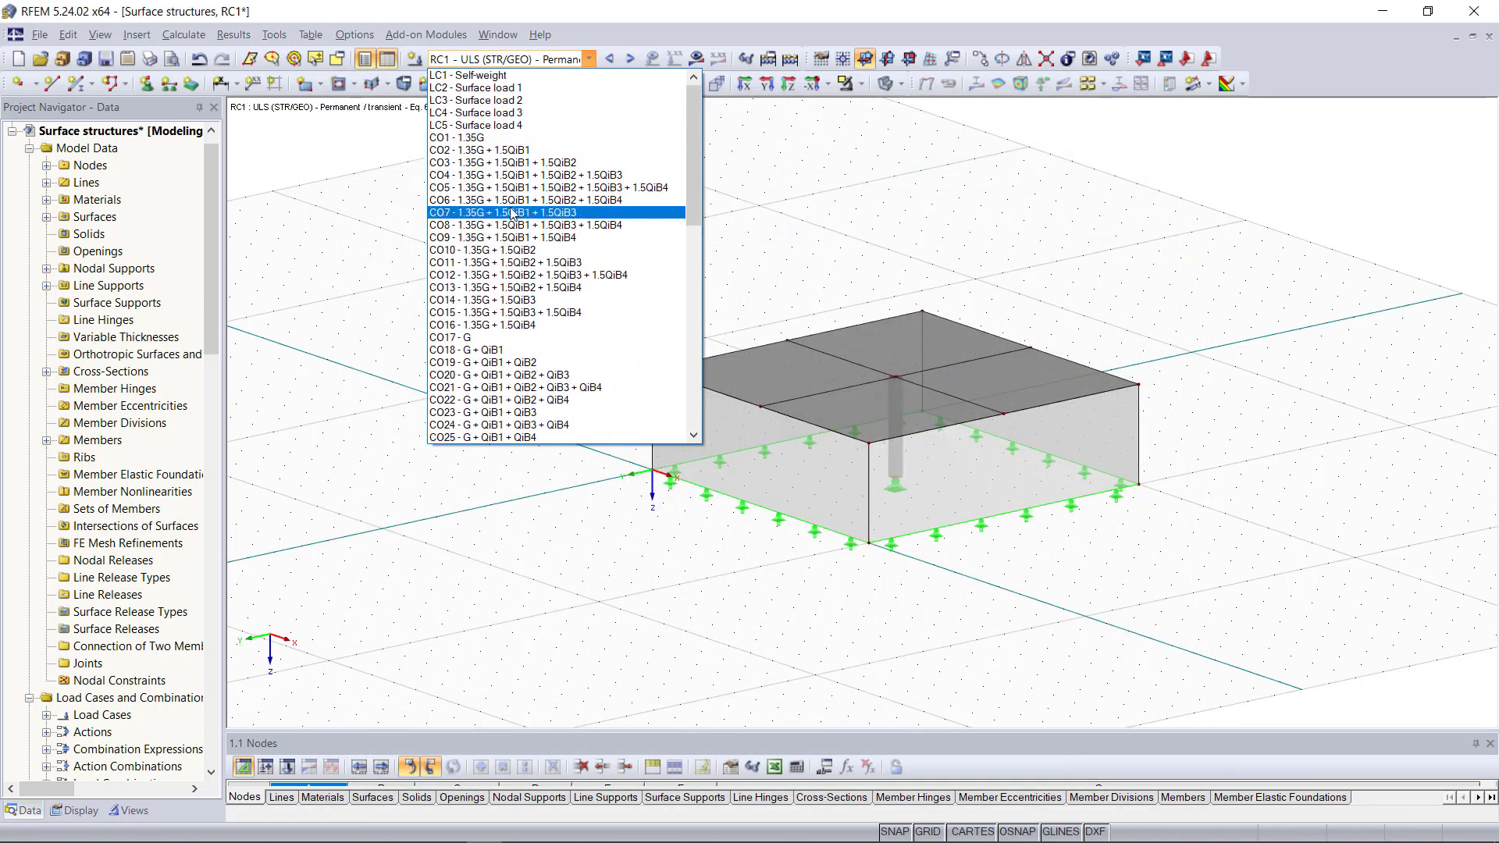
pyautogui.click(483, 250)
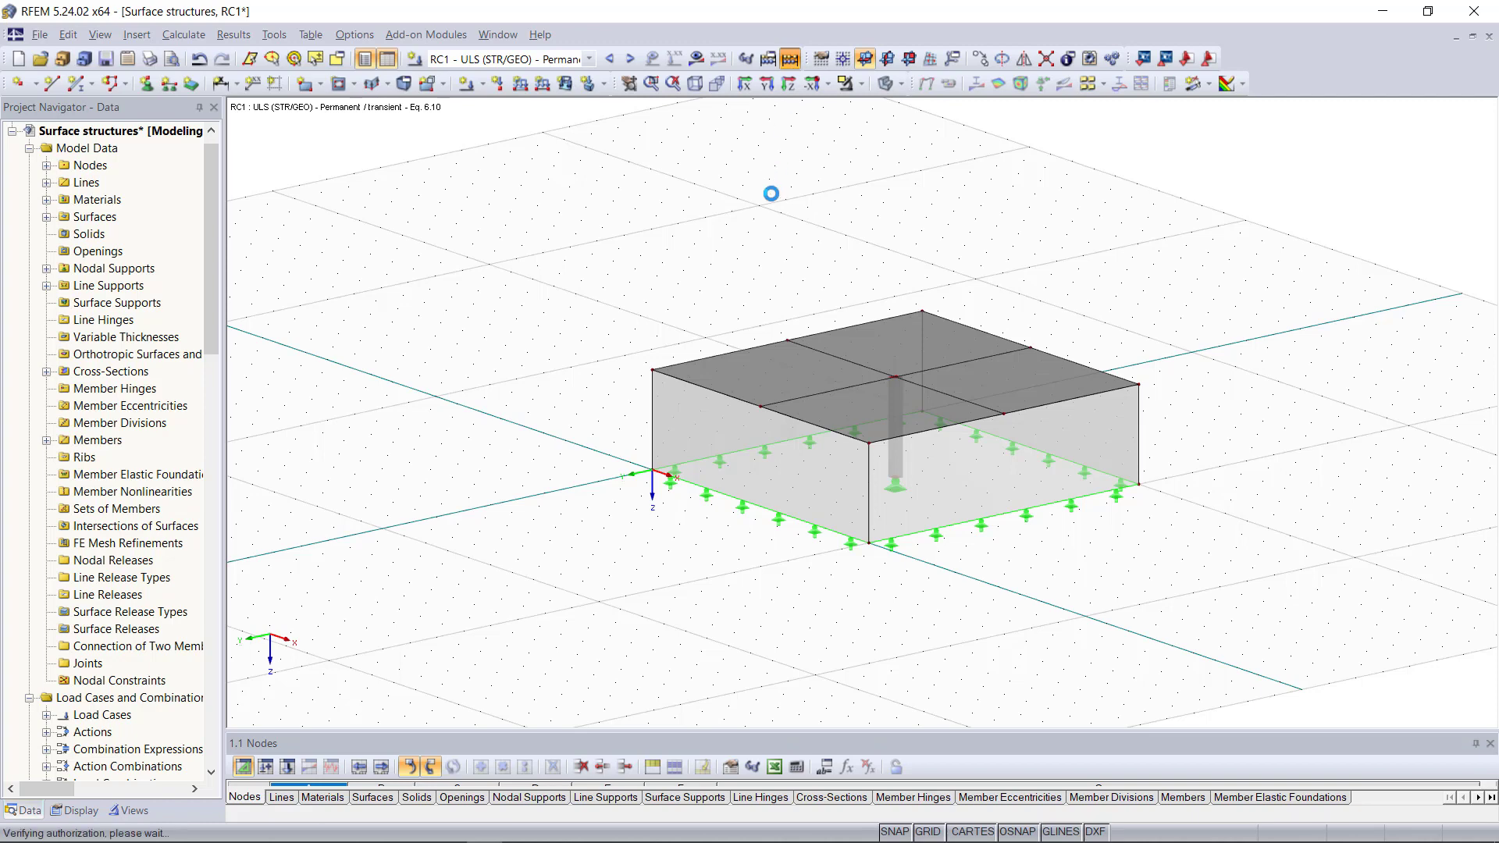
# Calculate all, step back to CO60 and display global deformations ux
pyautogui.click(185, 34)
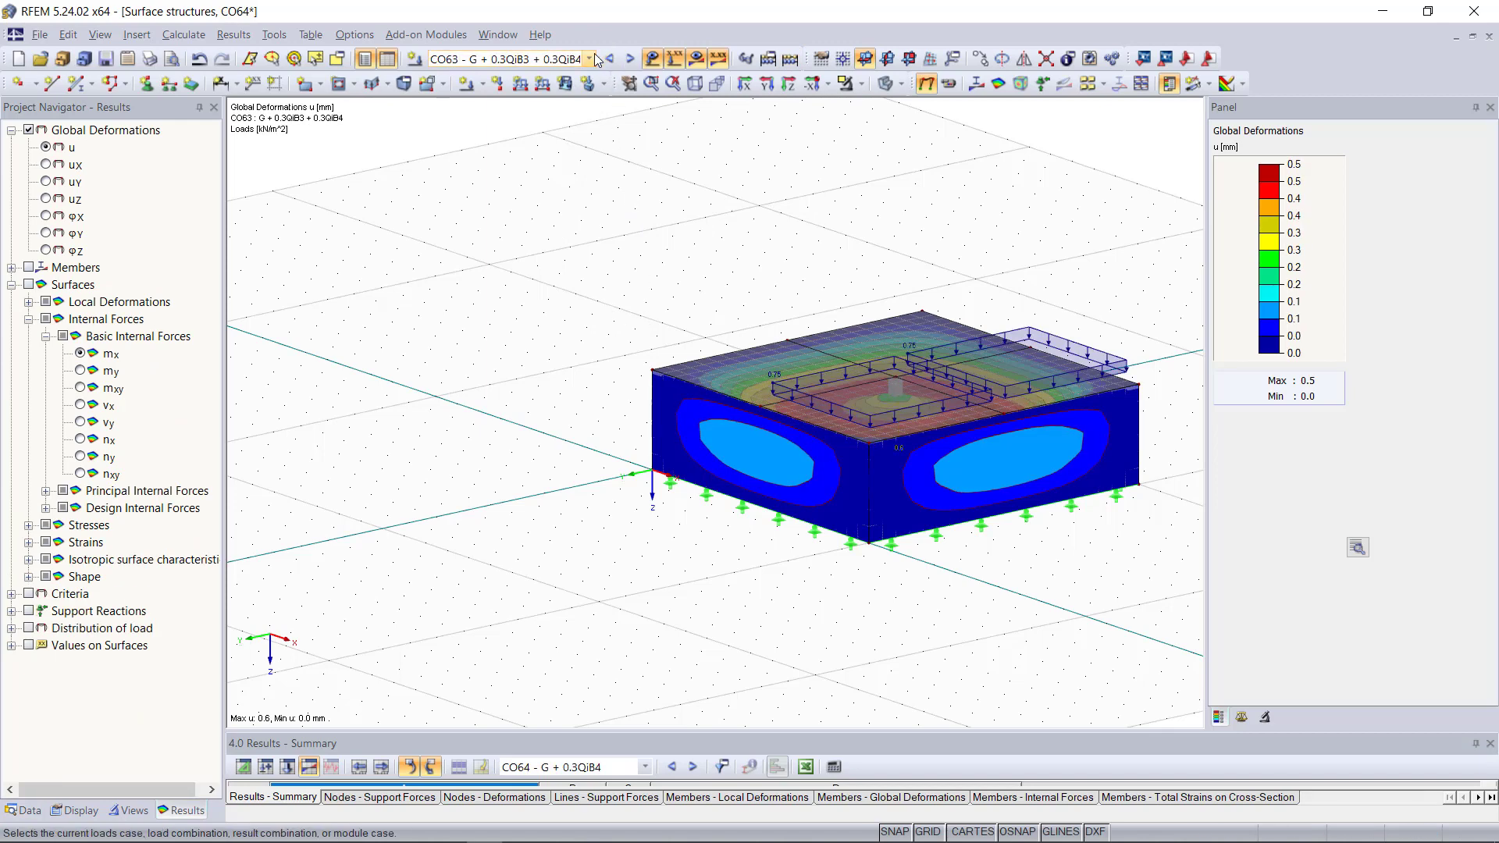
pyautogui.click(609, 57)
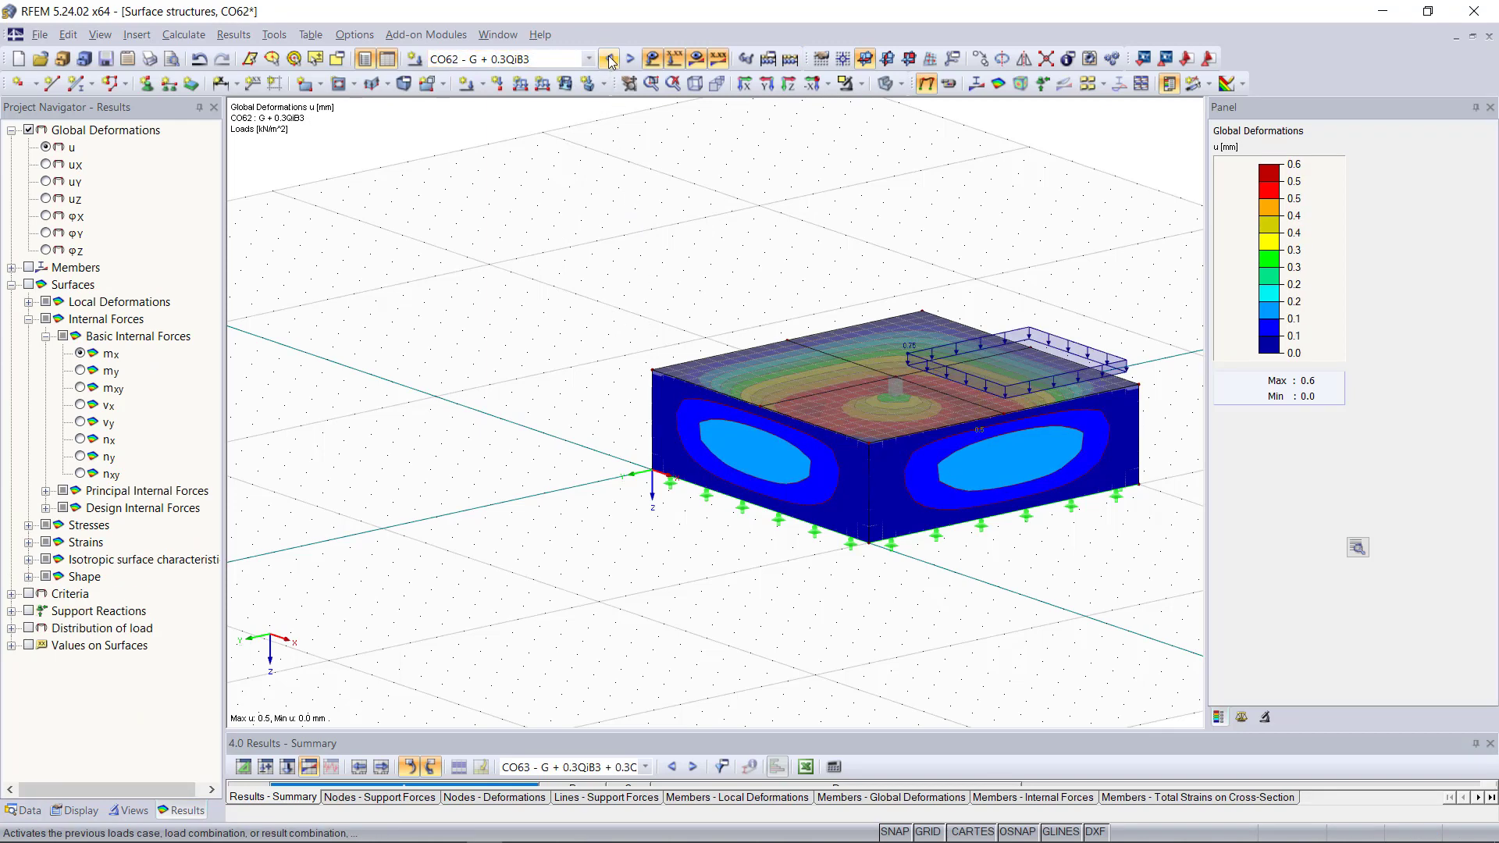
pyautogui.click(609, 58)
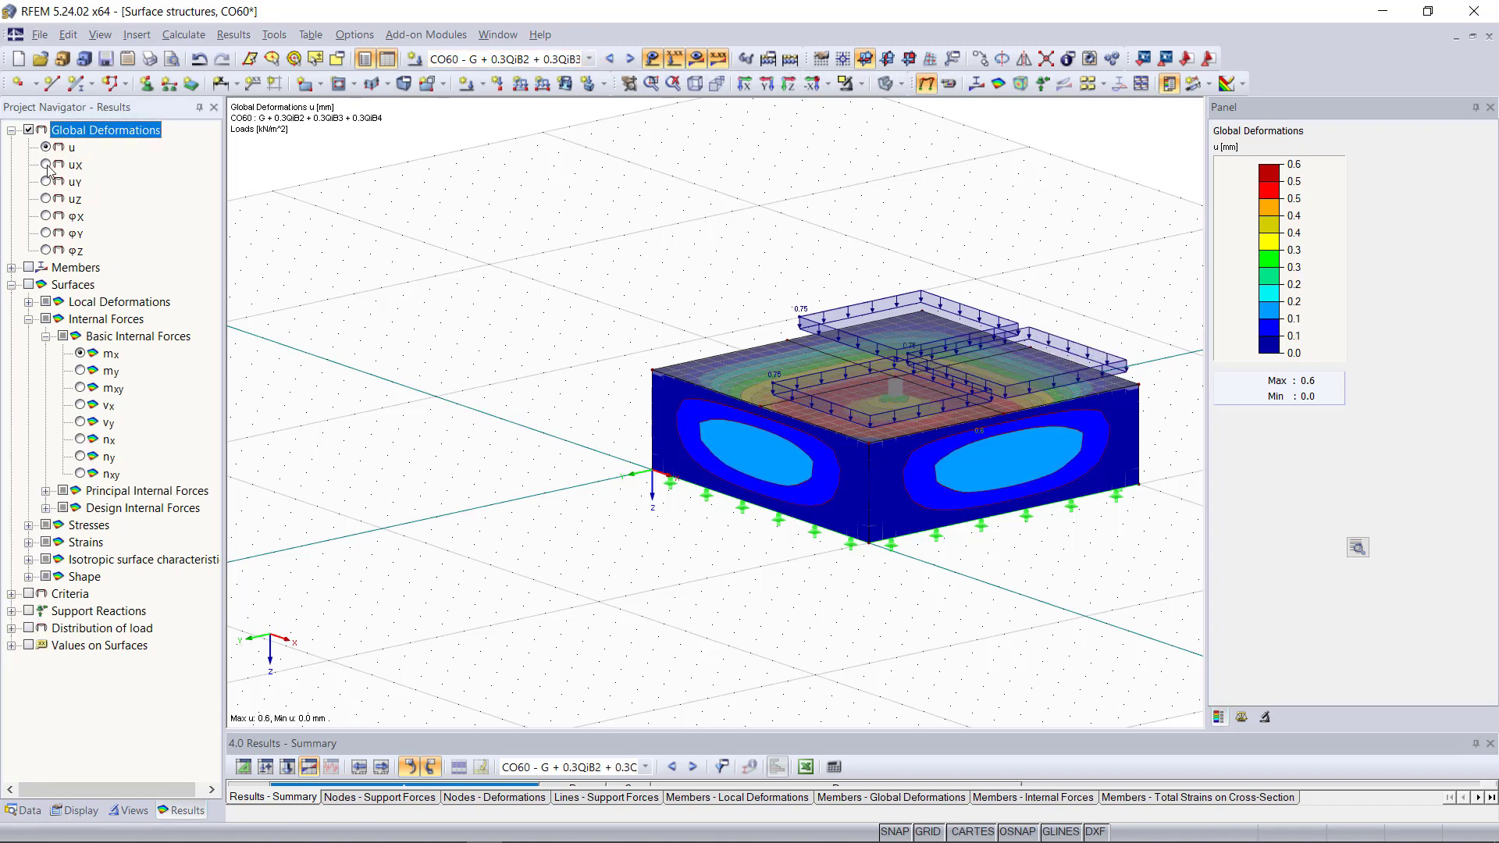
pyautogui.click(46, 164)
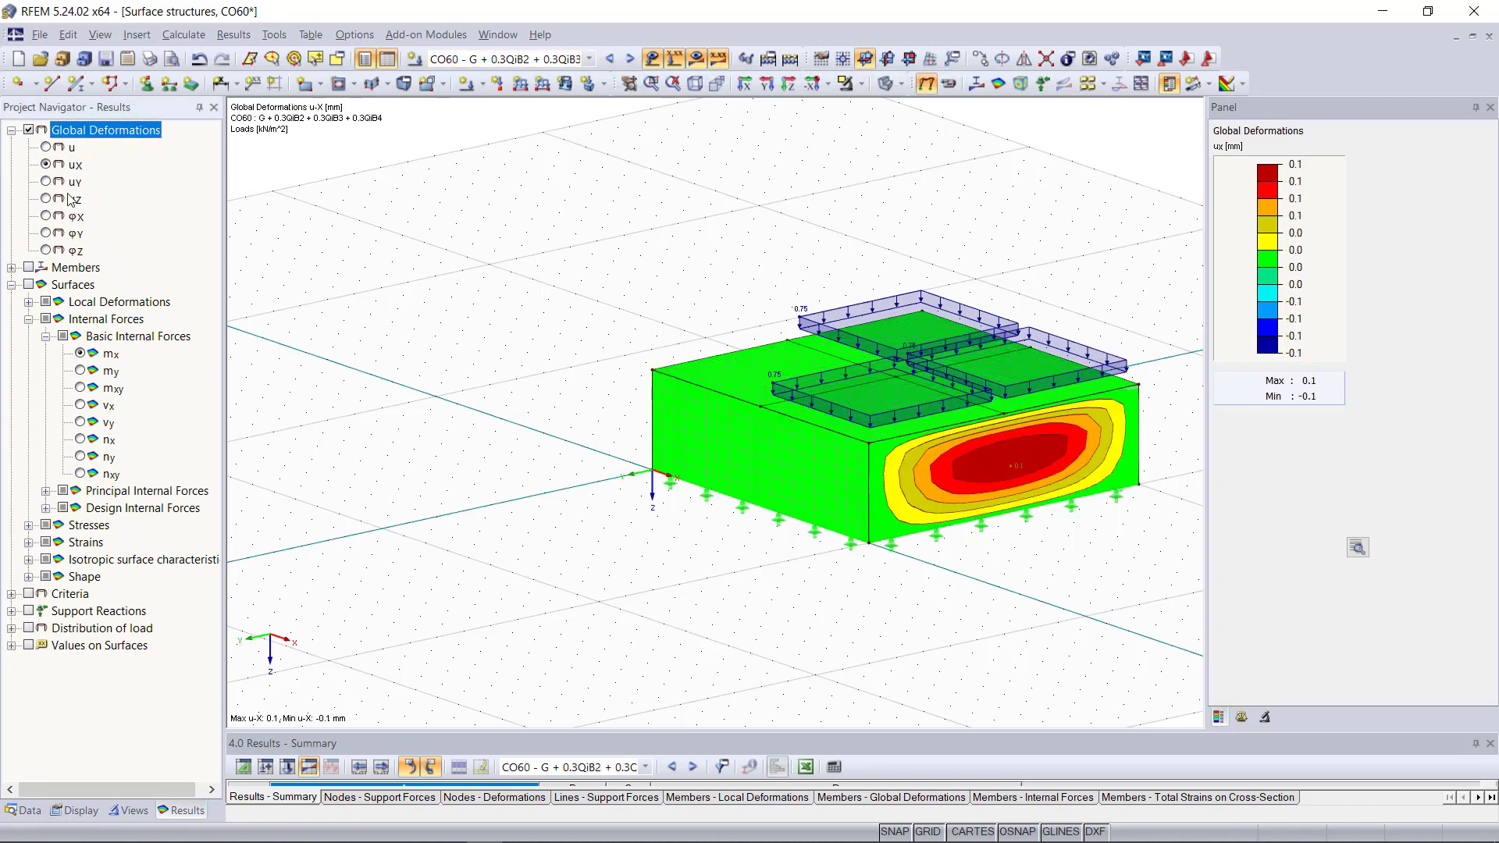